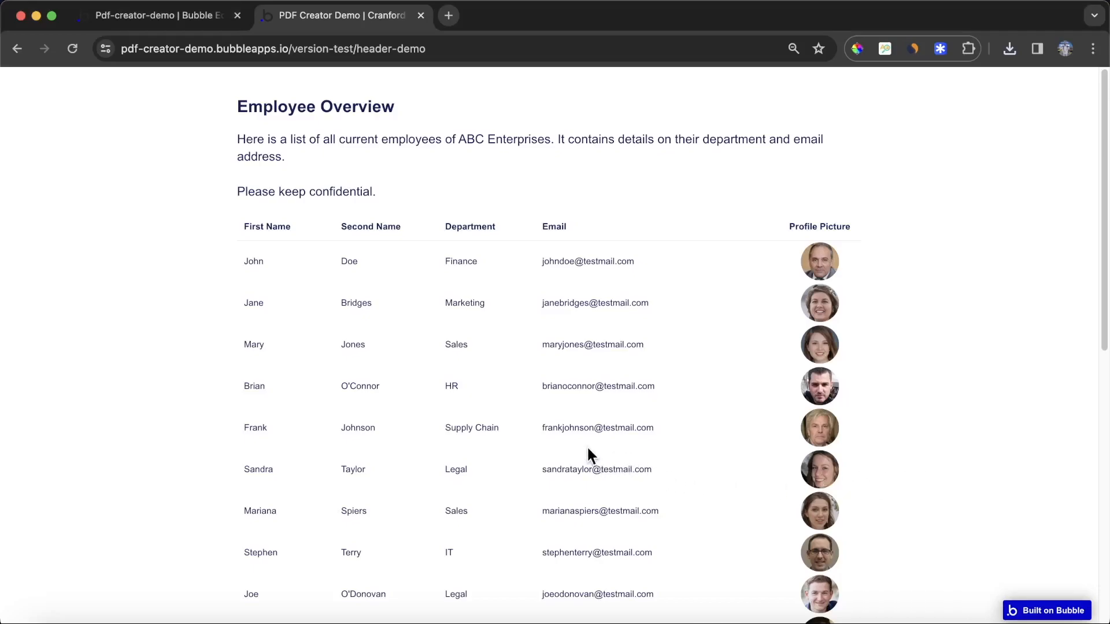
Generate the employee PDF from the live page and review its Cranford Tech logo header.
scroll(down, 3)
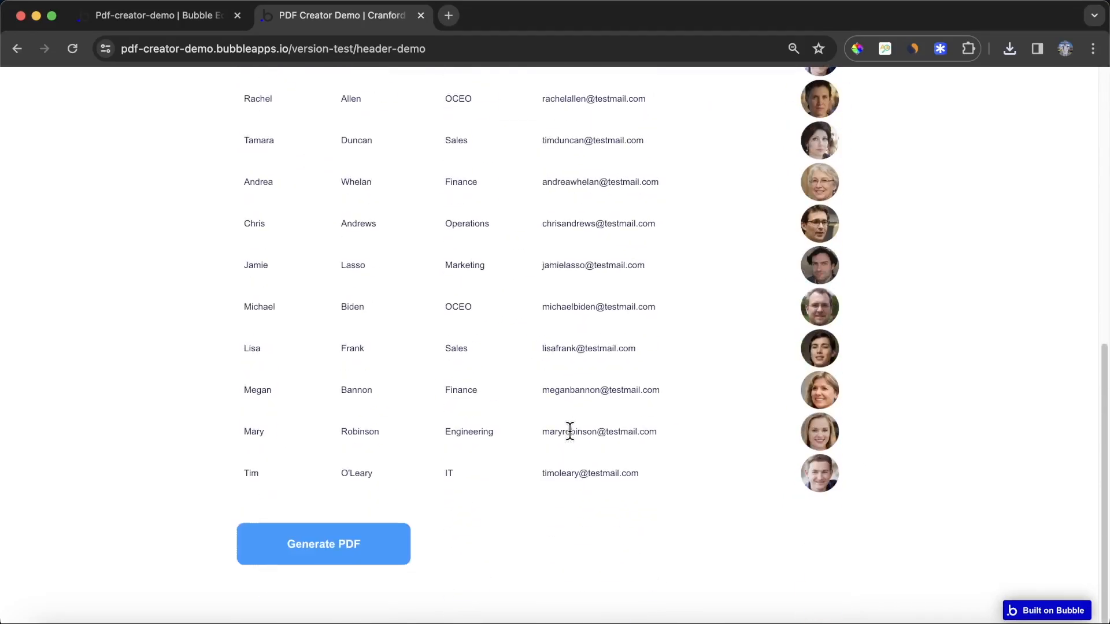
click(322, 543)
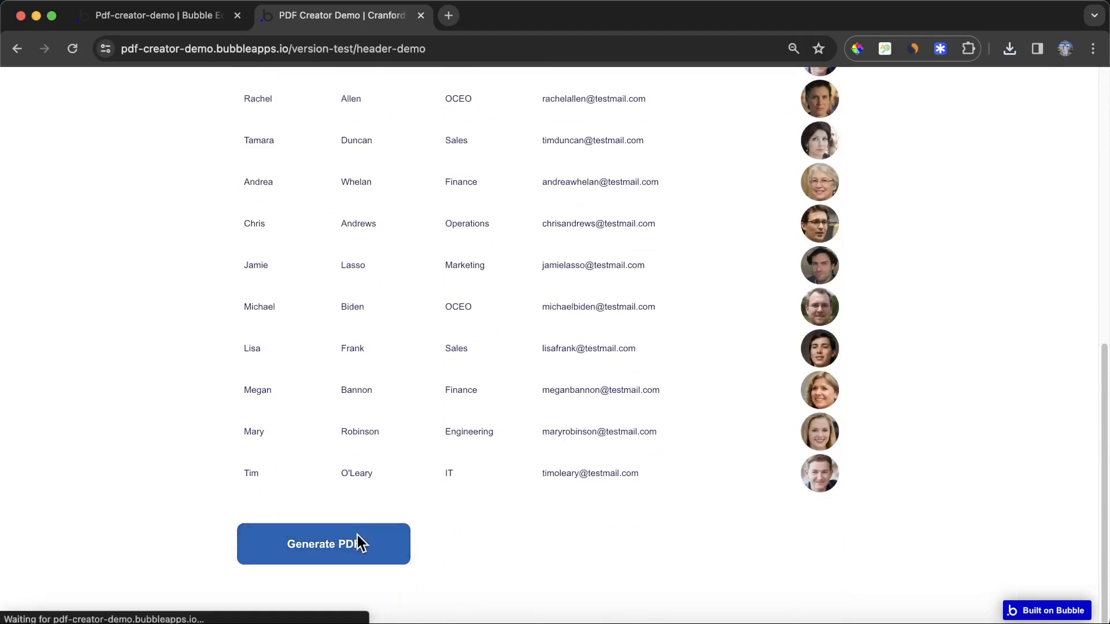
click(322, 543)
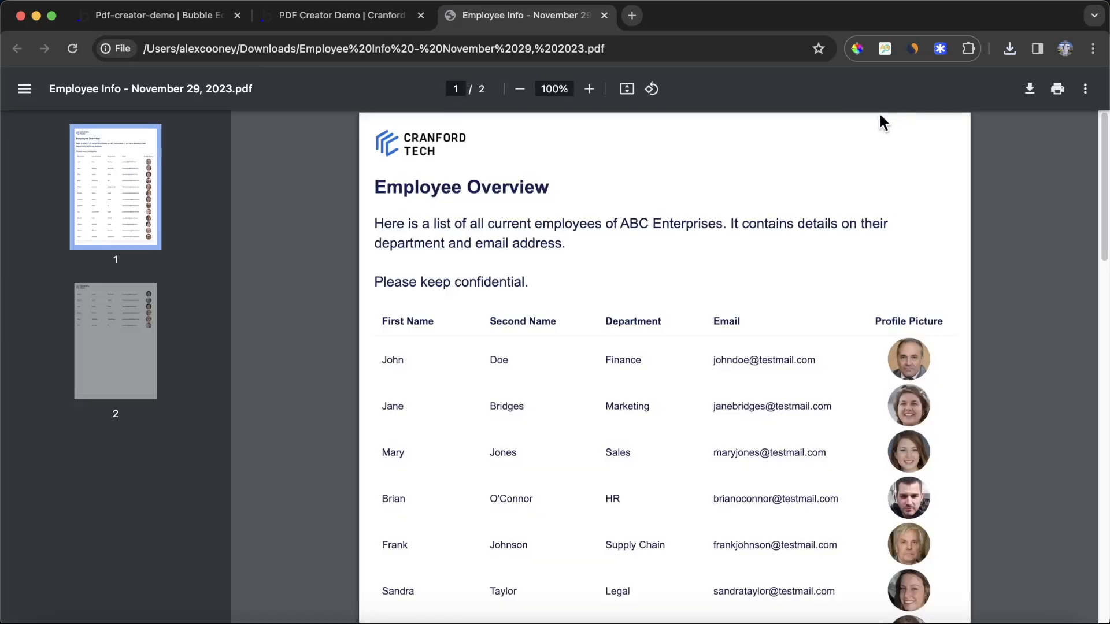
mouse_move(409, 136)
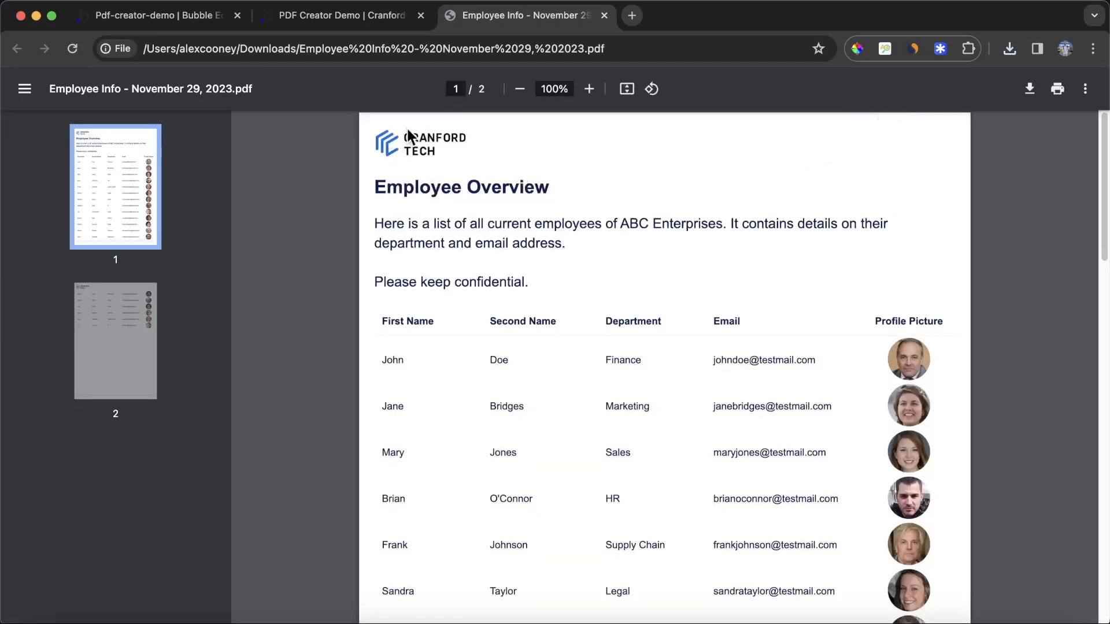
scroll(down, 3)
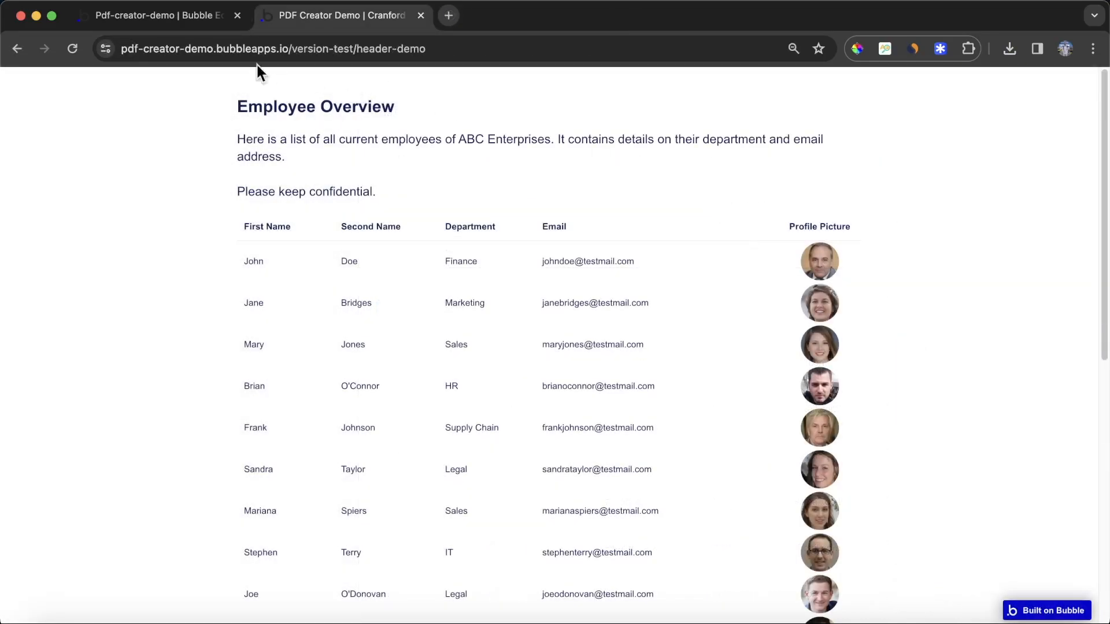
Search the plugin marketplace for 'PDF Creator' and confirm it is already installed.
click(156, 15)
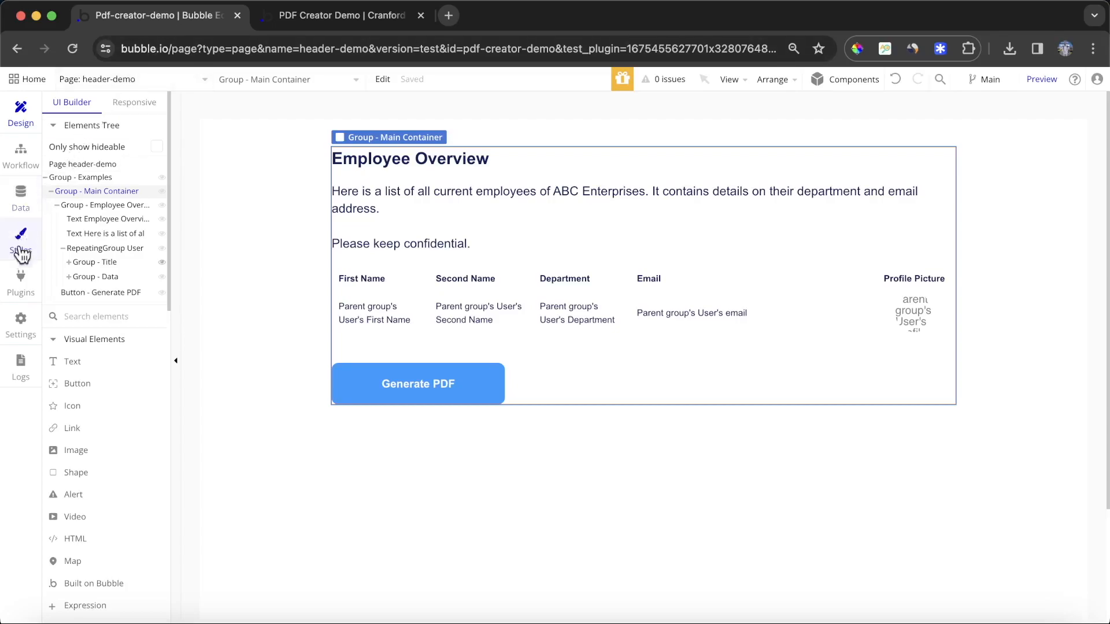
click(20, 281)
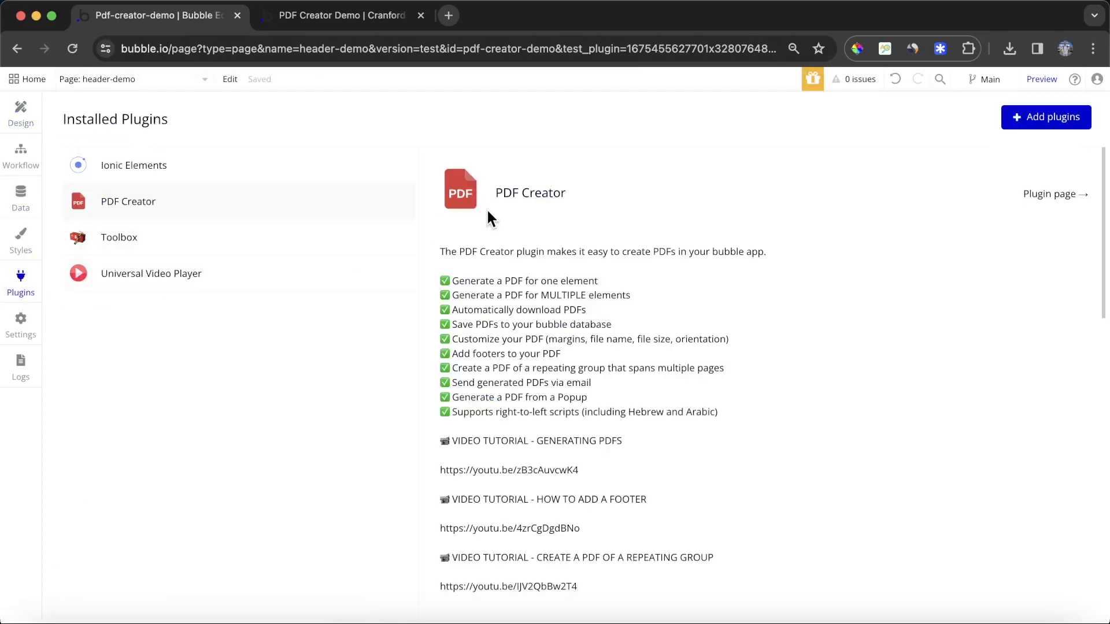
mouse_move(547, 216)
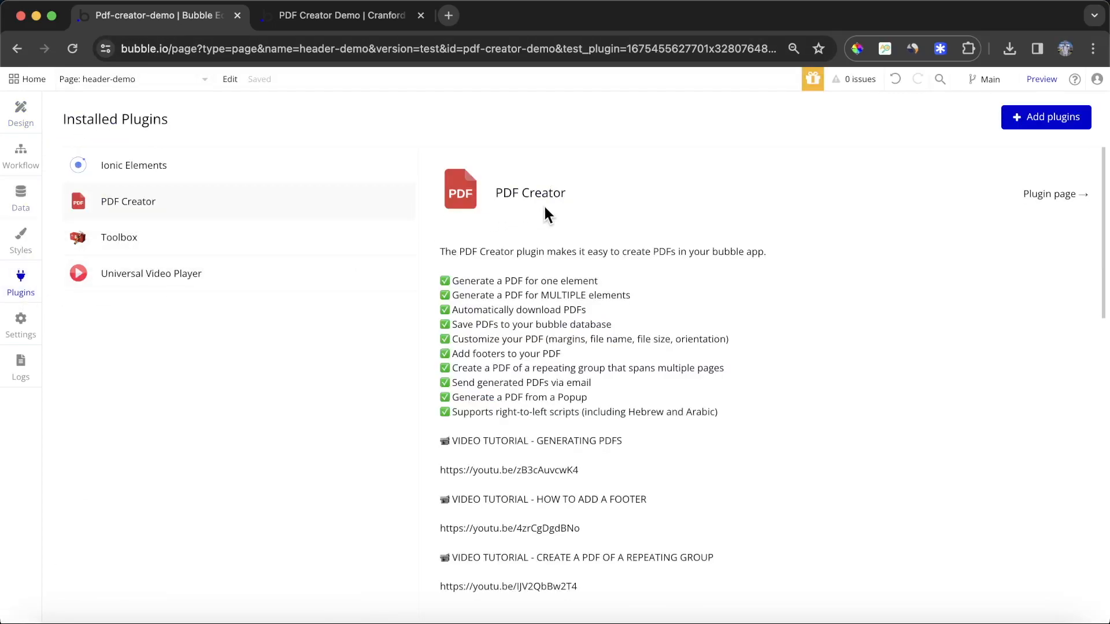
click(1046, 117)
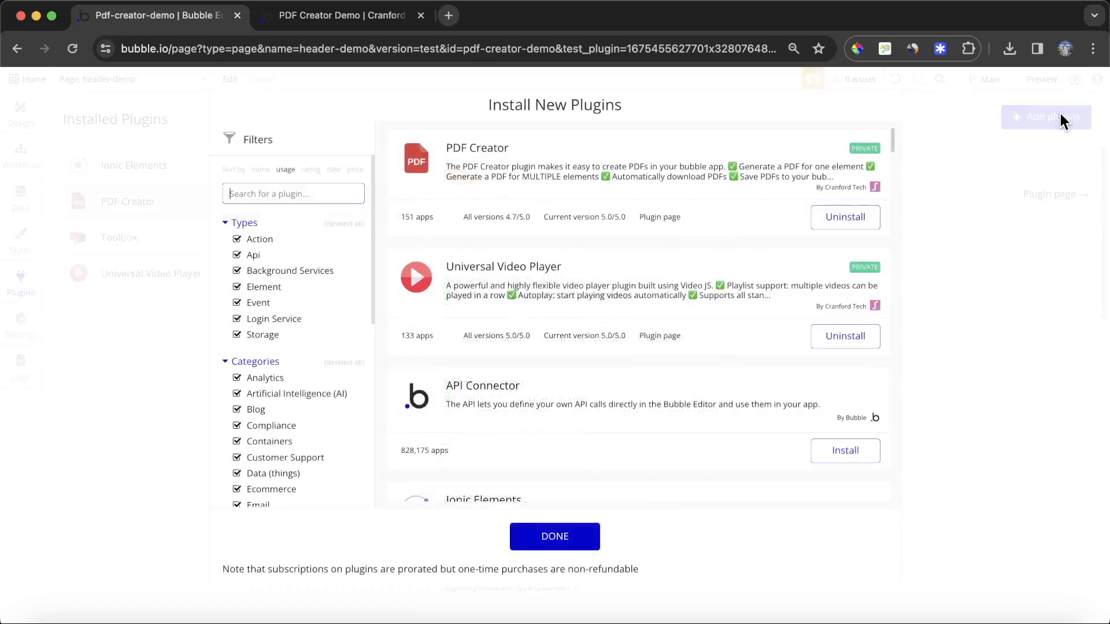
text(PDF Creator)
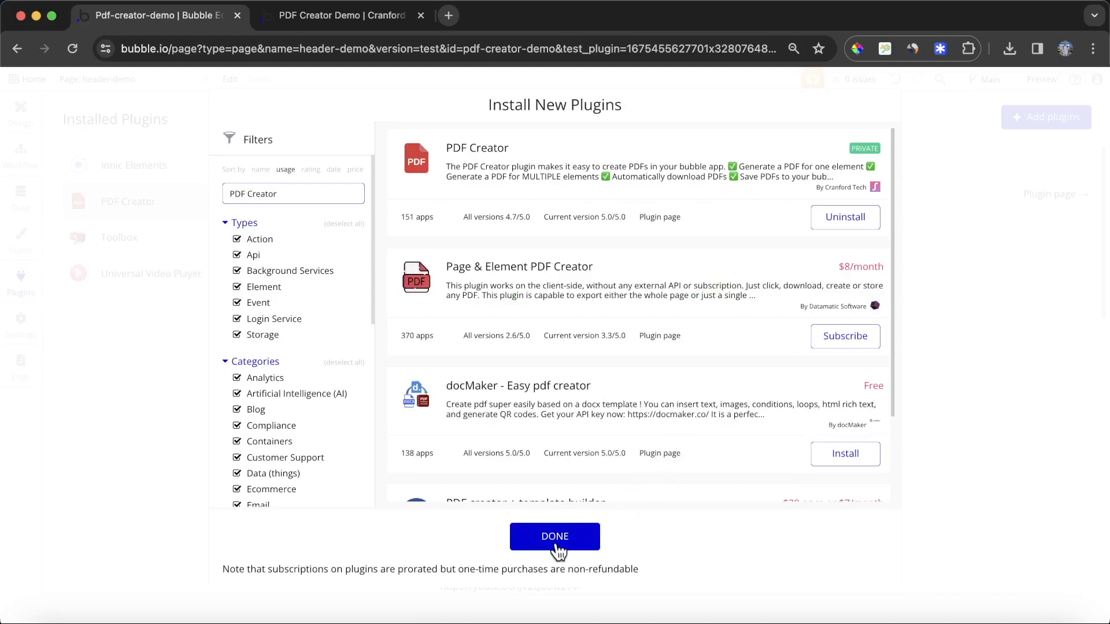
click(554, 536)
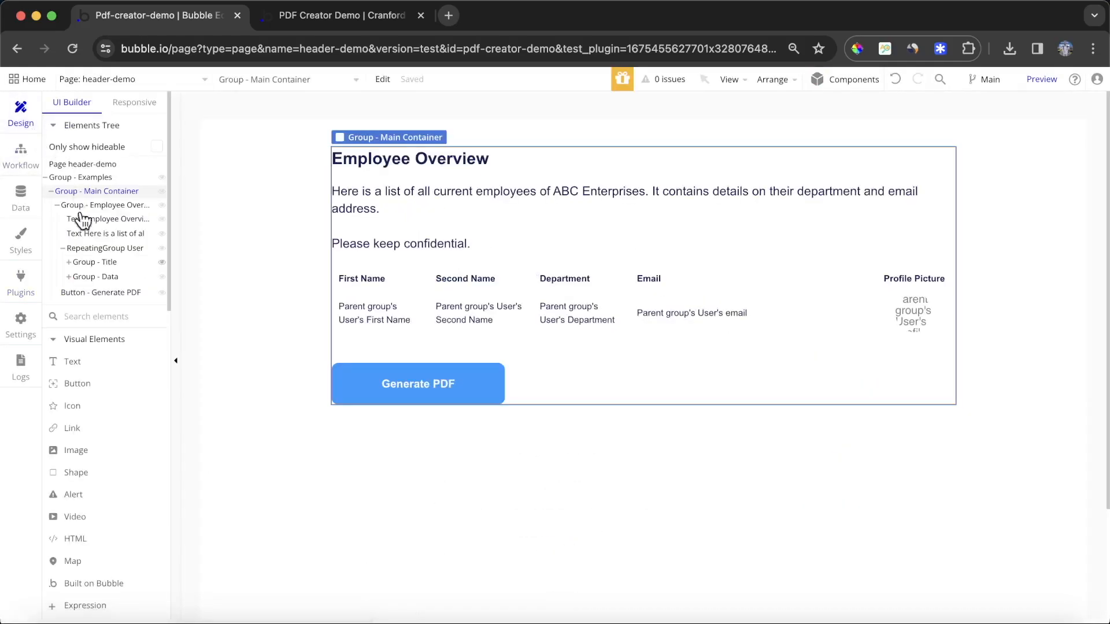
Place a PDF Creator element last in the page layout, below the Generate PDF button.
scroll(down, 3)
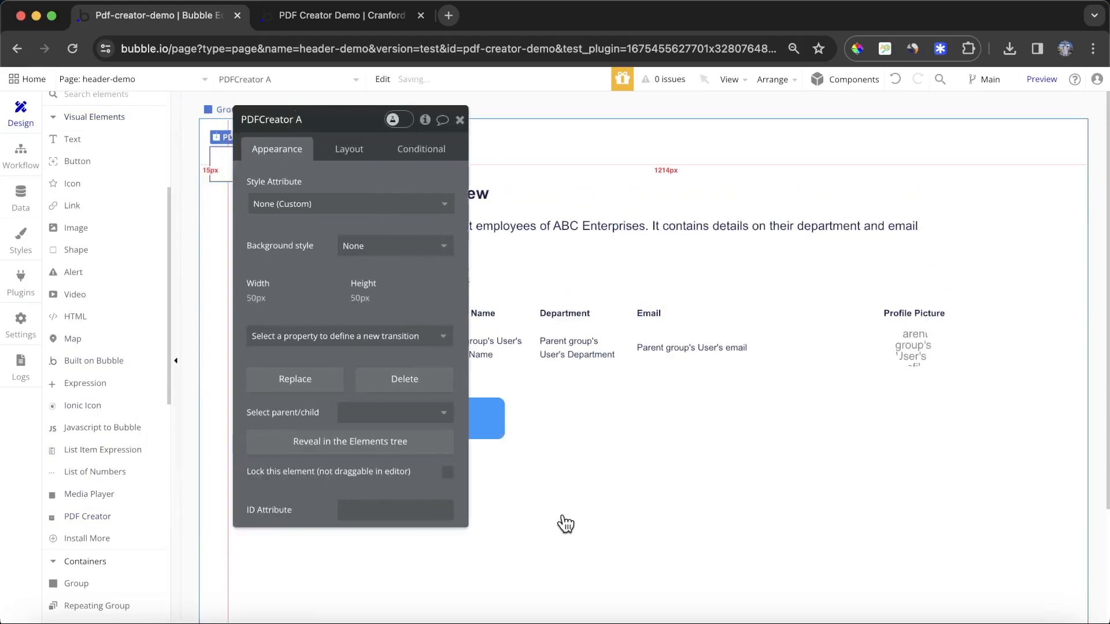
click(348, 149)
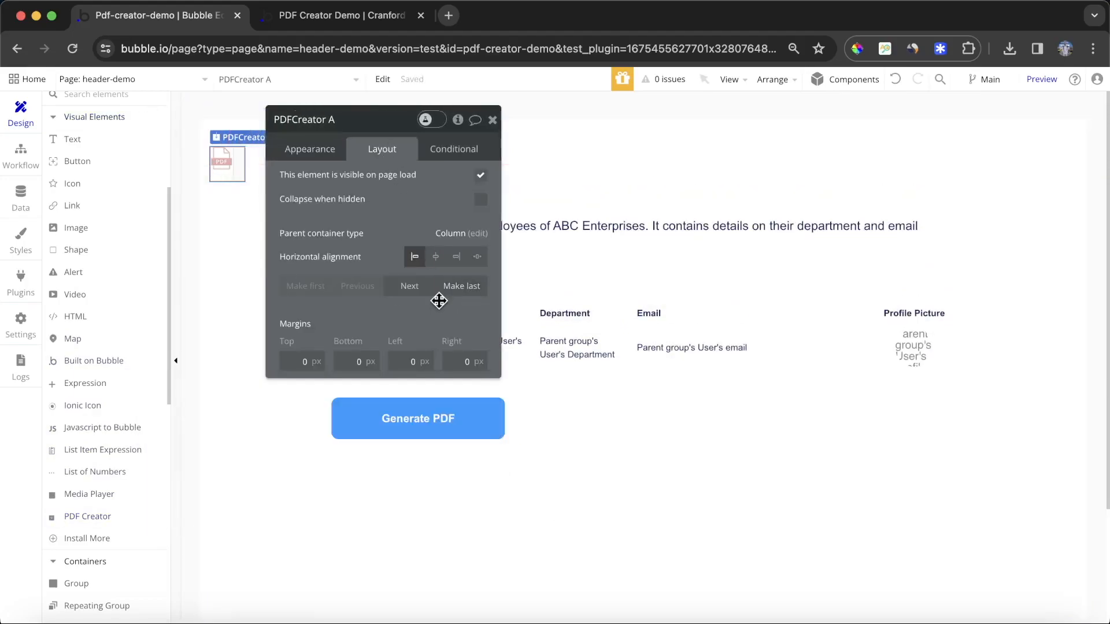
click(409, 286)
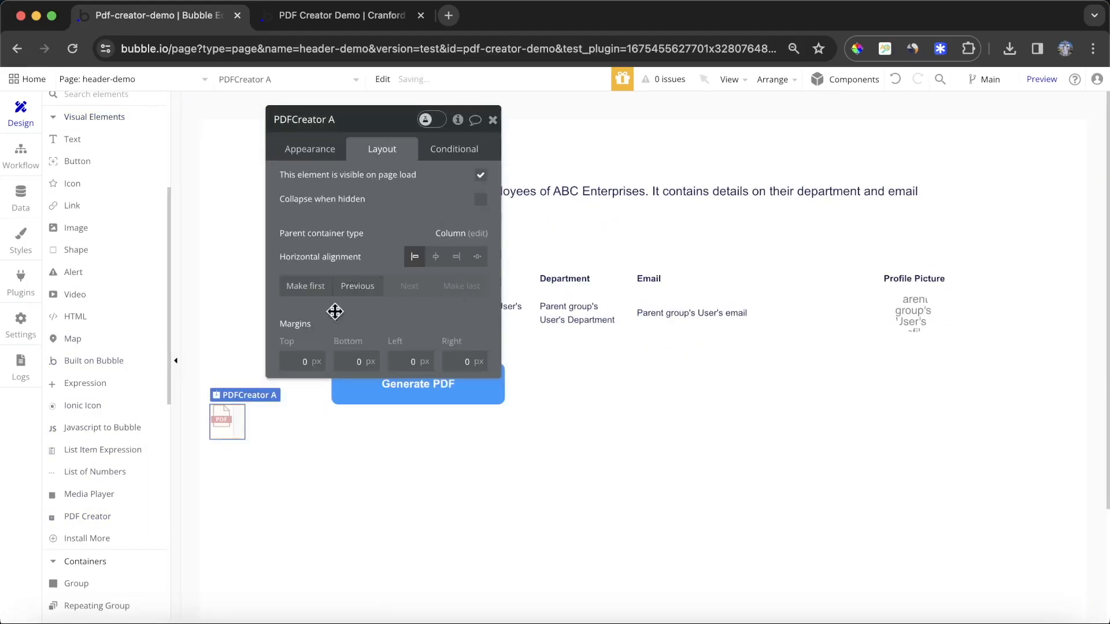
click(493, 119)
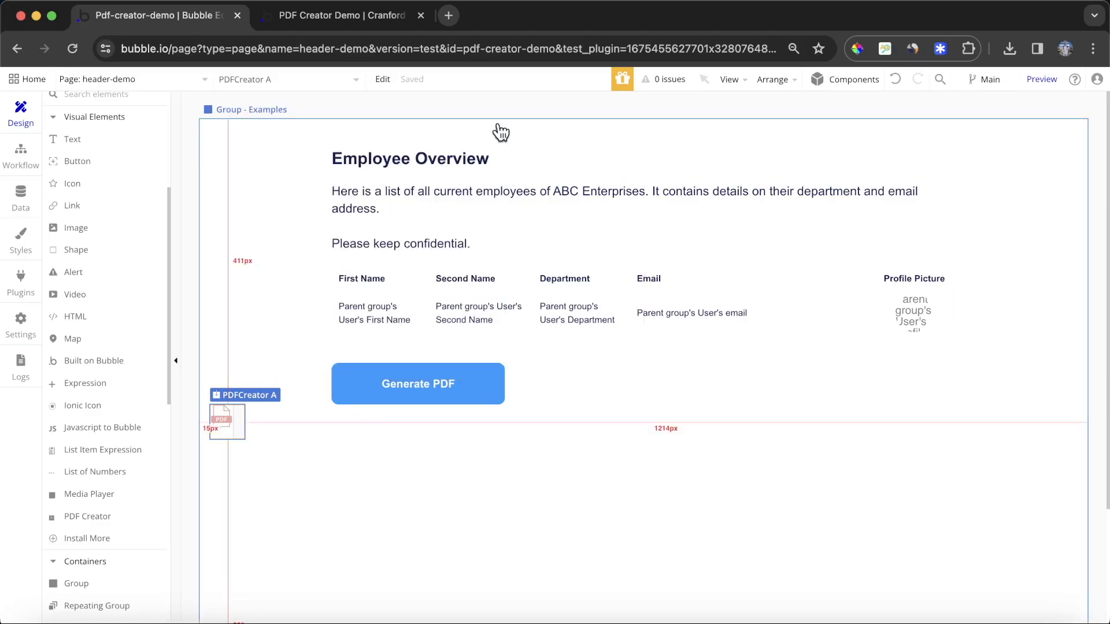
click(417, 384)
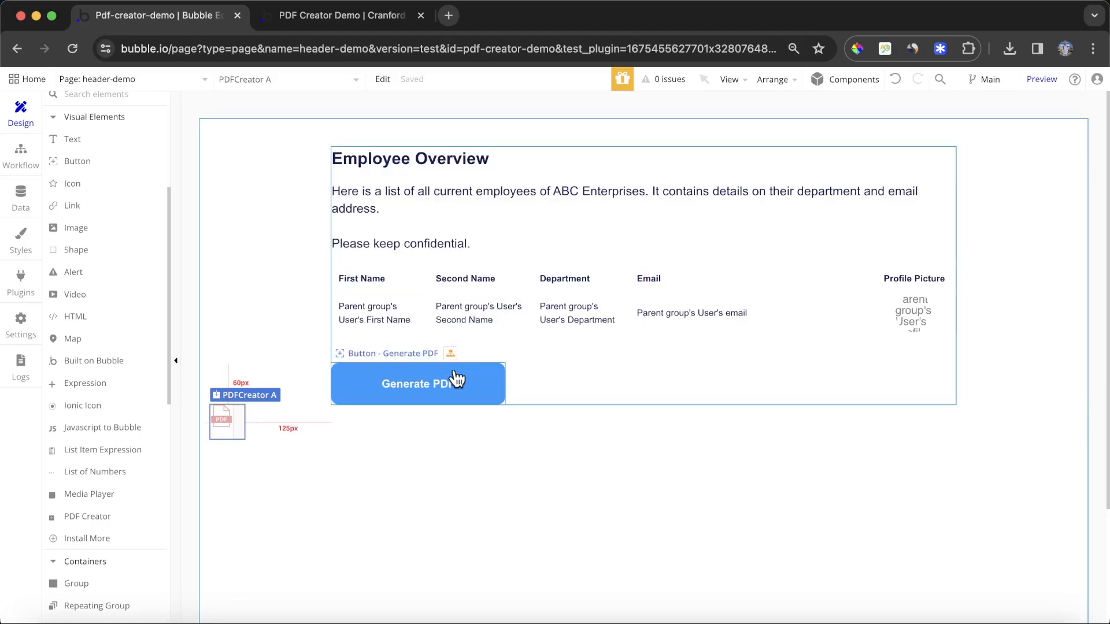
mouse_move(339, 386)
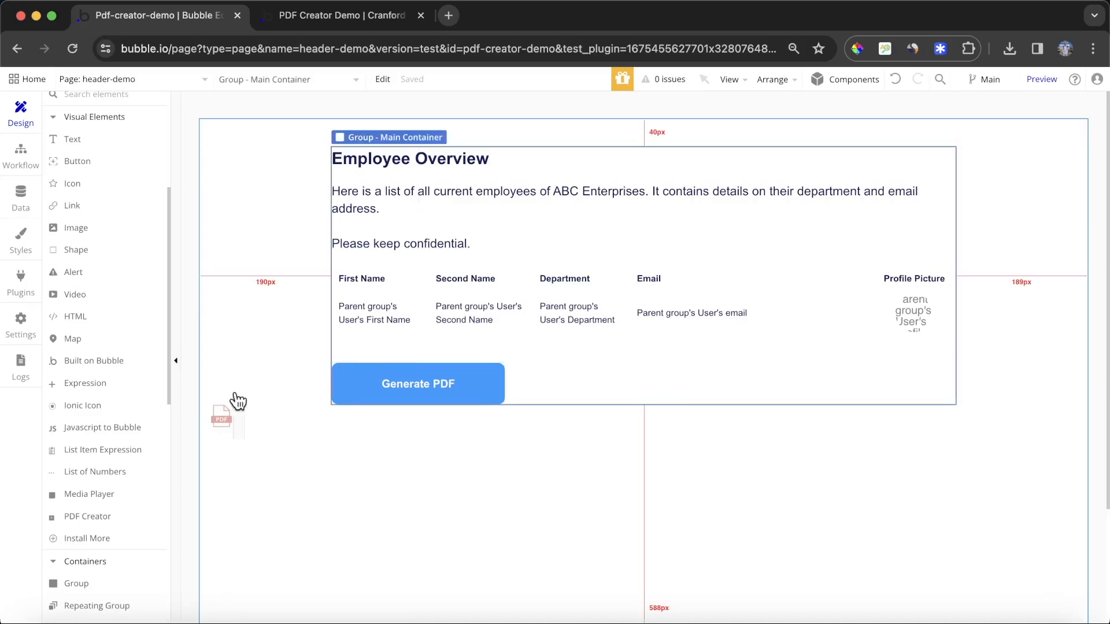
Give the Generate PDF button a workflow whose first step generates PDFCreator A, and show the ID attribute help.
click(418, 382)
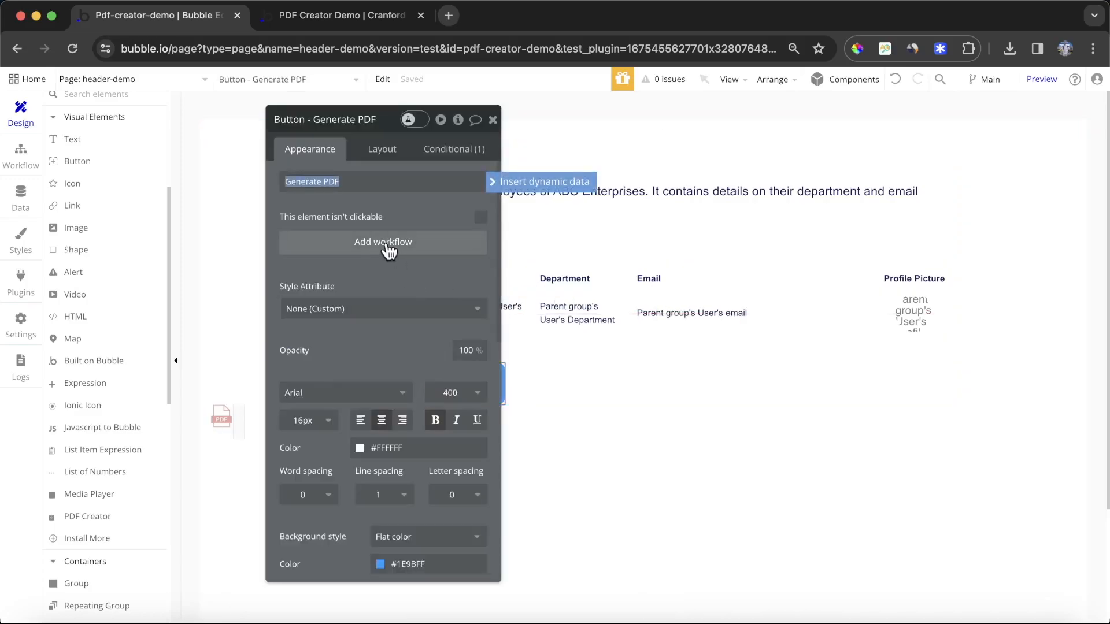
click(383, 241)
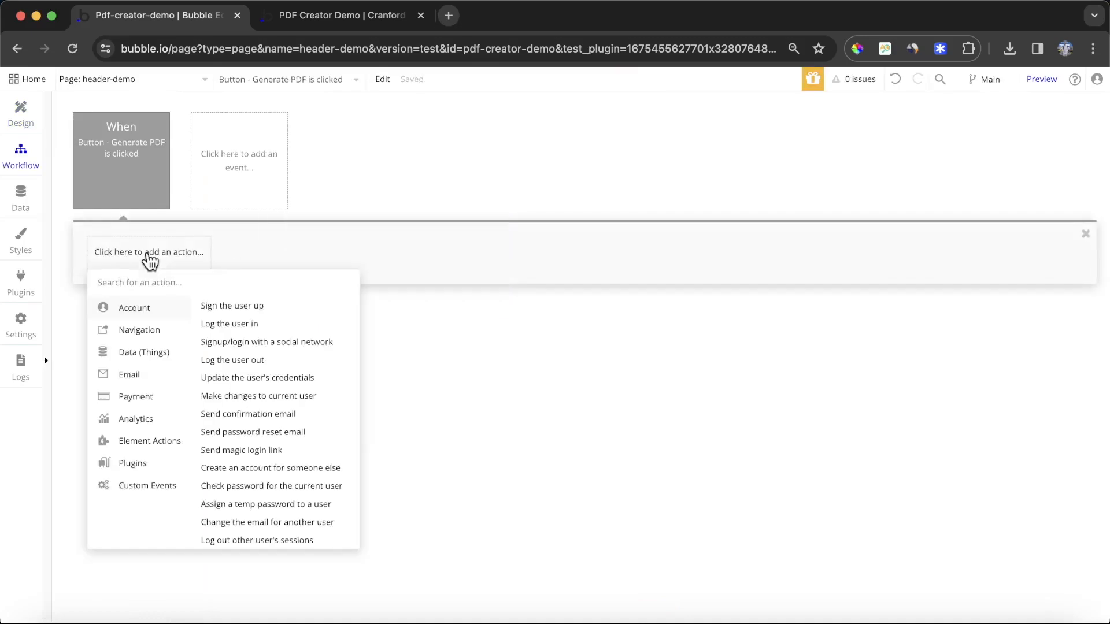
click(149, 440)
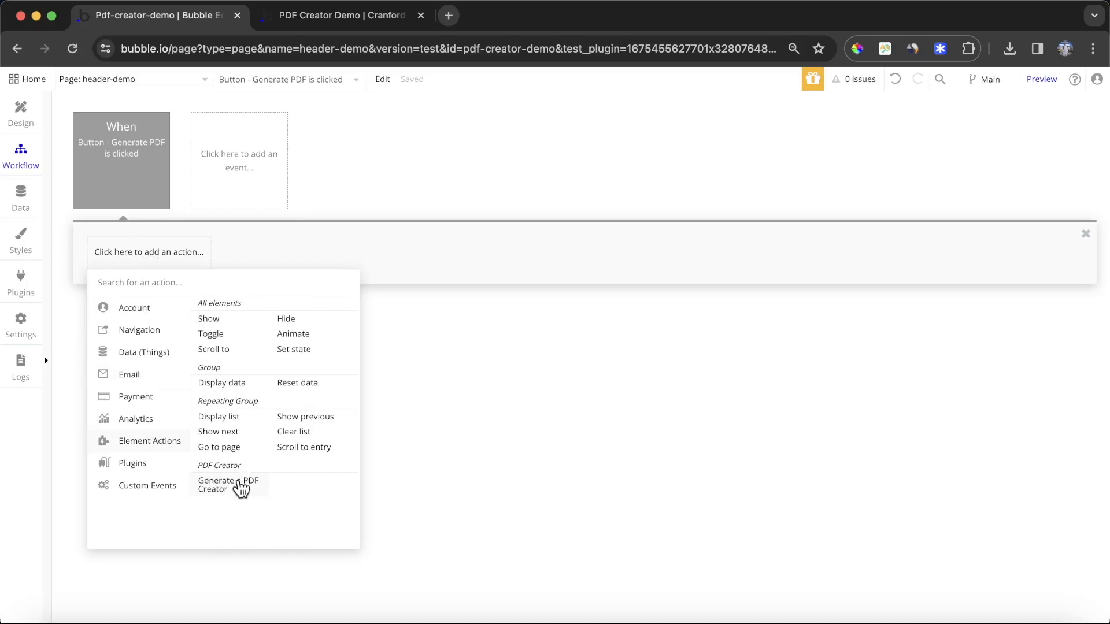
click(228, 484)
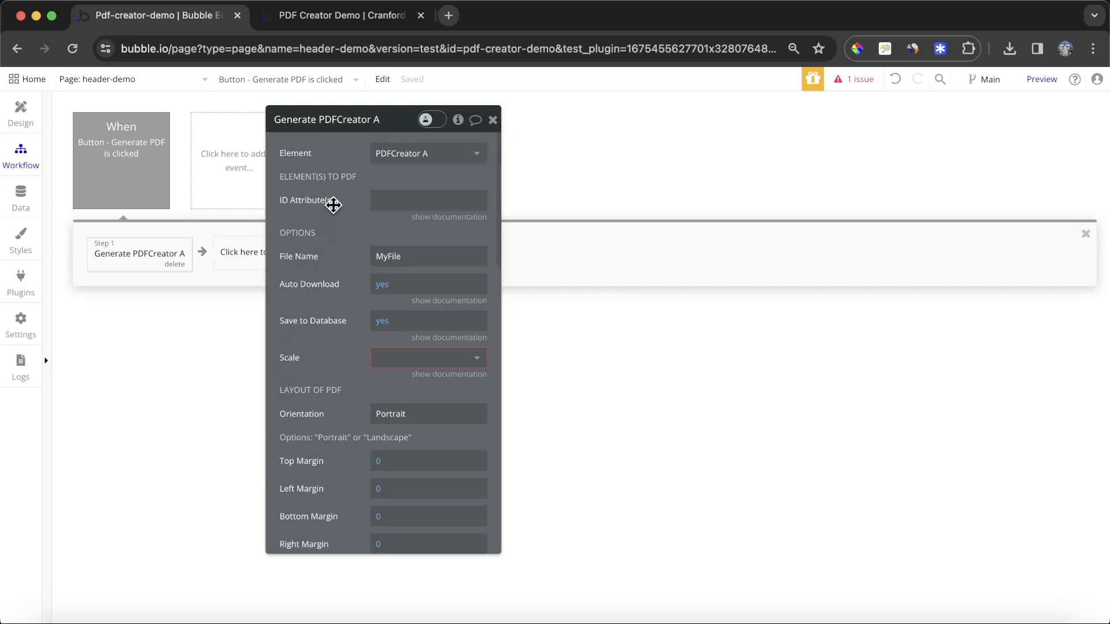
mouse_move(345, 195)
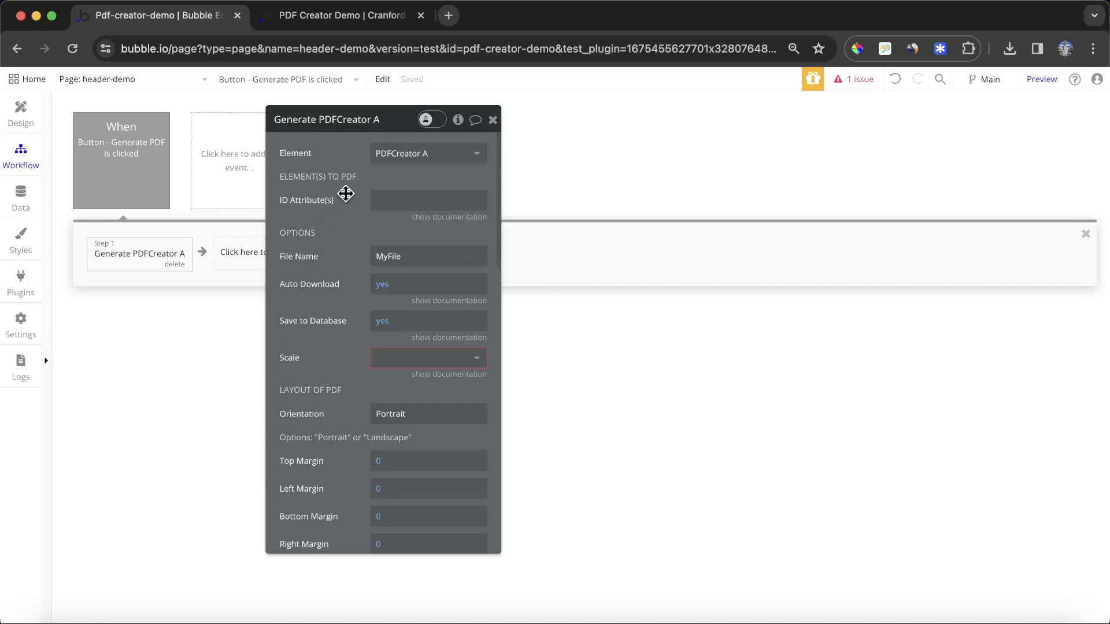
mouse_move(321, 212)
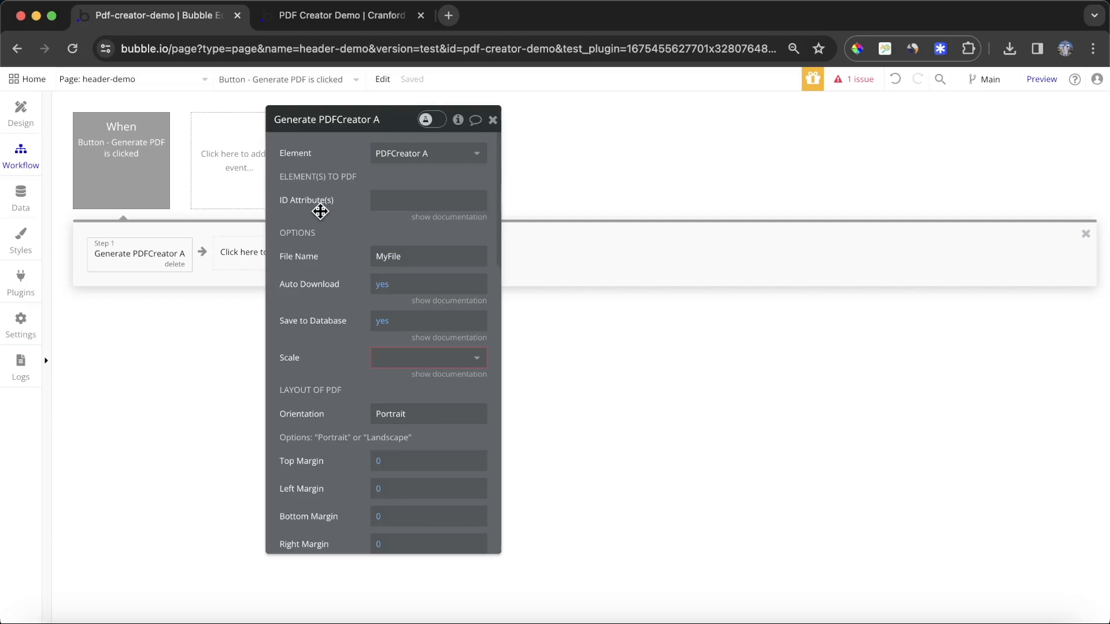
mouse_move(434, 220)
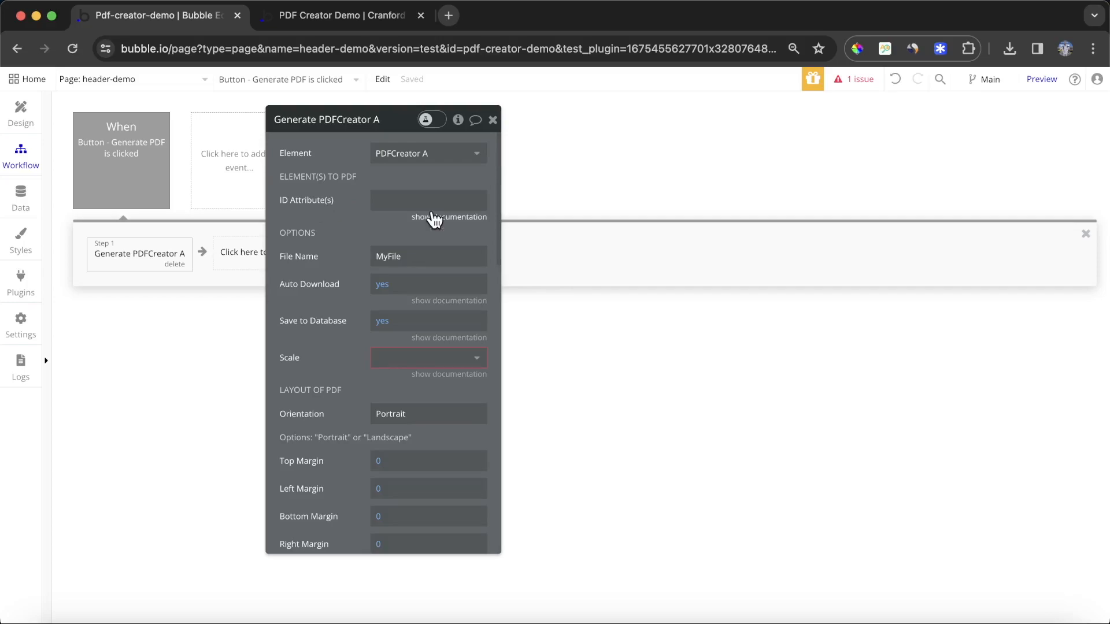
click(449, 216)
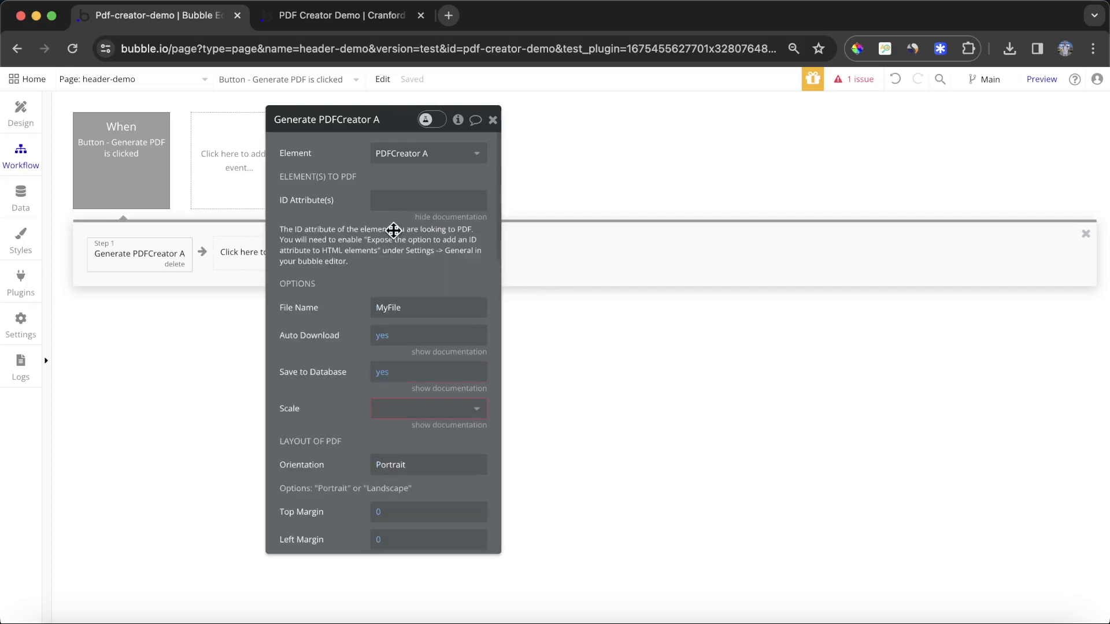
mouse_move(376, 259)
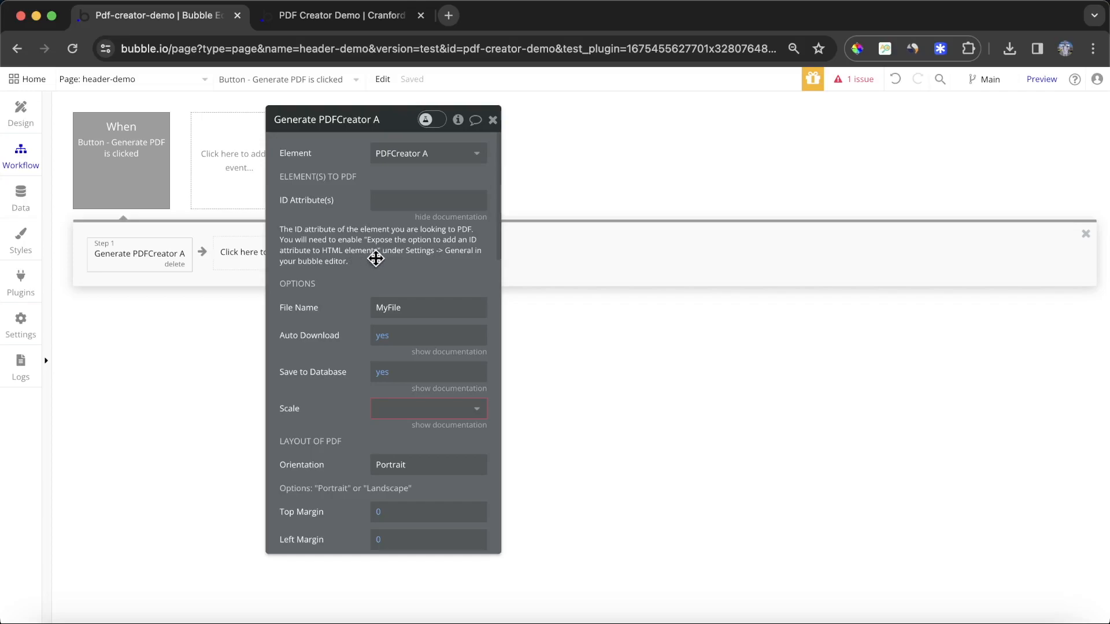
mouse_move(21, 319)
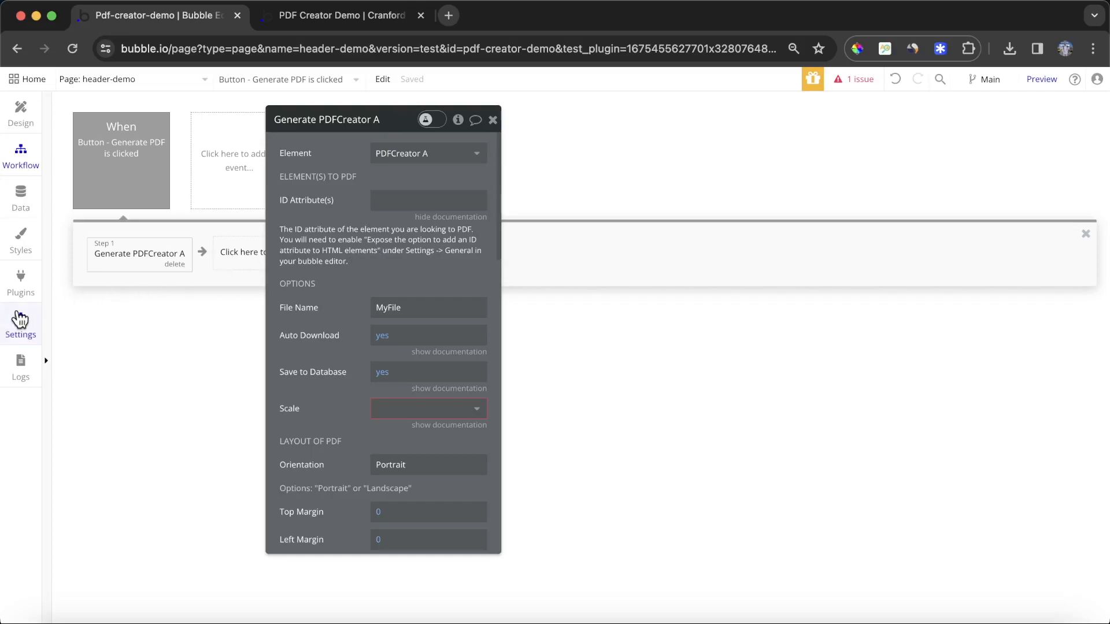
mouse_move(19, 319)
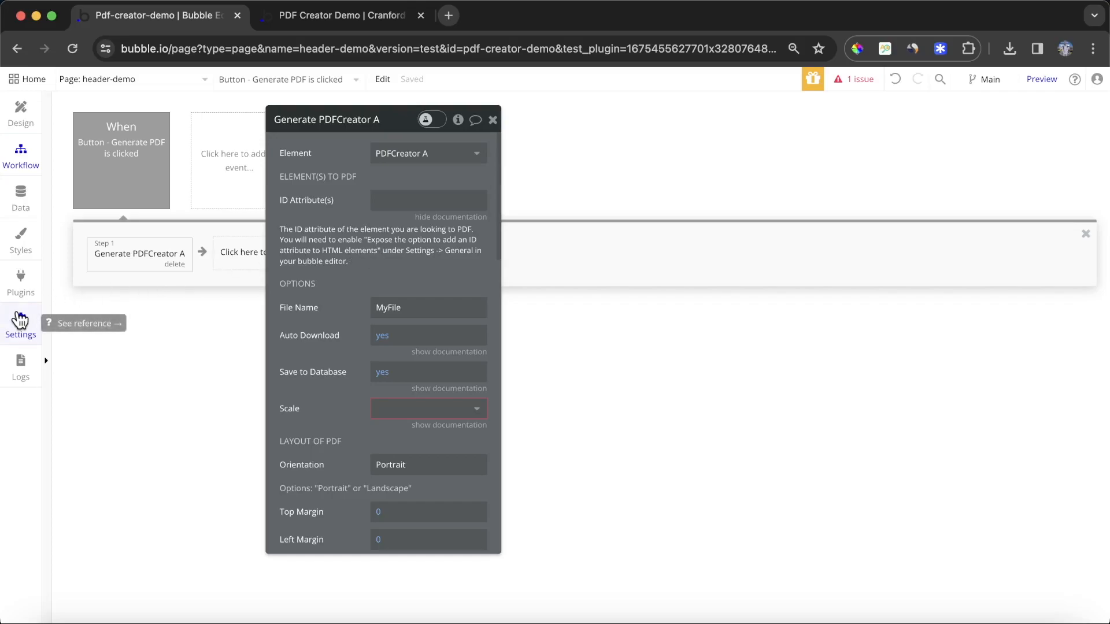
Confirm 'Expose the option to add an ID attribute to HTML elements' is enabled in General settings.
click(20, 325)
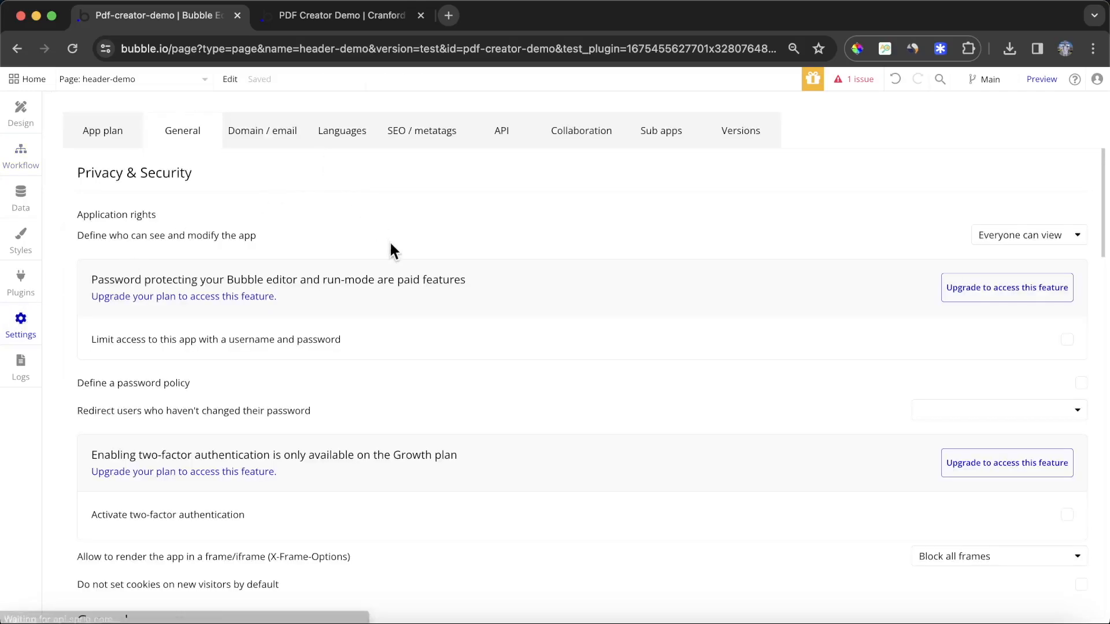
scroll(down, 3)
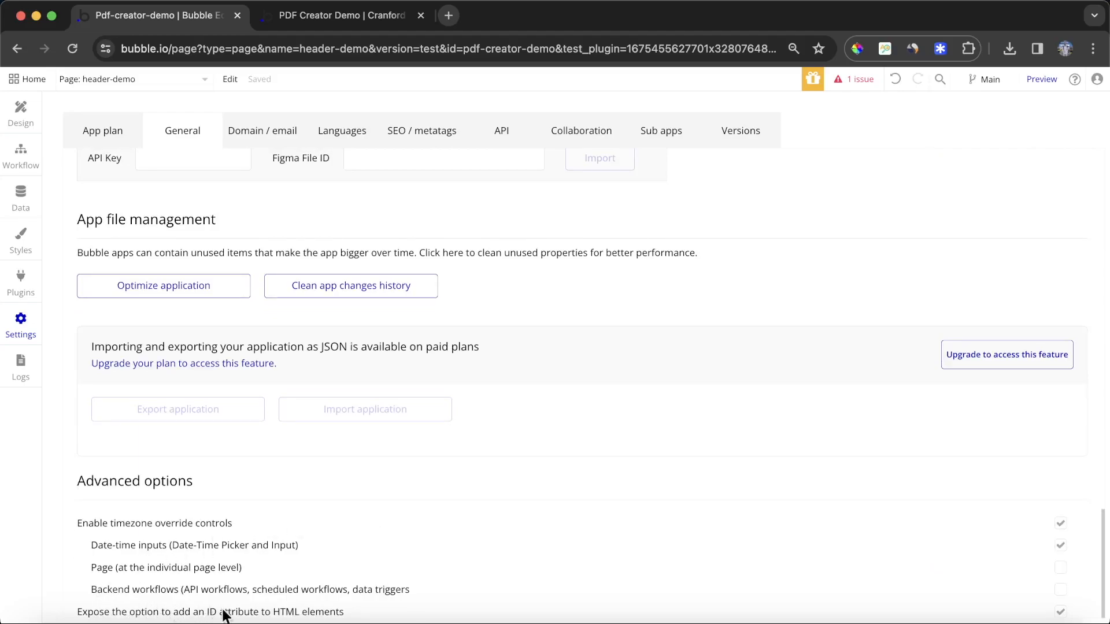
mouse_move(294, 618)
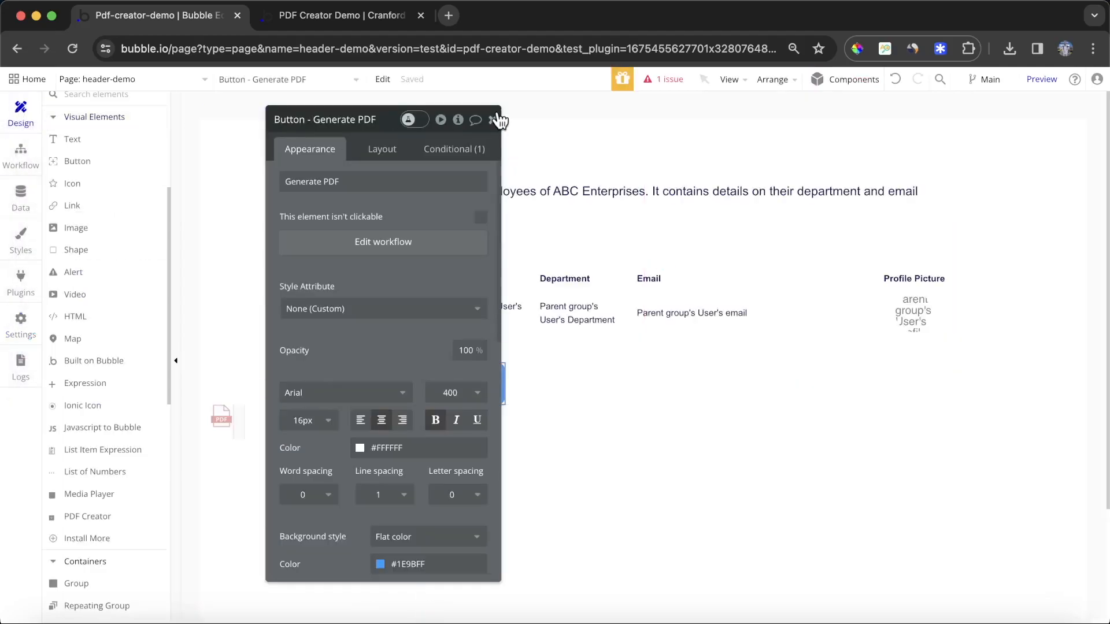
Give the Employee Overview title text the ID attribute my-title.
click(727, 158)
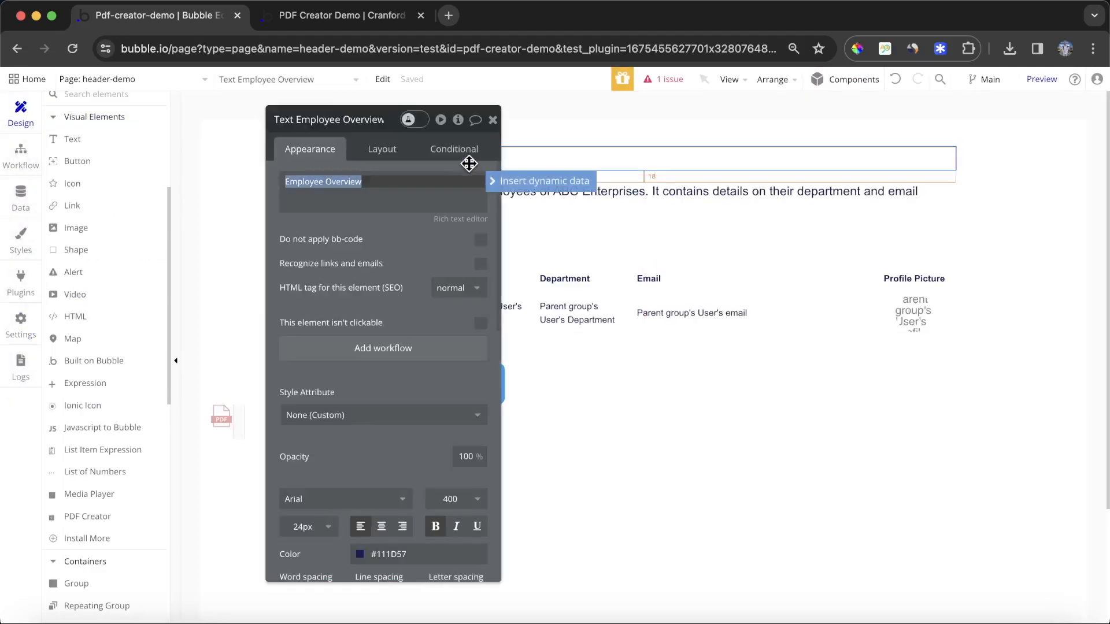
scroll(down, 3)
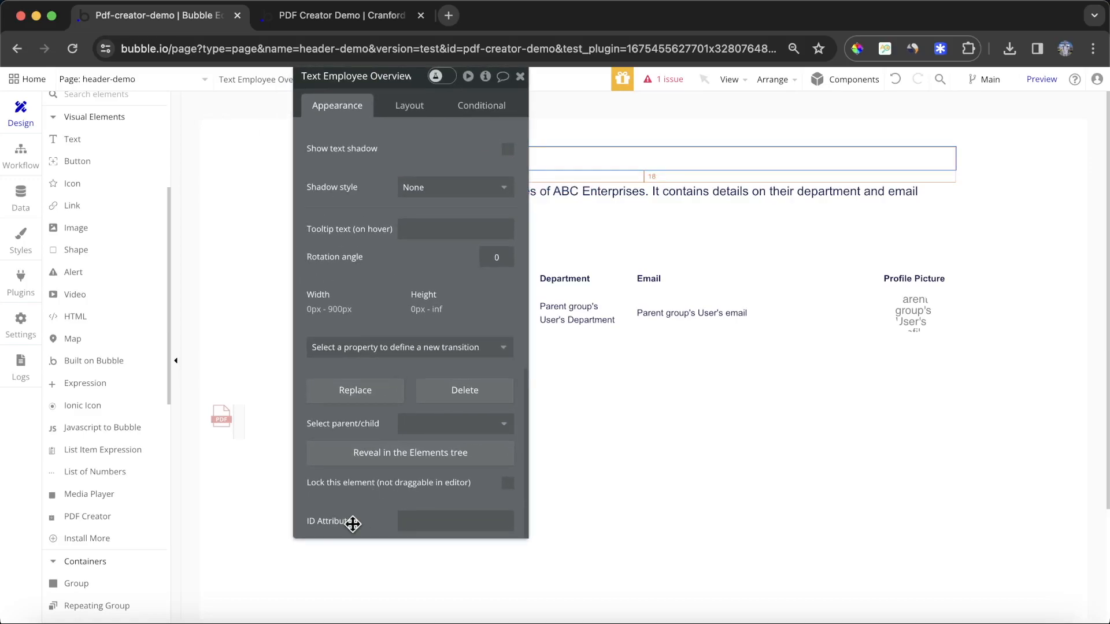
click(456, 521)
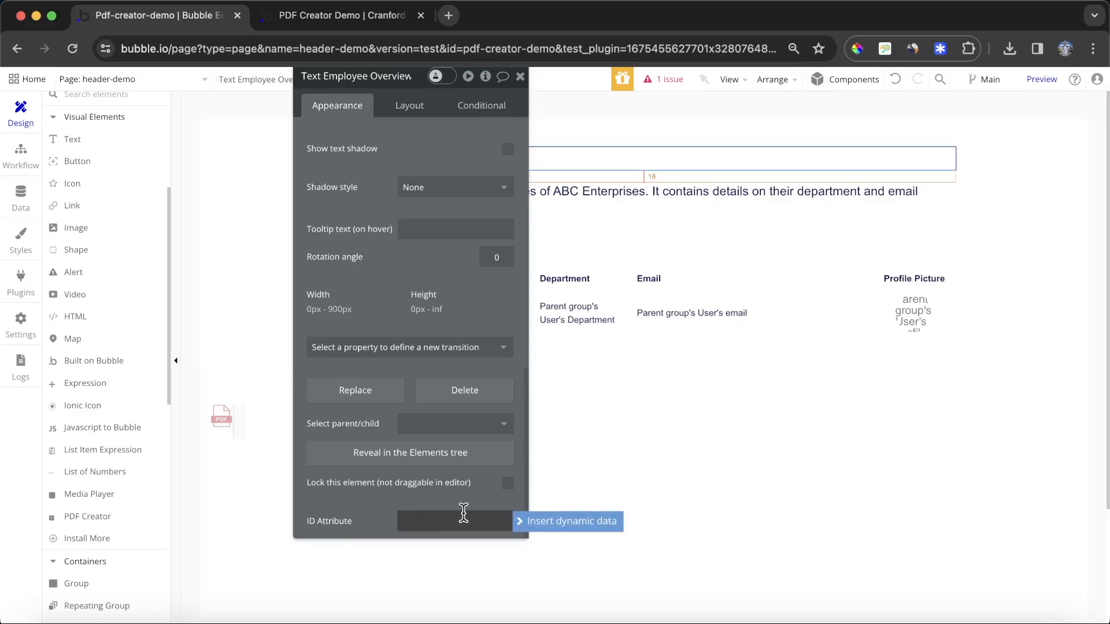
text(my)
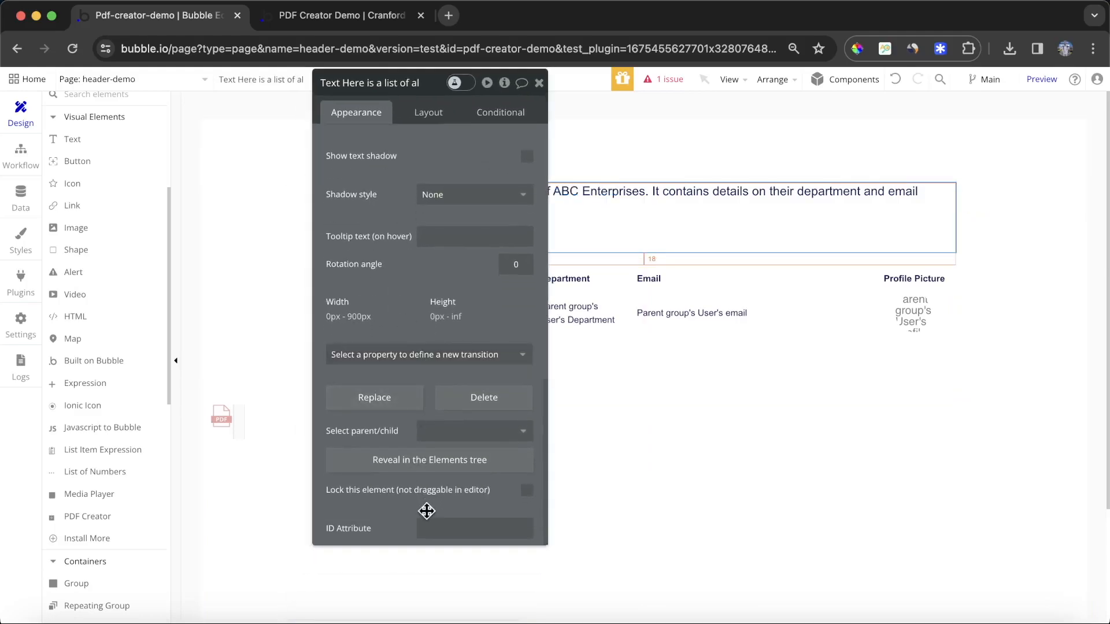
Give the description text ID my-description and the employee repeating group my-info-employees.
text(my-description)
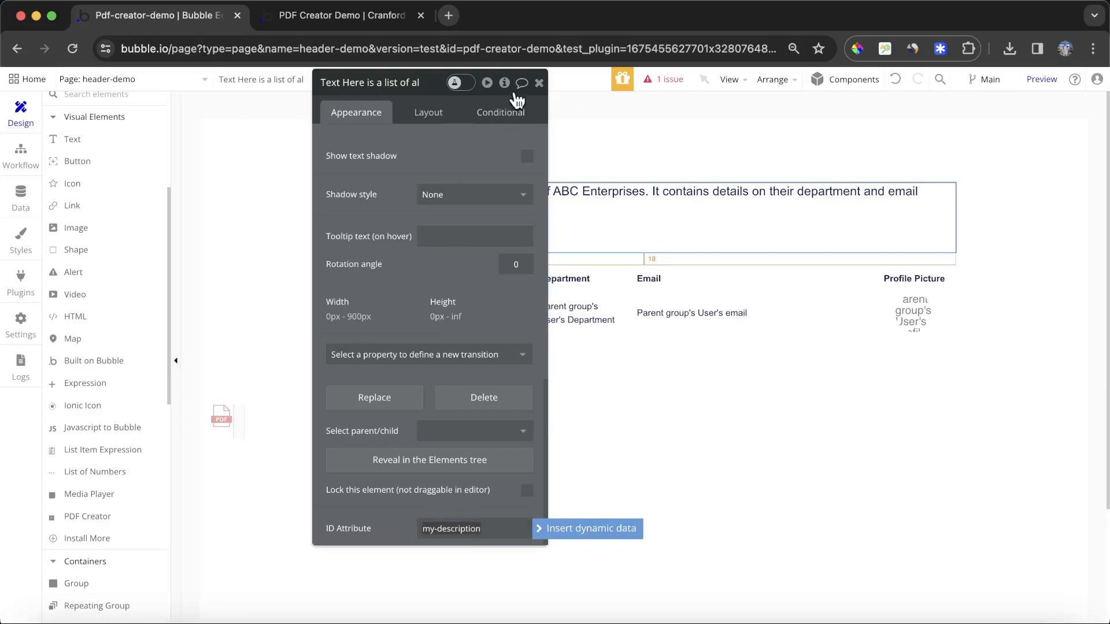
click(539, 83)
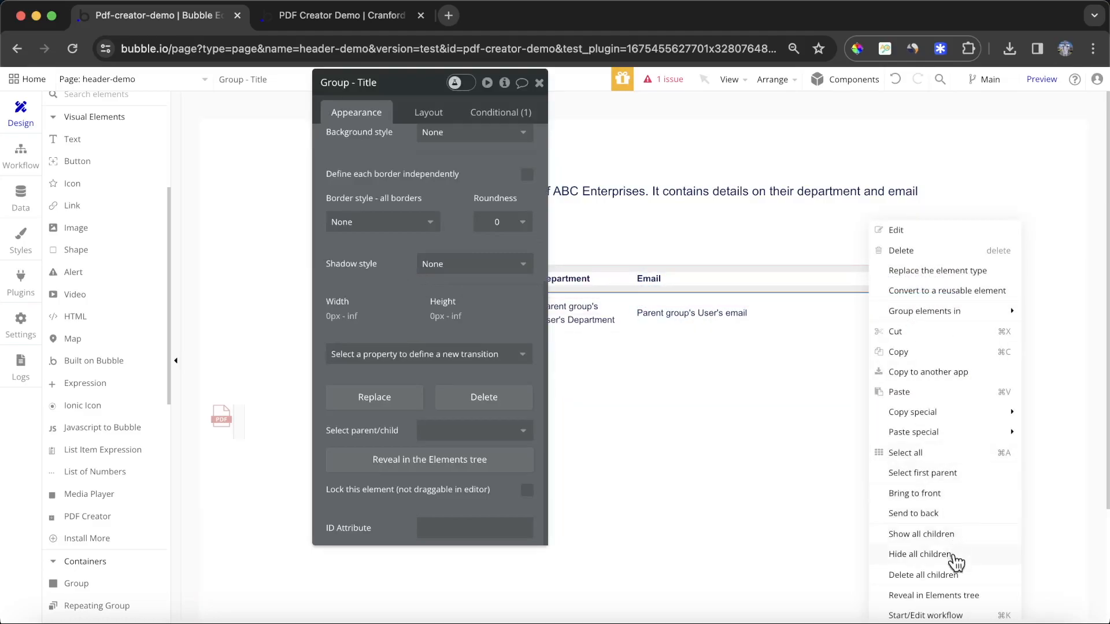
mouse_move(955, 537)
text(m)
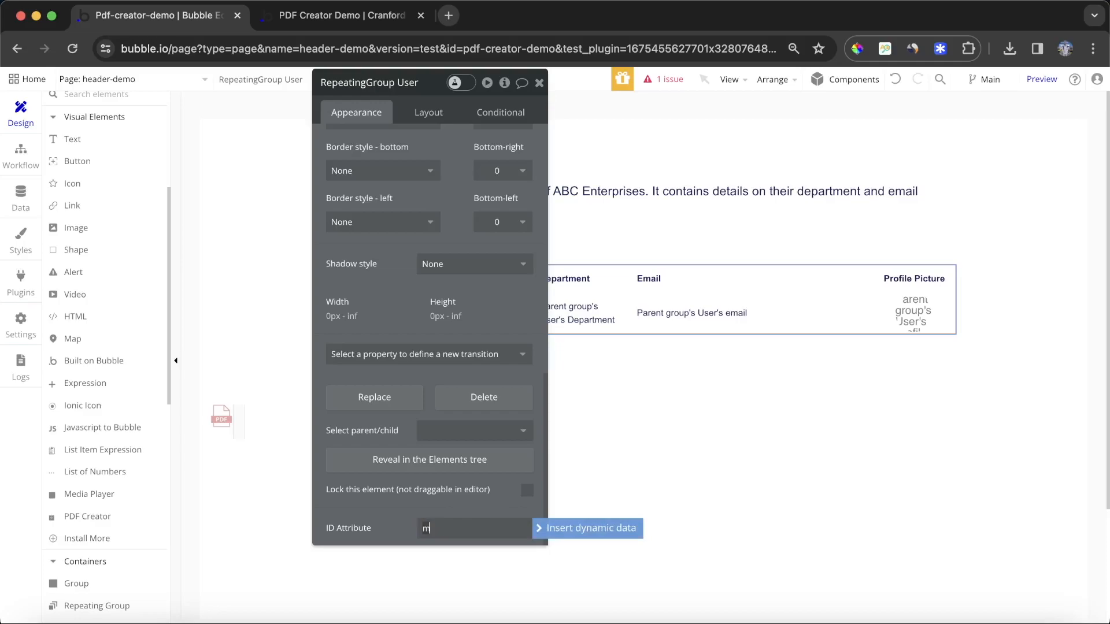
text(y-info-employees)
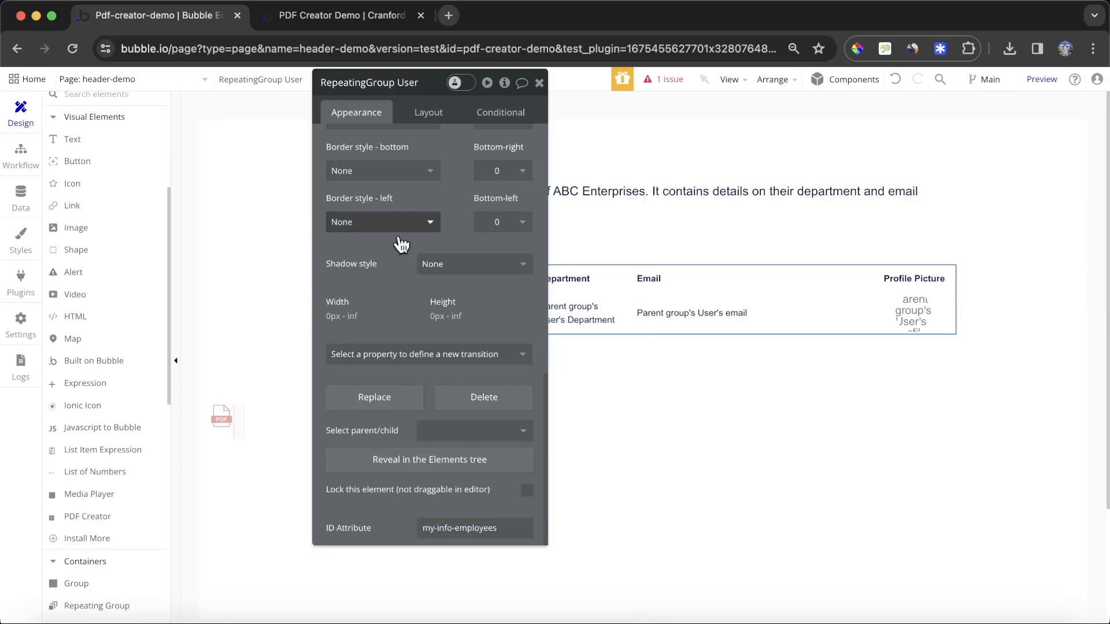
click(418, 384)
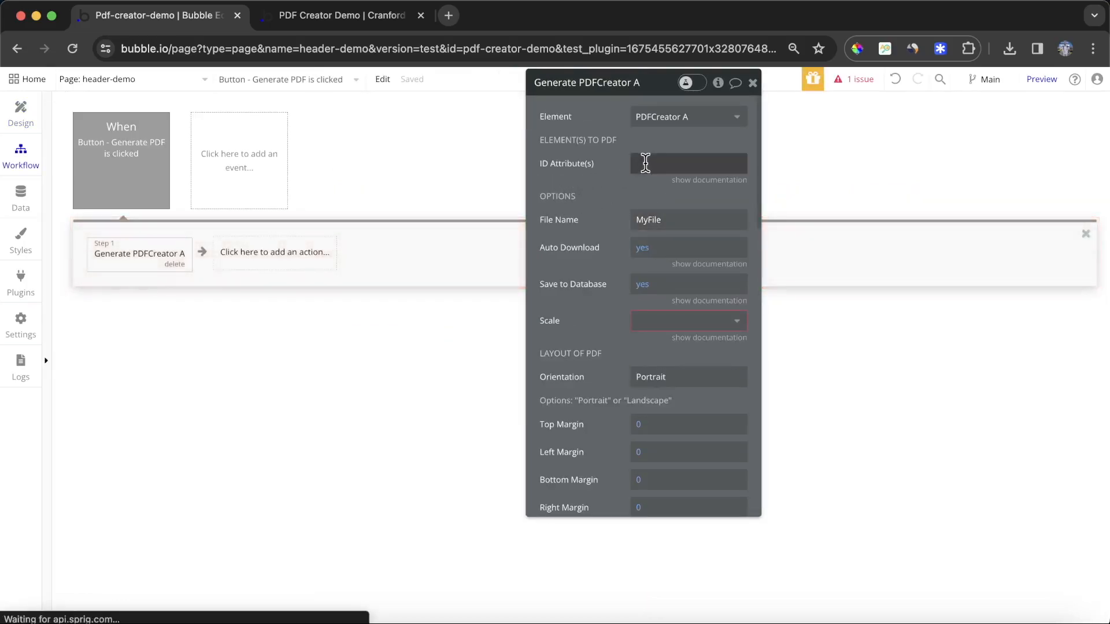
Enter the IDs my-title, my-description, my-info-employees and start the file name 'Employee Info - '.
text(my-title)
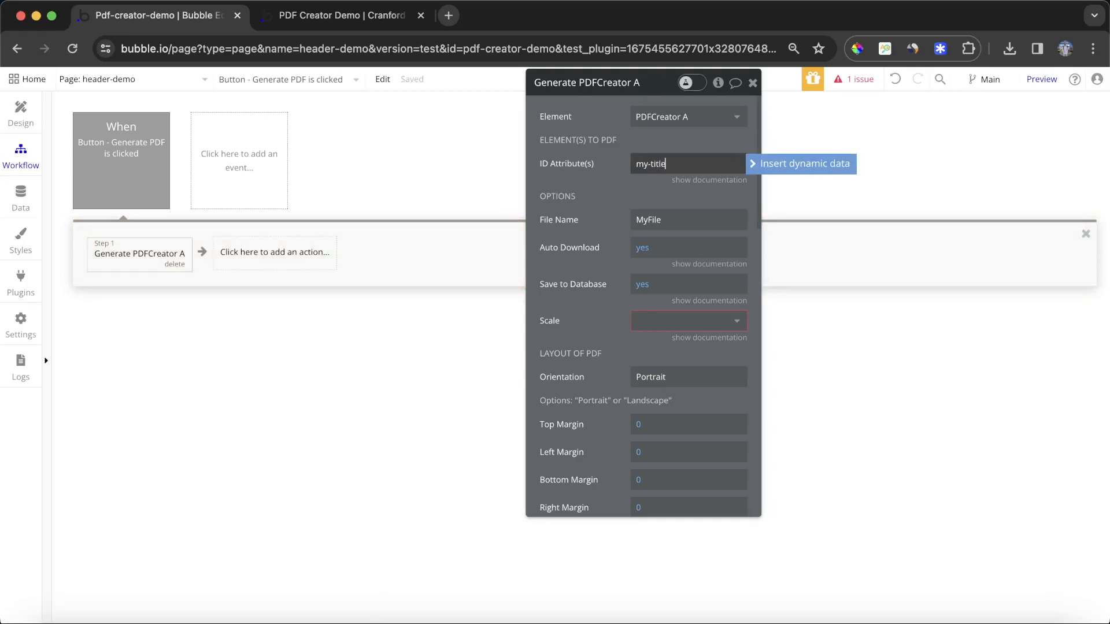
text(, my-description, my-info-employees)
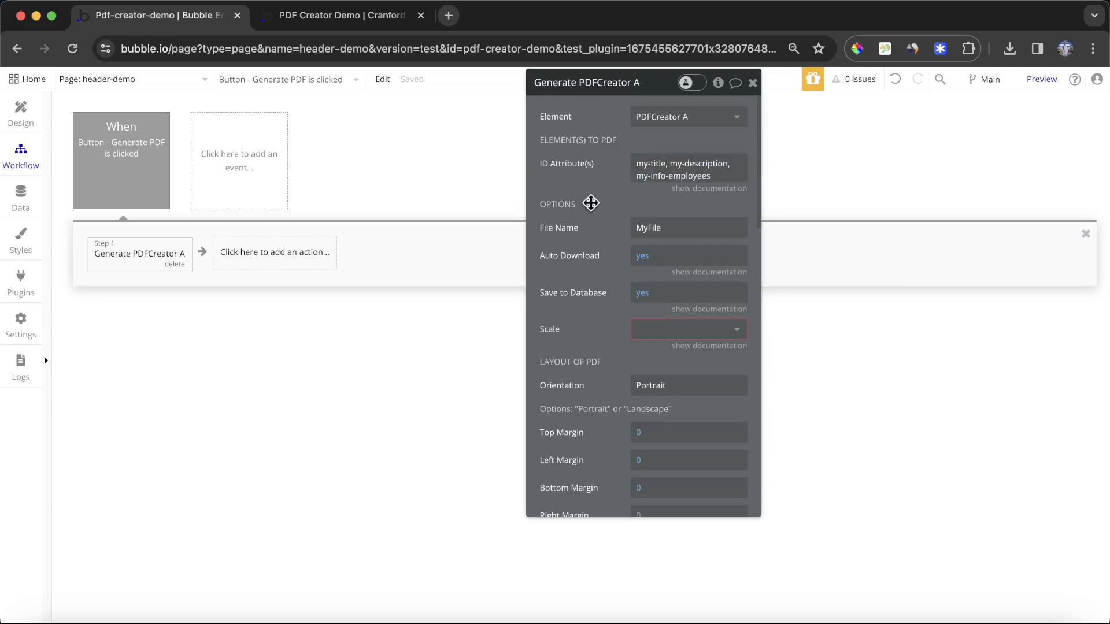
click(687, 228)
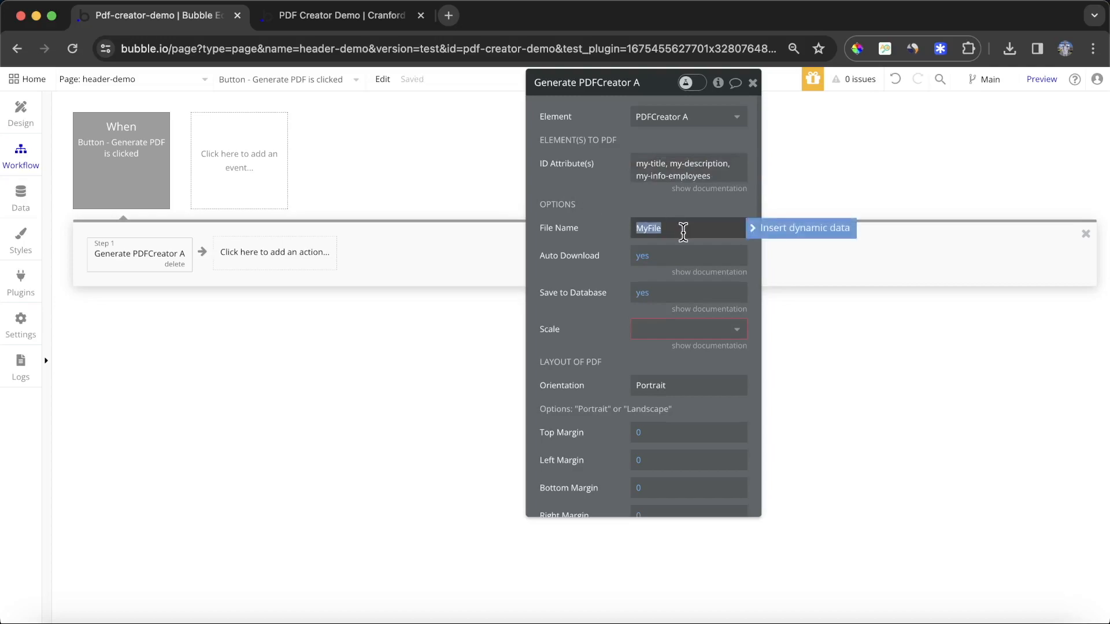
text(Employee Info)
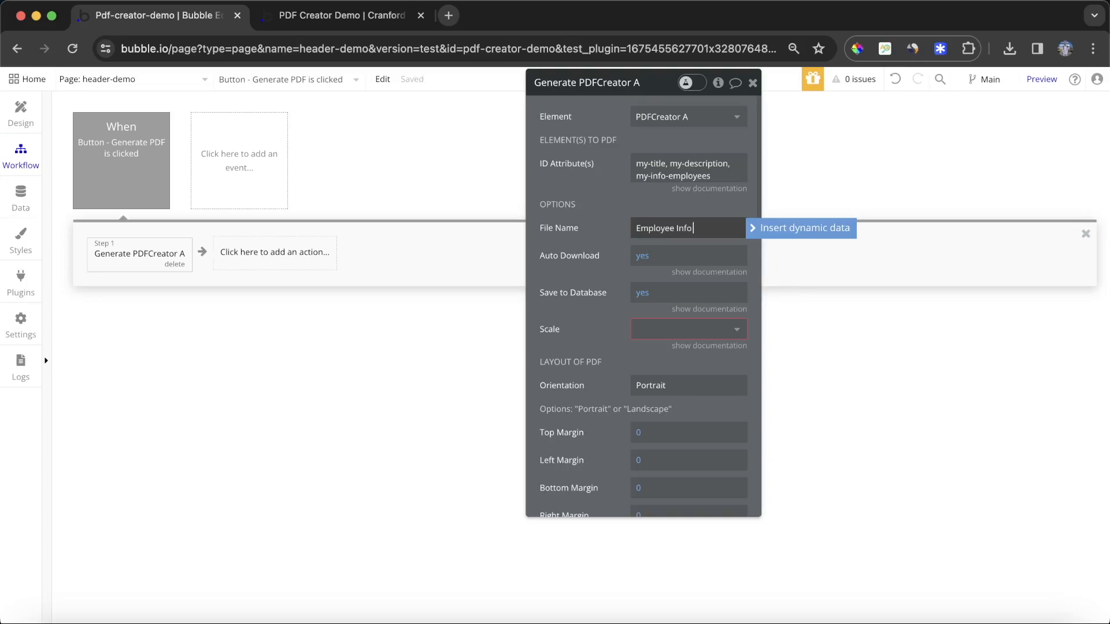
Append the current date/time to the file name, formatted like November 29, 2023.
click(800, 228)
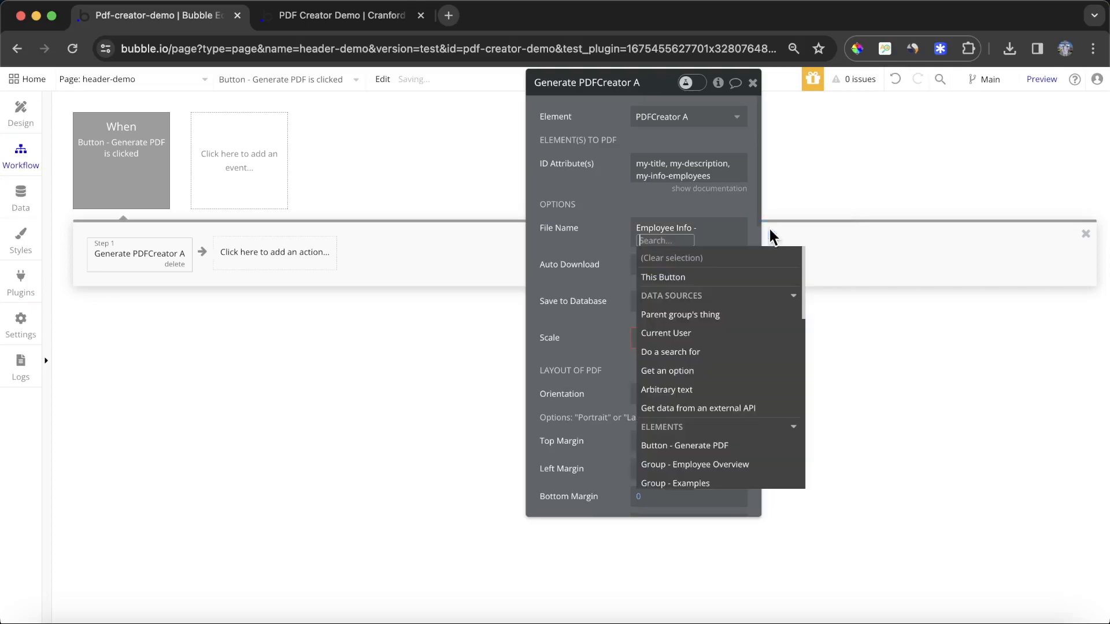
text(cur)
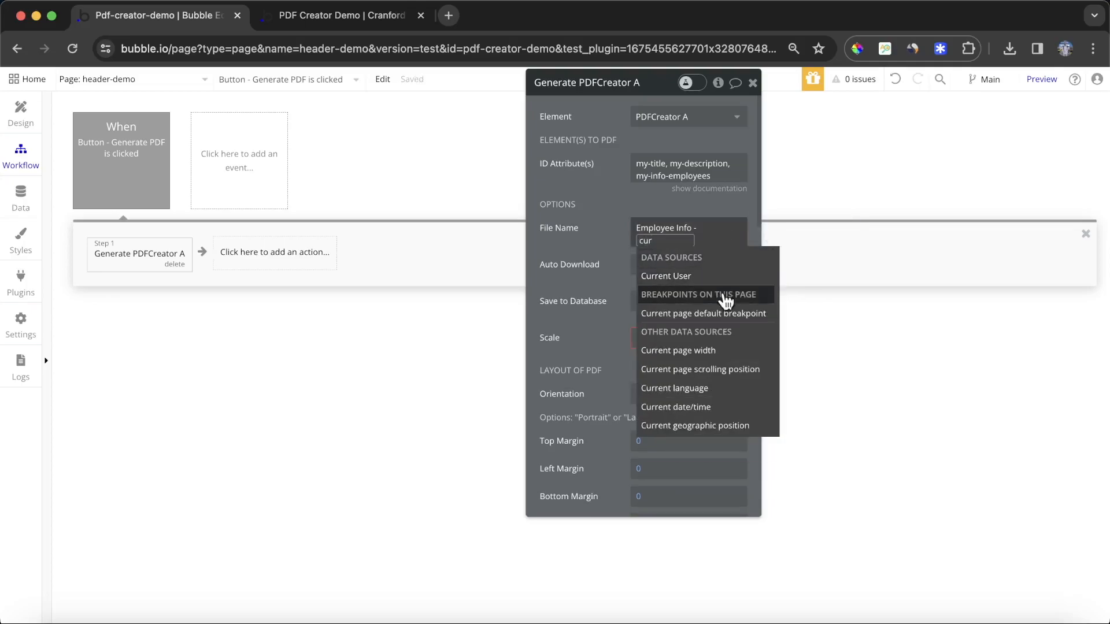
click(675, 405)
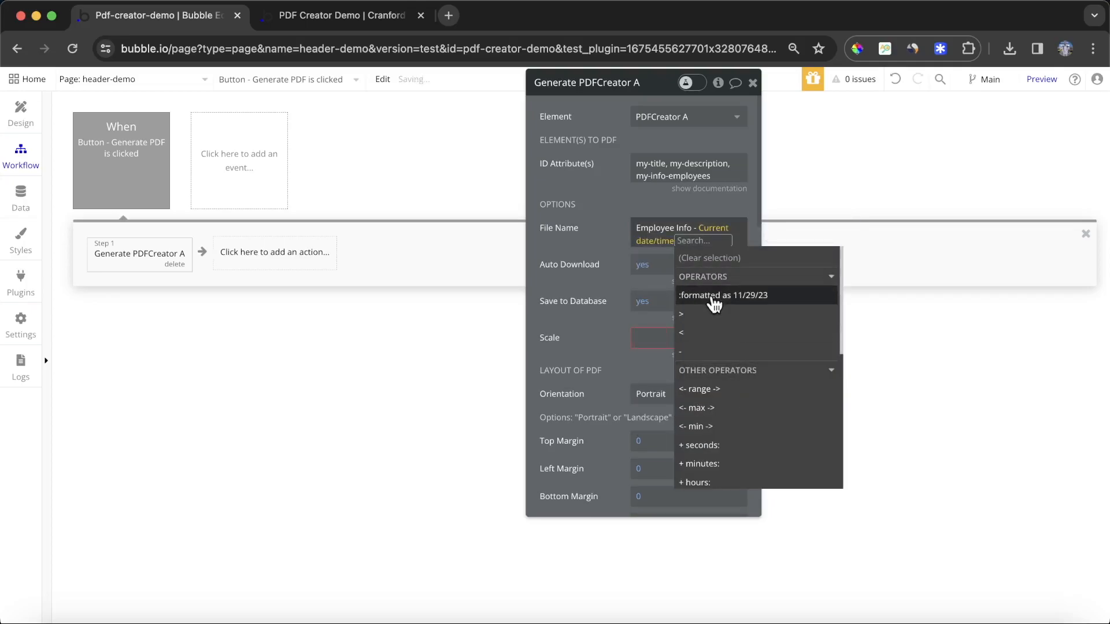
click(721, 295)
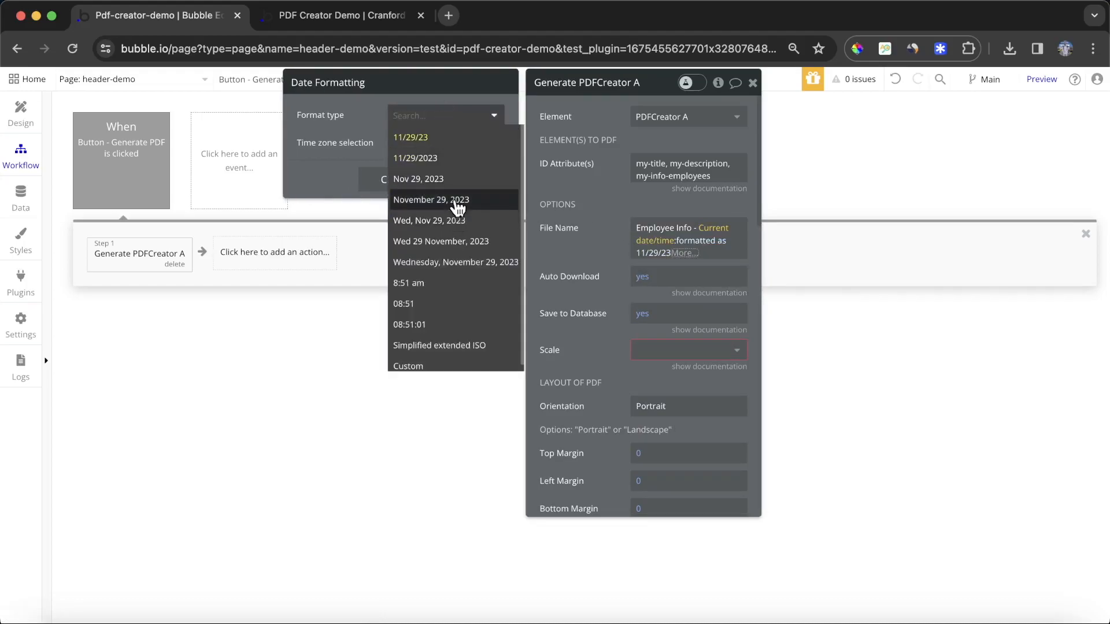
click(430, 199)
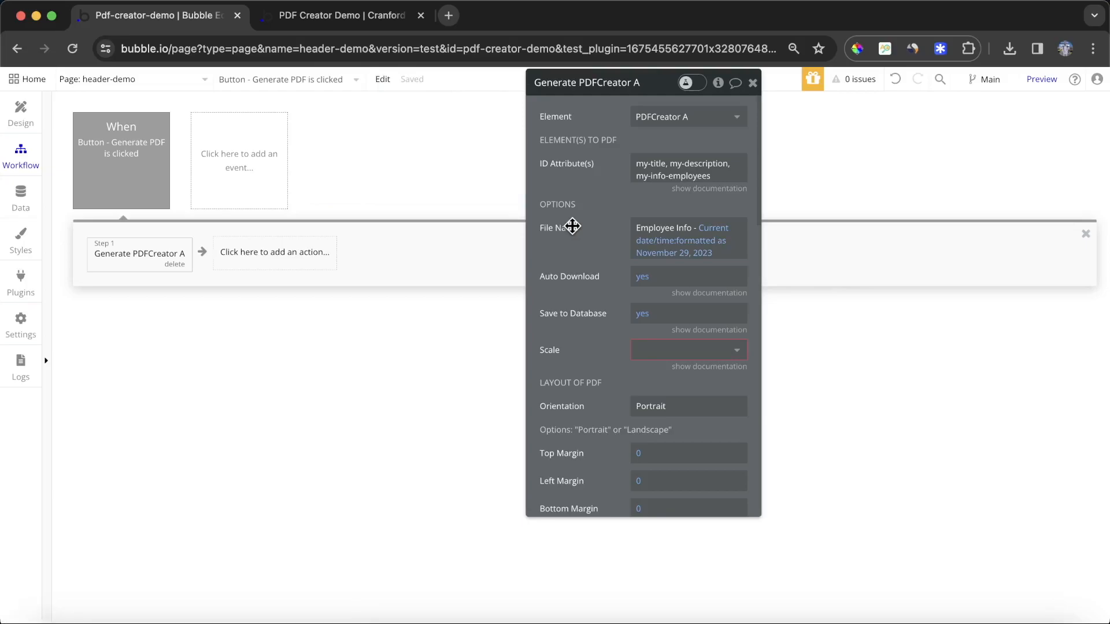
mouse_move(612, 251)
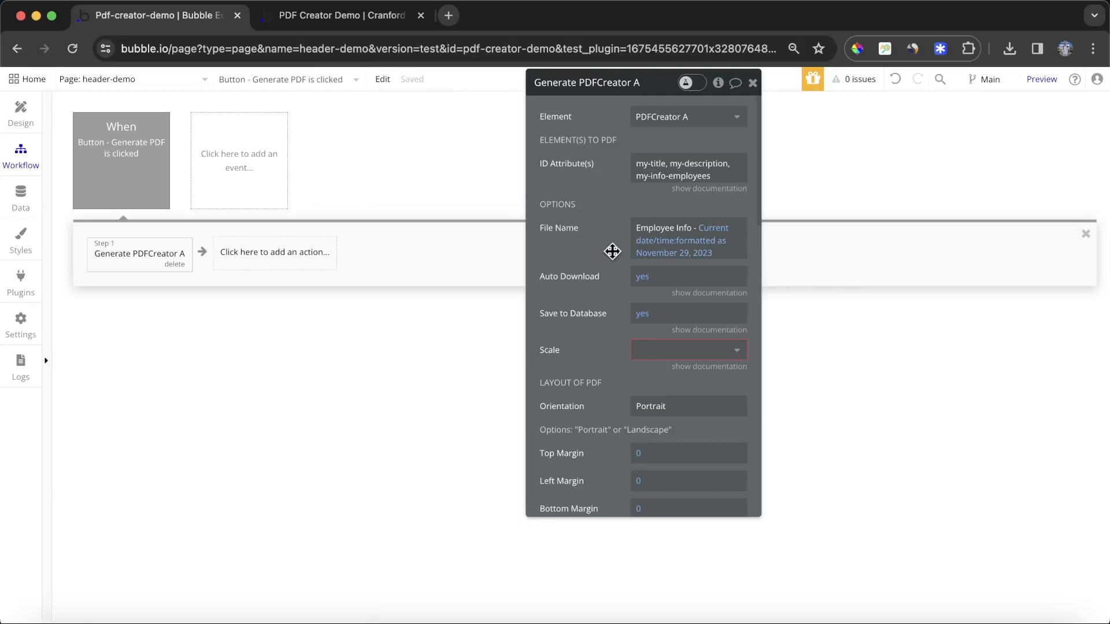
mouse_move(614, 292)
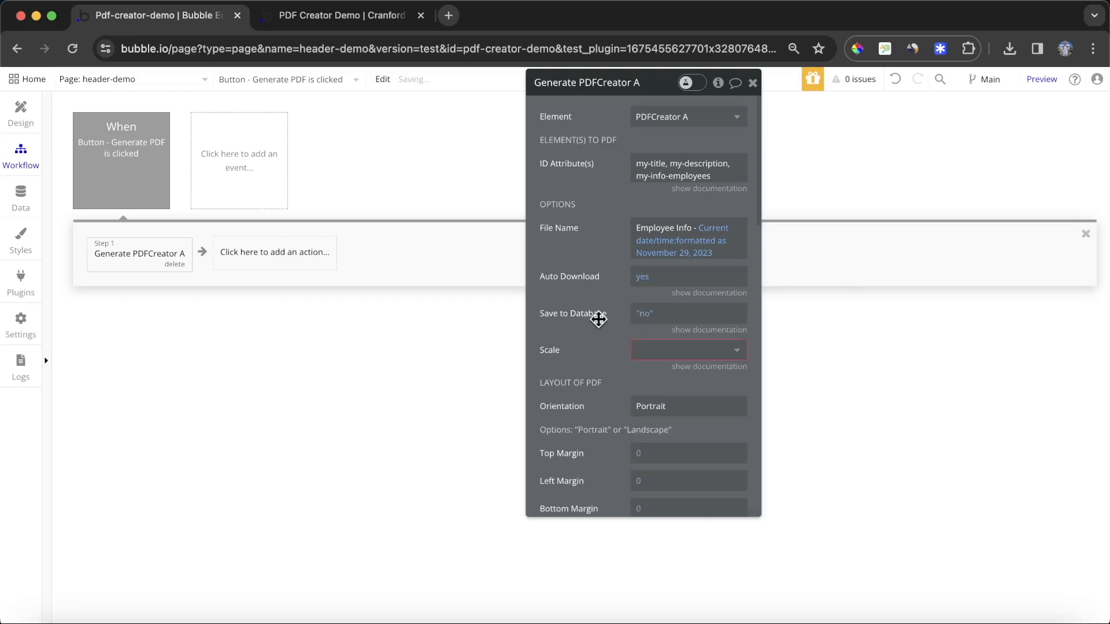
Set the PDF scale to 3 after reading the scale explanation.
click(687, 349)
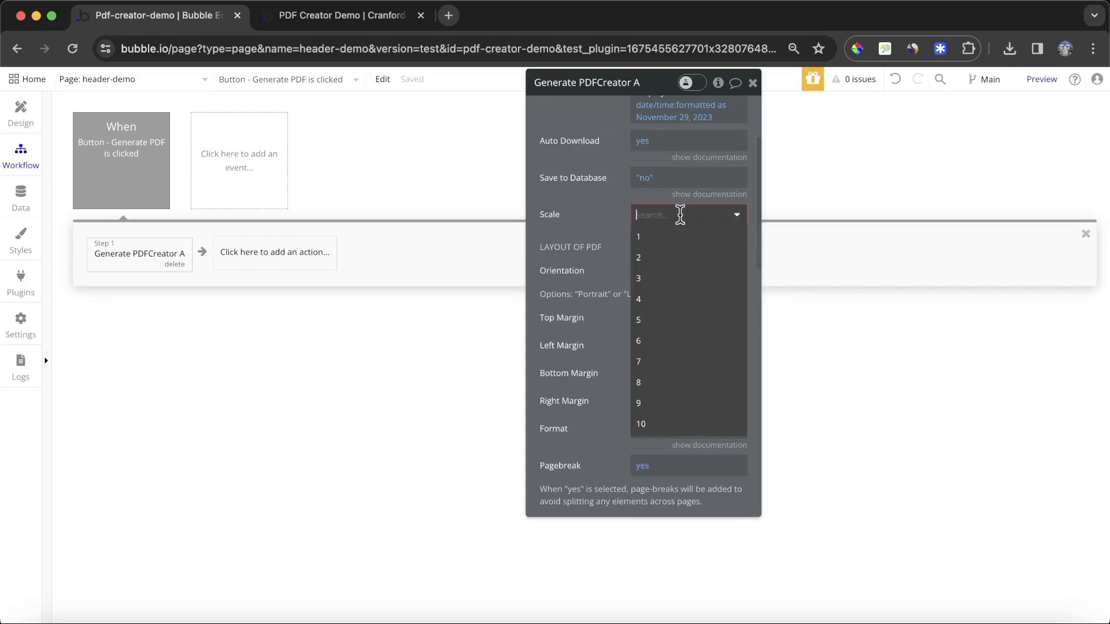
click(638, 279)
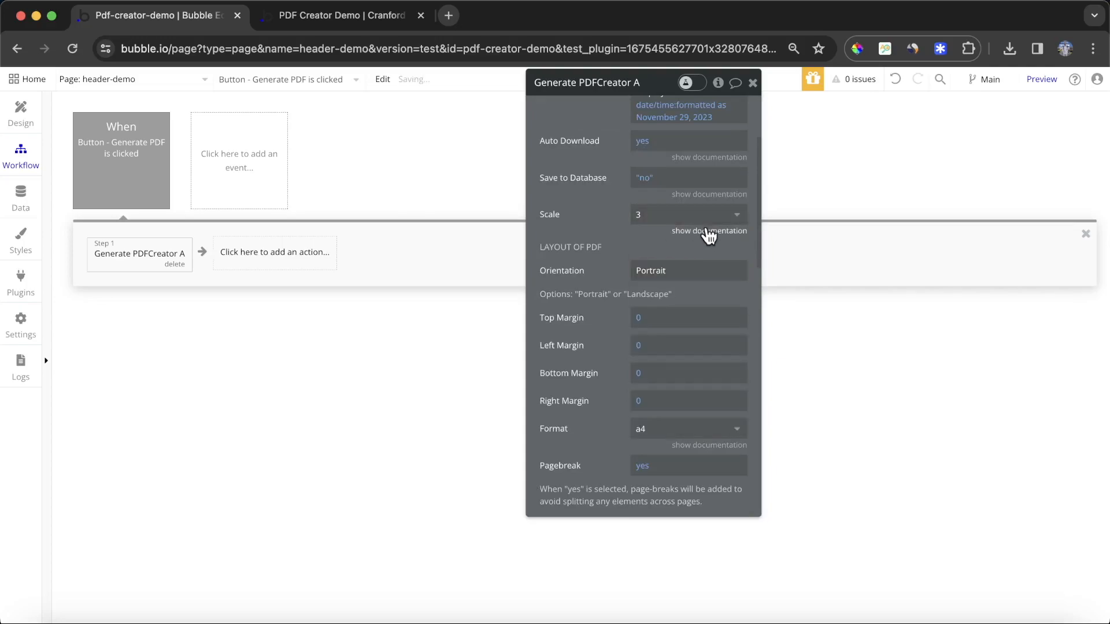
click(709, 230)
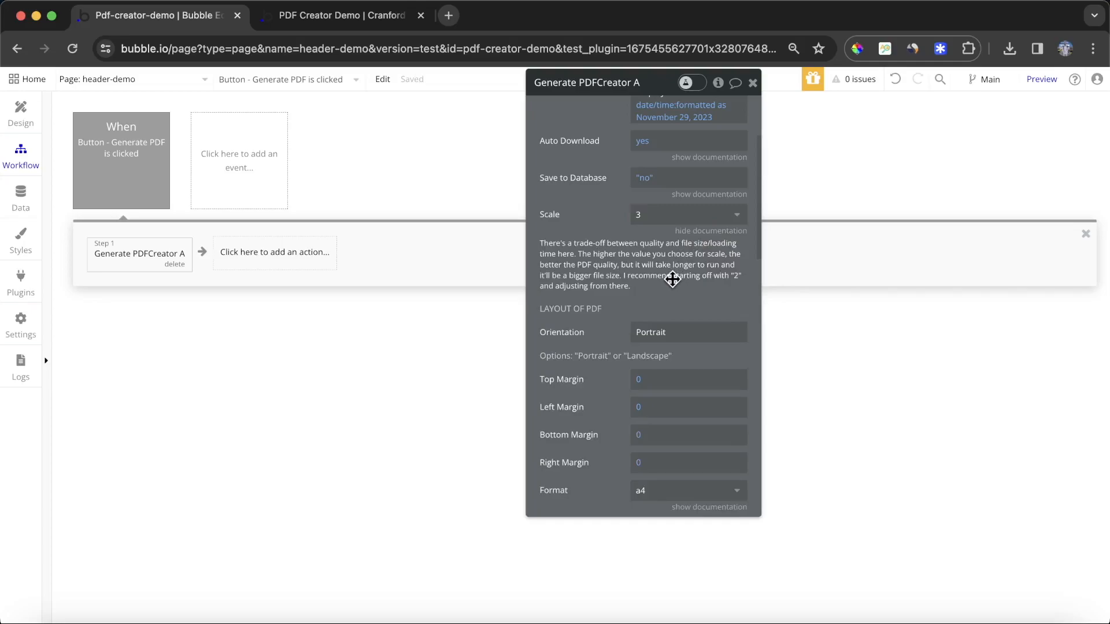
mouse_move(670, 278)
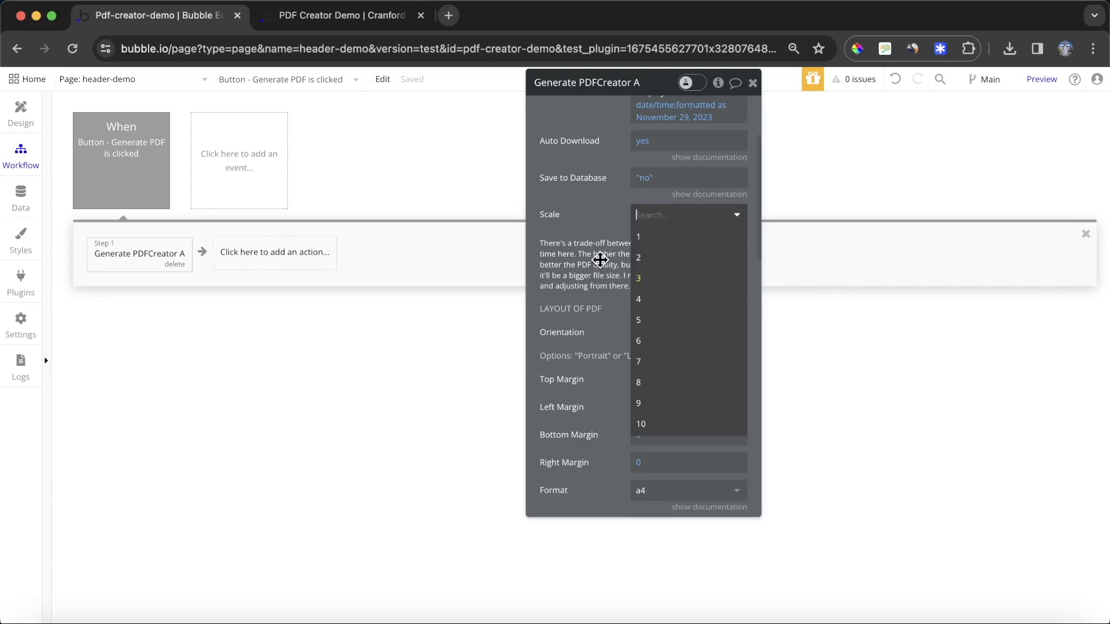
click(638, 278)
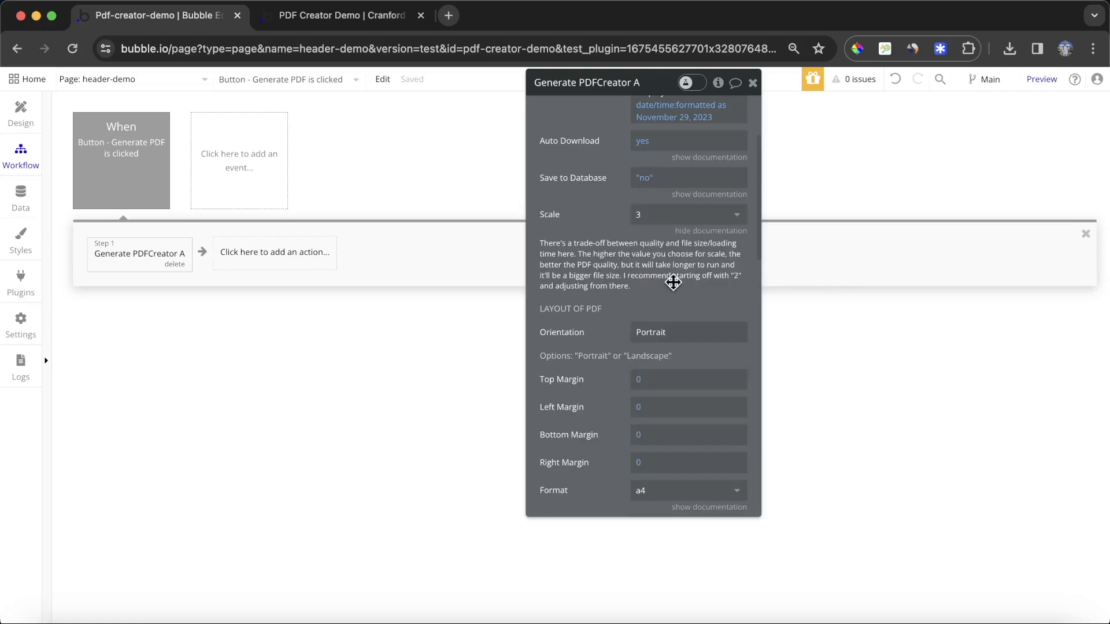
Set Top Margin 40, Left Margin 20, Bottom Margin 40 and Right Margin 20.
scroll(down, 3)
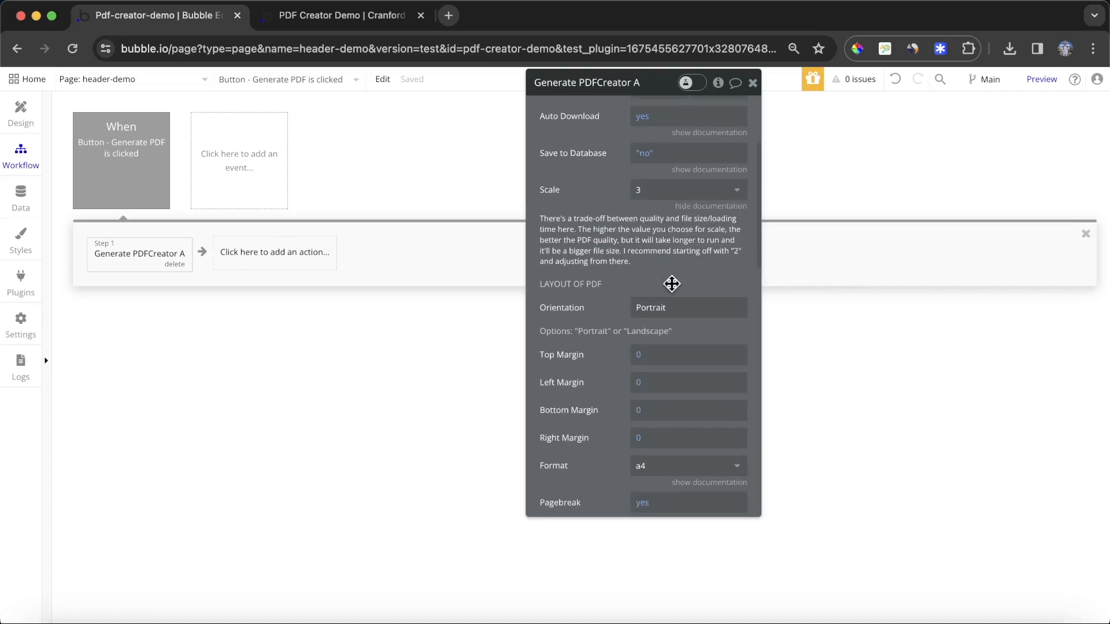
scroll(down, 3)
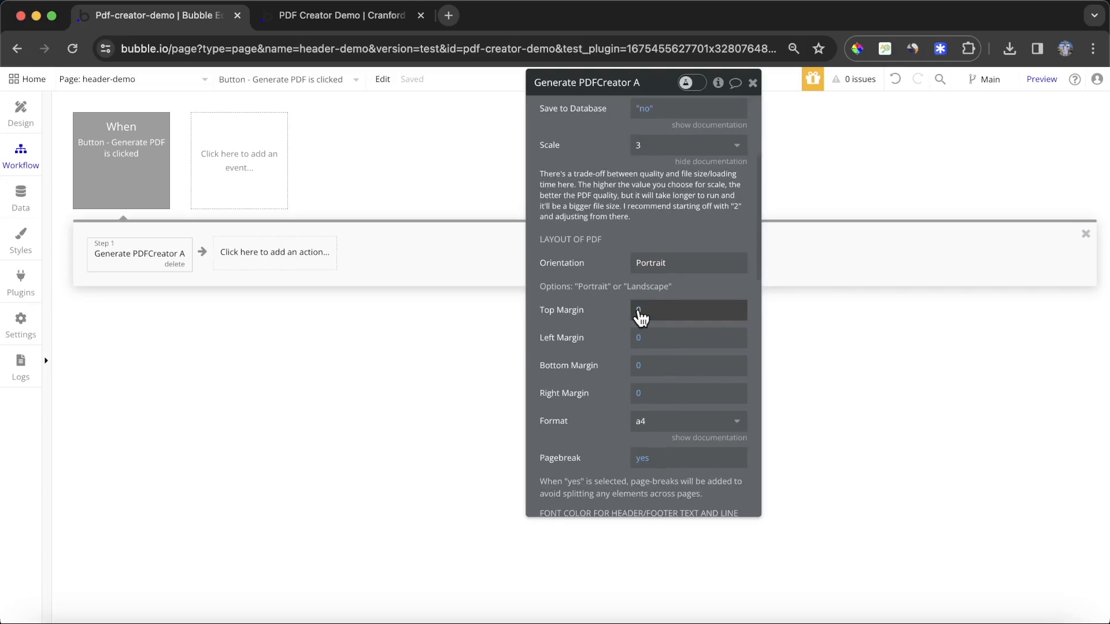
text(40)
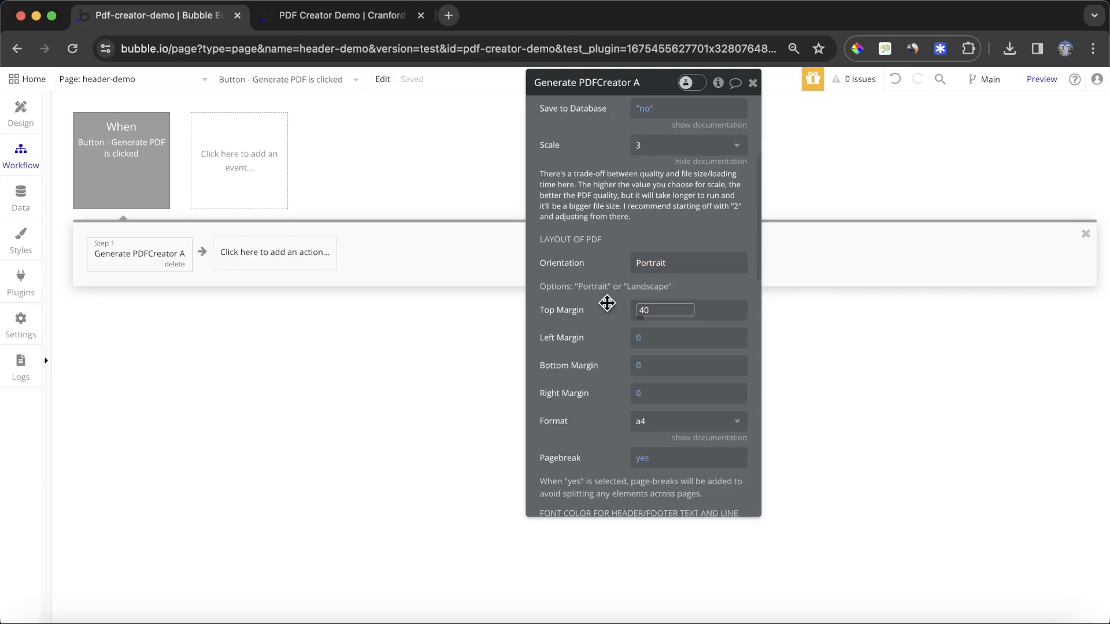
click(687, 338)
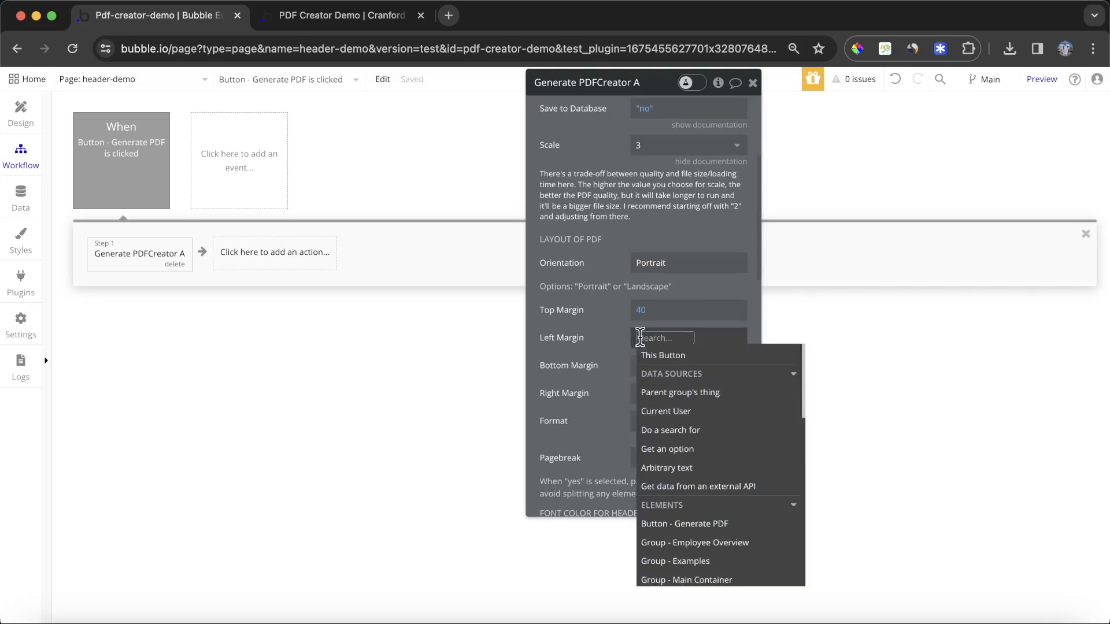
text(20)
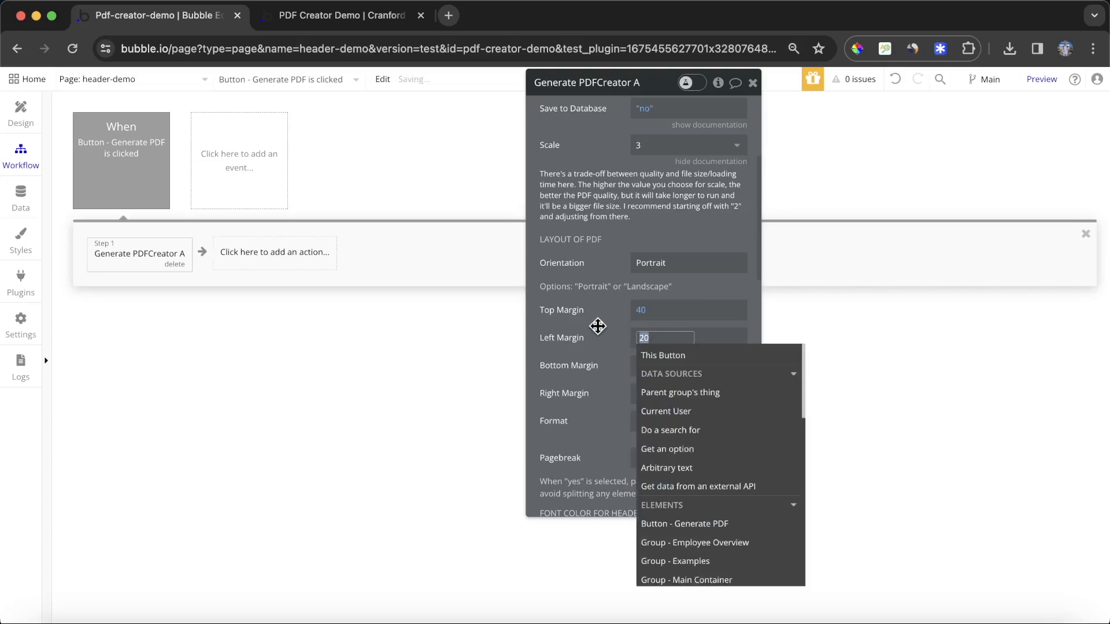
click(688, 366)
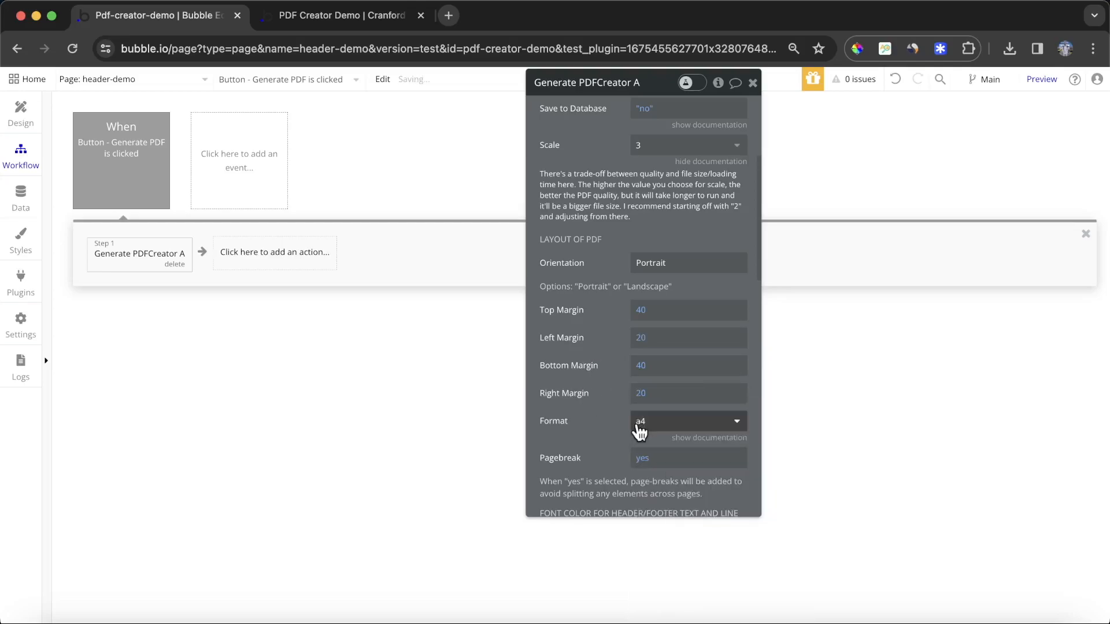
scroll(down, 3)
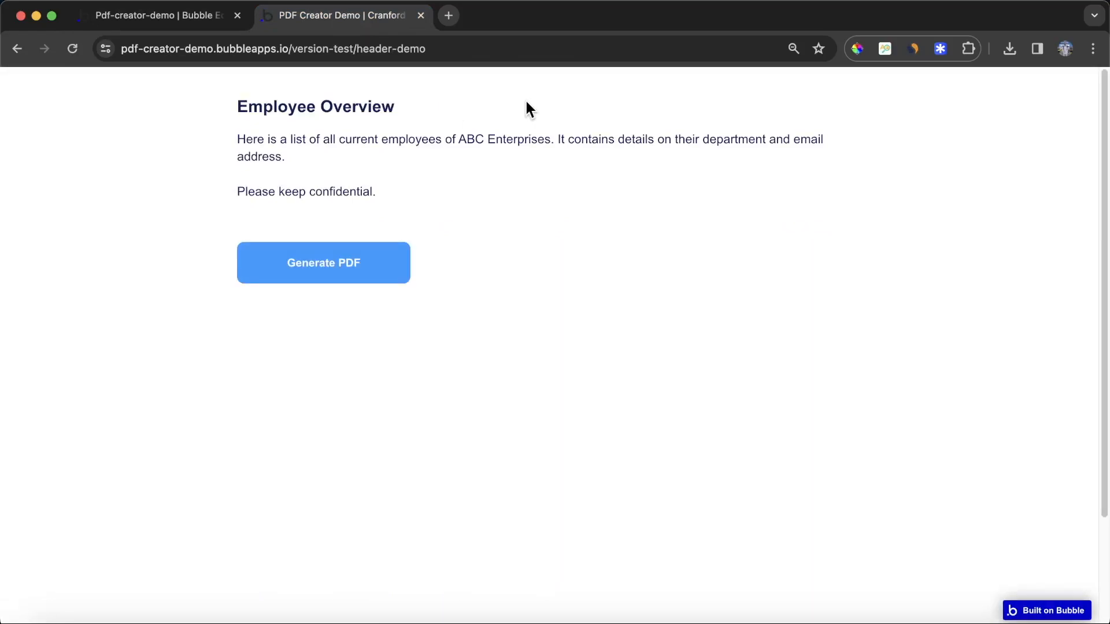
Generate the Employee Info PDF from the preview, open the download and browse both pages.
scroll(down, 3)
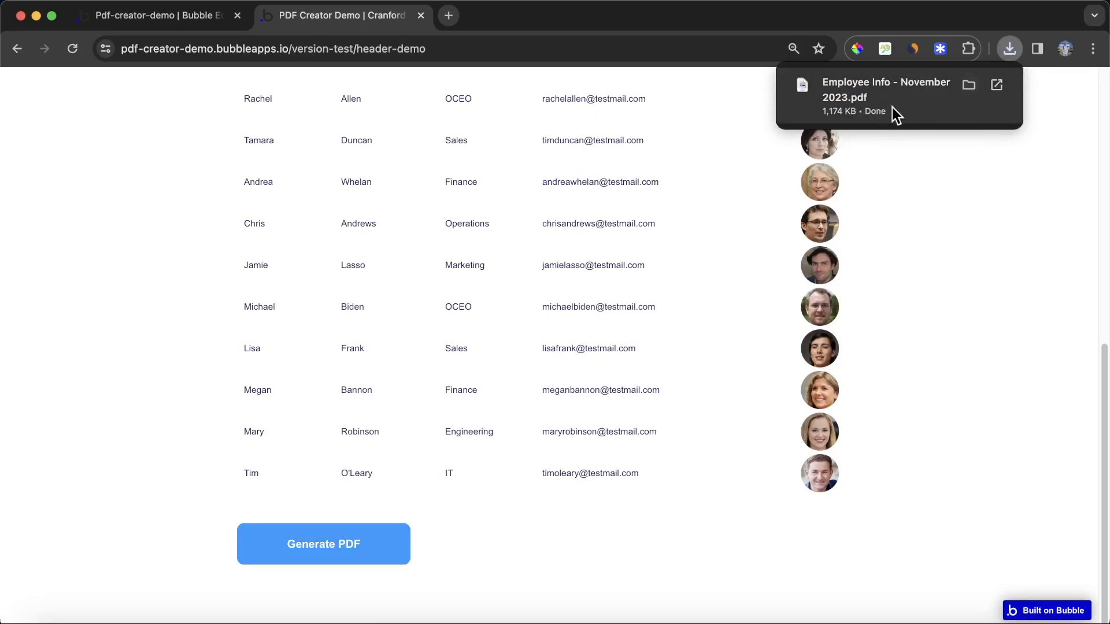
click(885, 90)
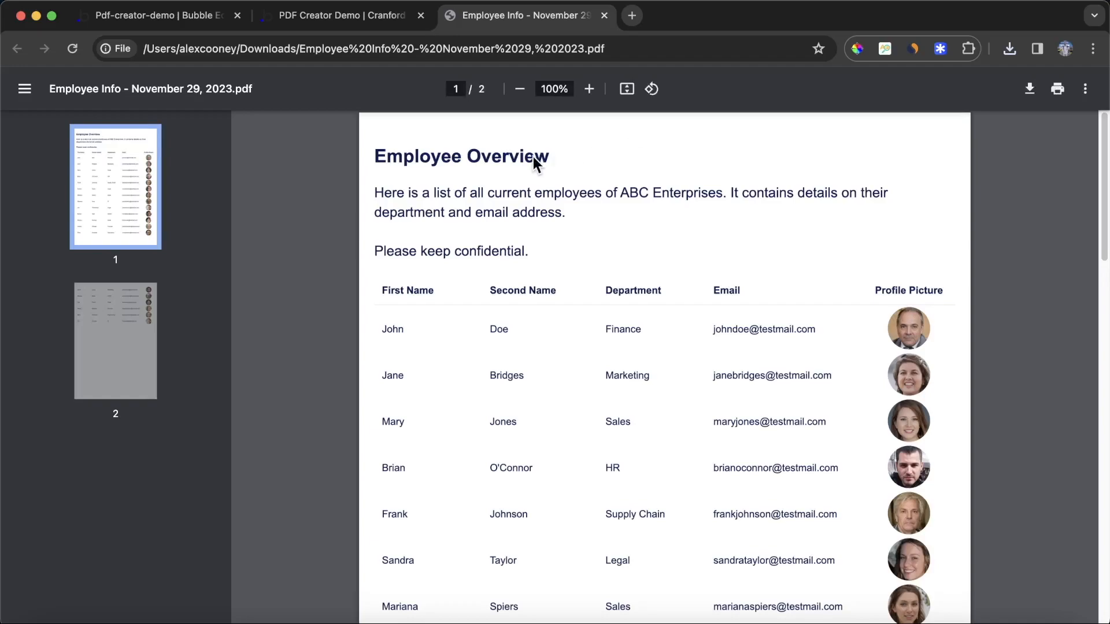
scroll(down, 3)
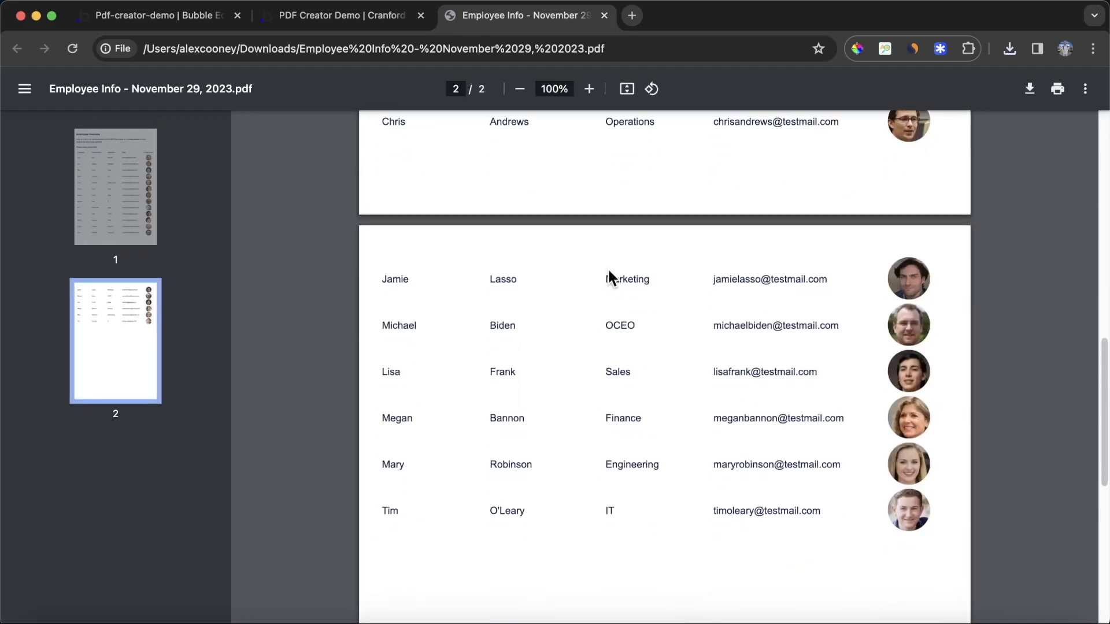
click(116, 186)
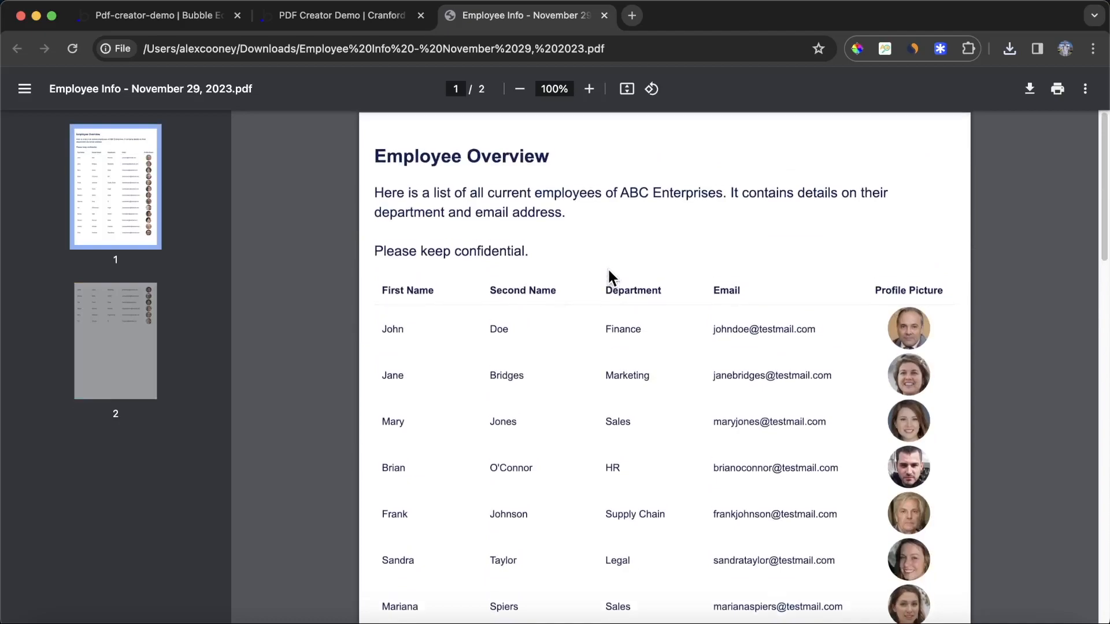
mouse_move(610, 249)
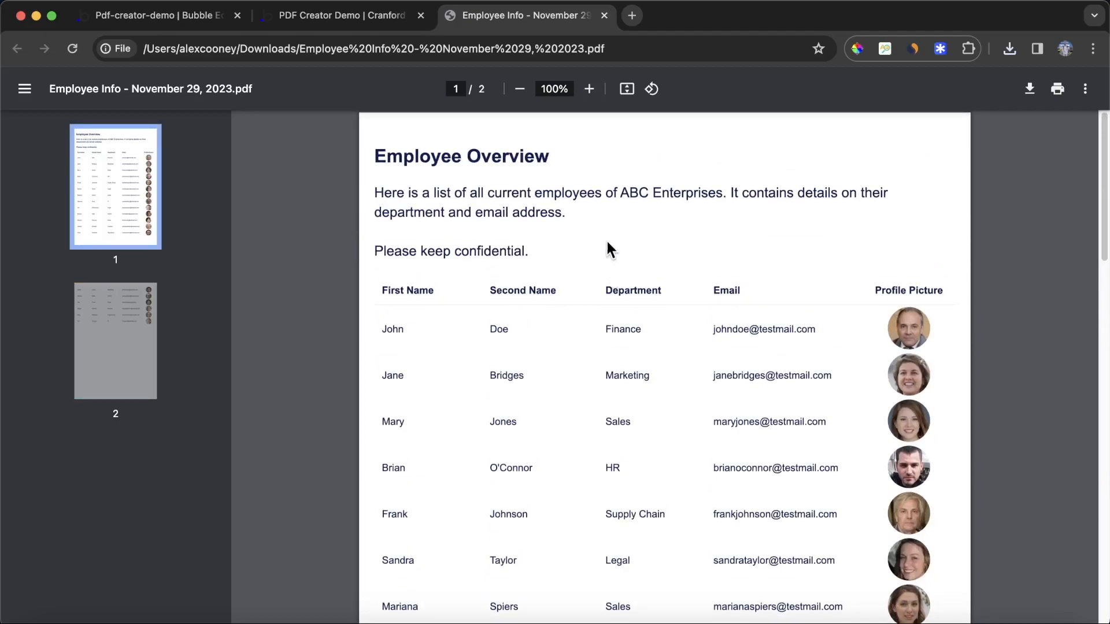
mouse_move(163, 15)
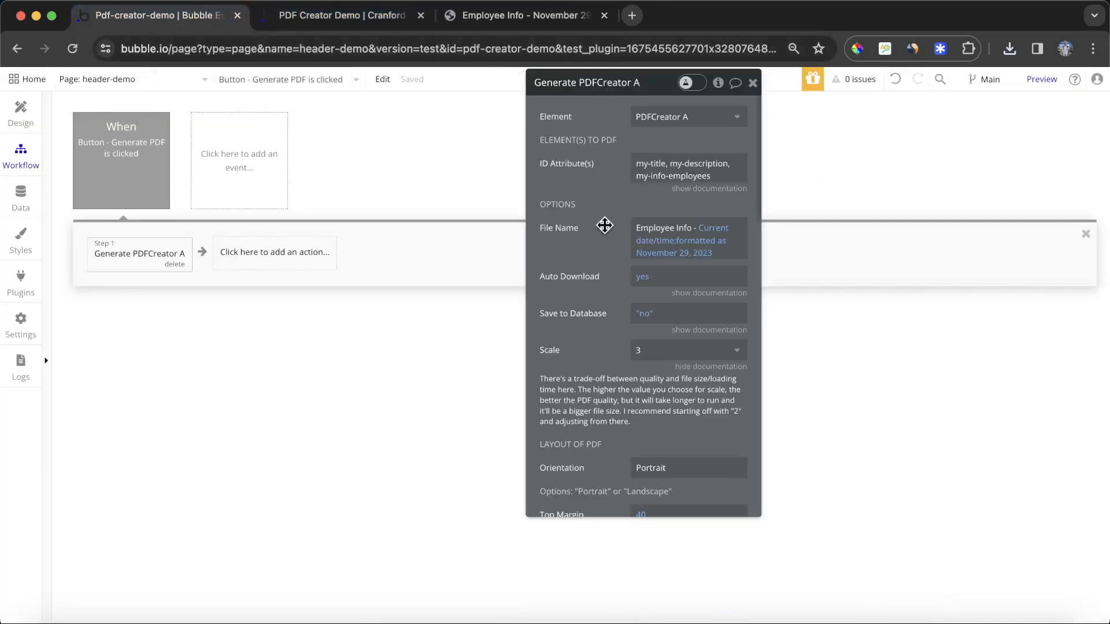
scroll(down, 3)
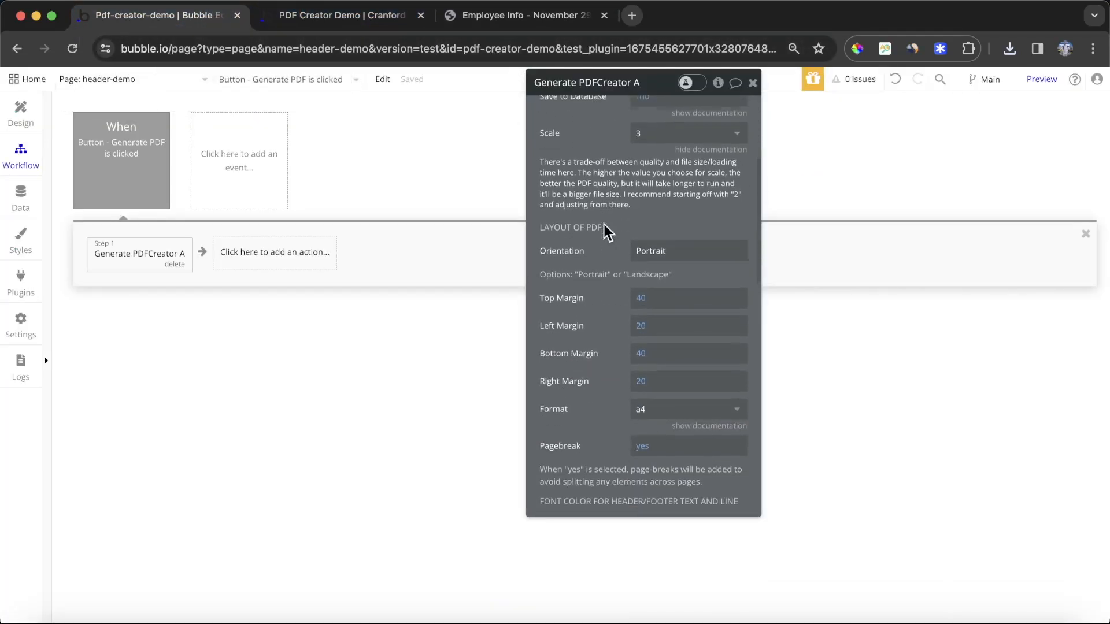
scroll(down, 3)
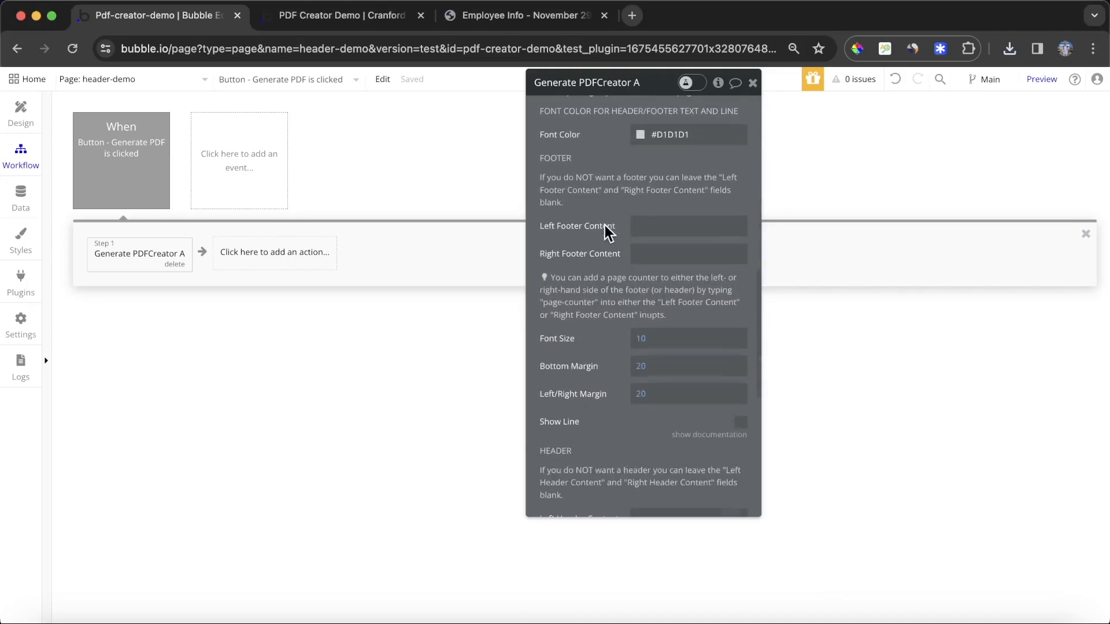
scroll(down, 3)
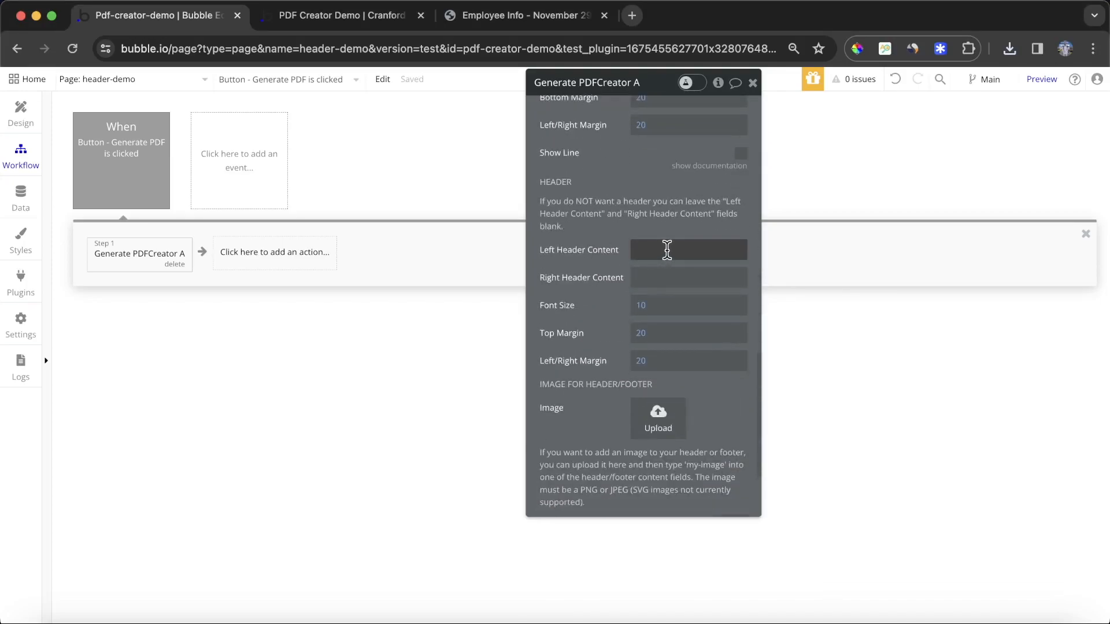
text(Cra)
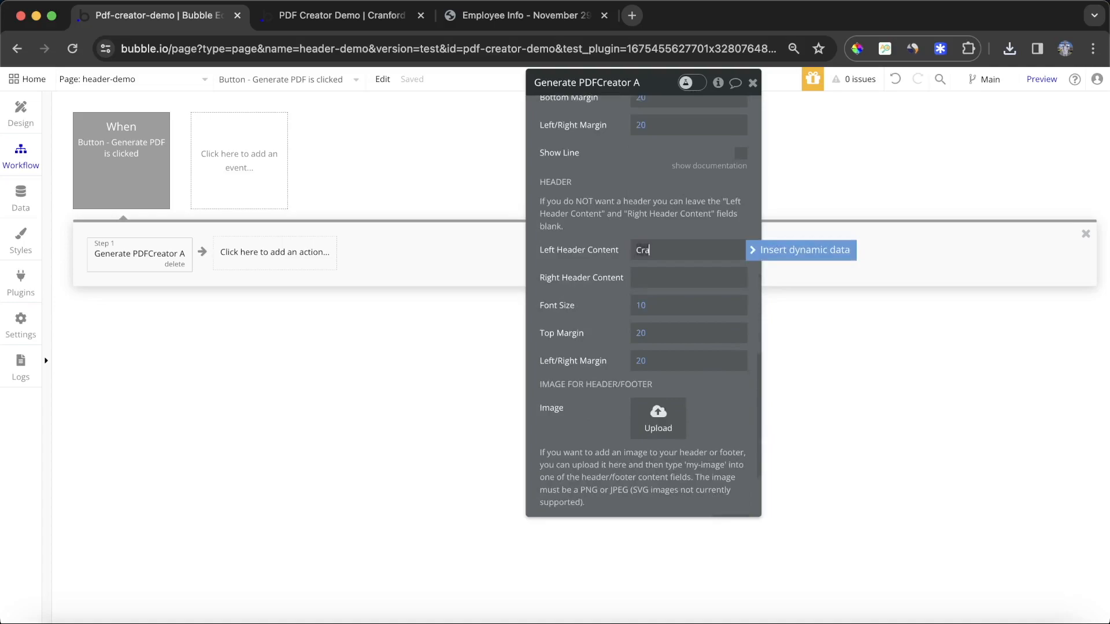
text(Cranford Tech)
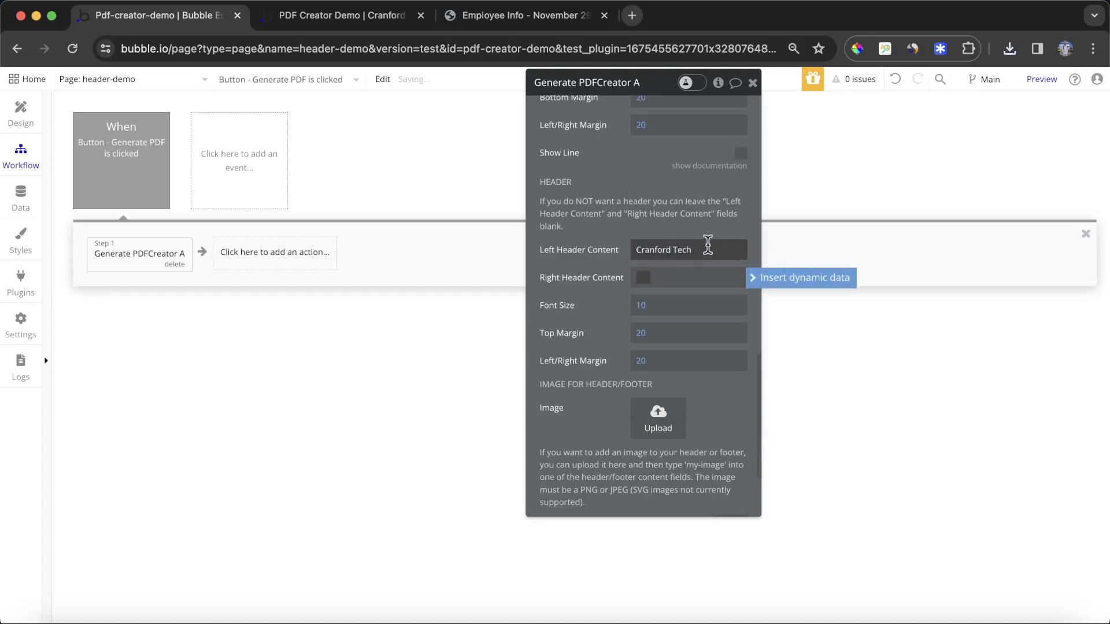
text(www.cran)
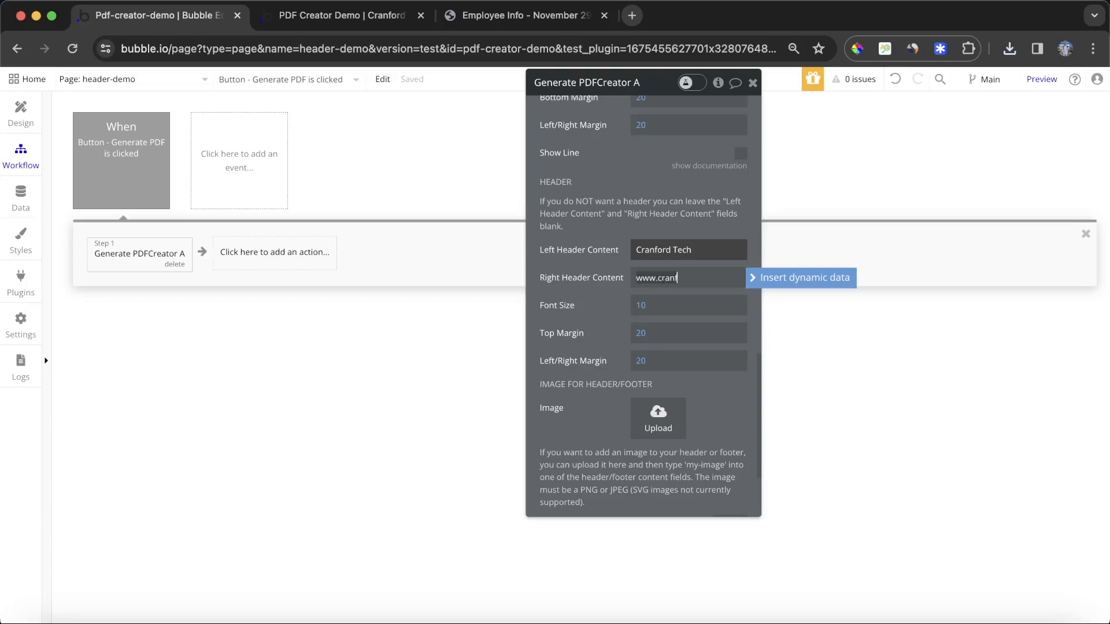
text(fordtech.com)
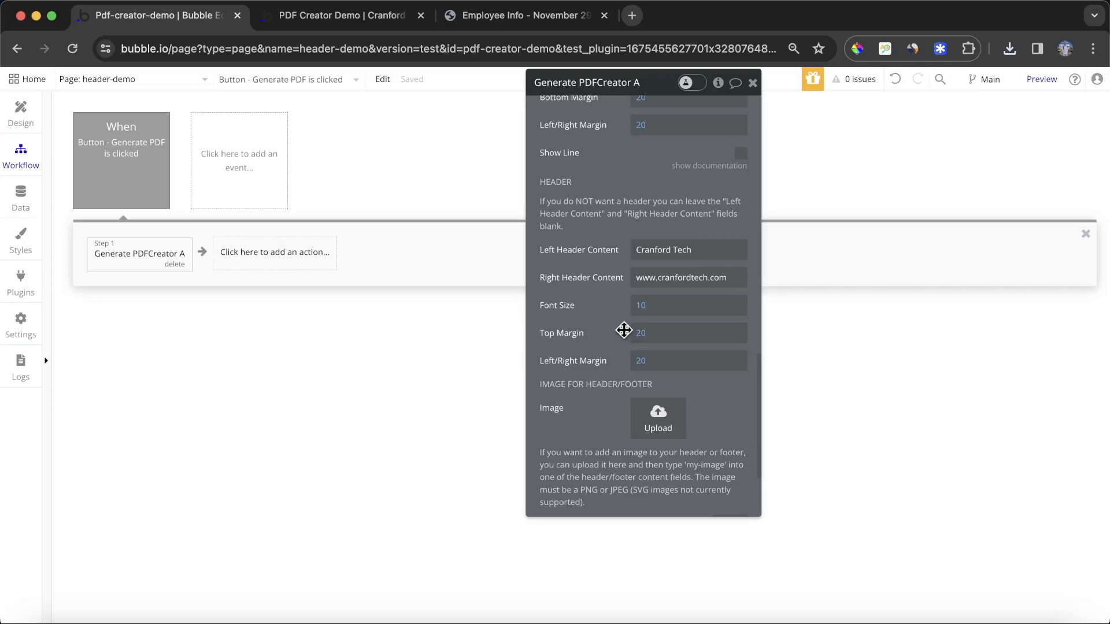
click(343, 15)
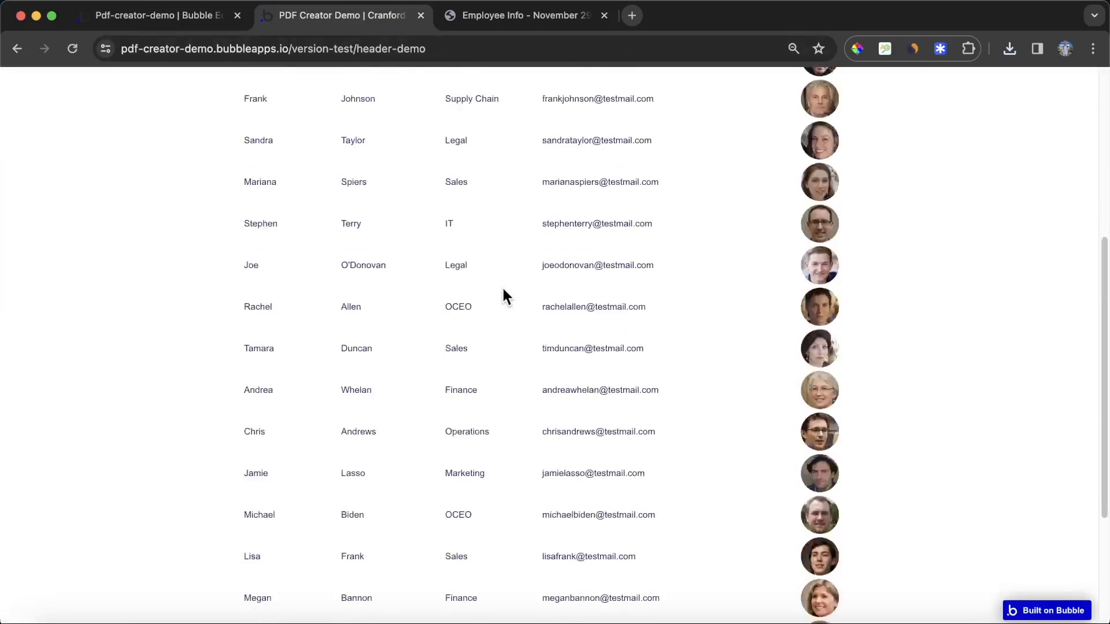
scroll(down, 3)
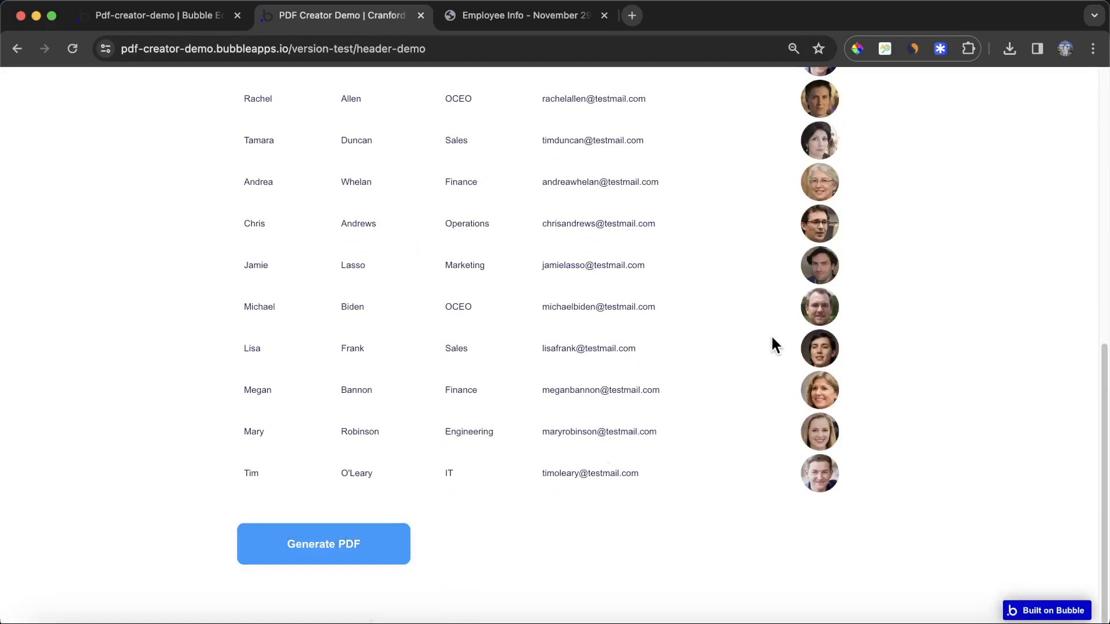
click(322, 545)
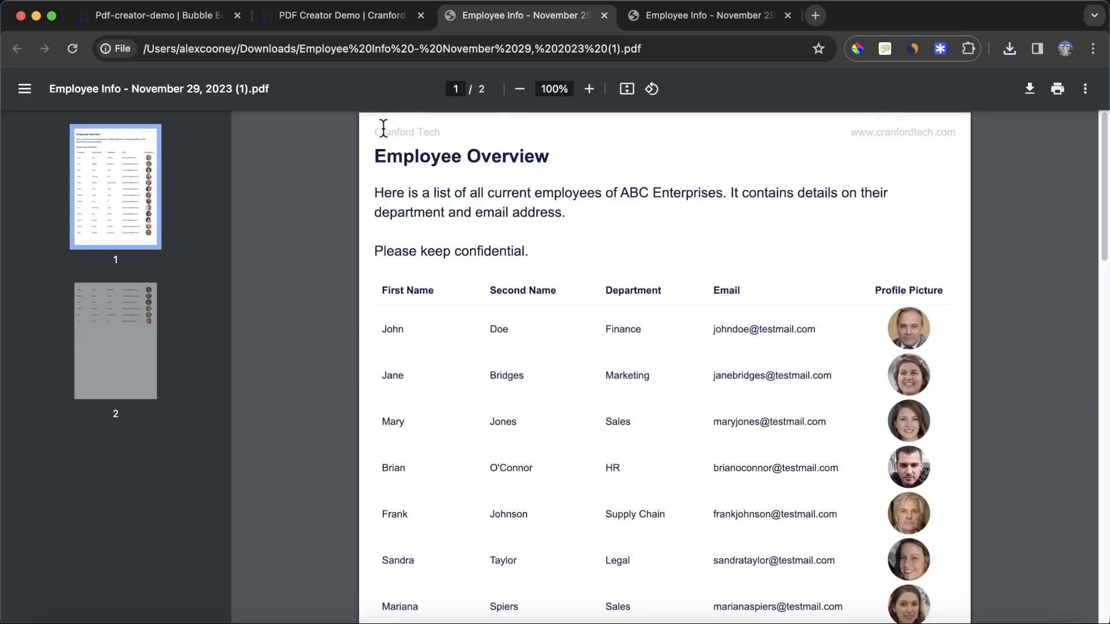
mouse_move(884, 140)
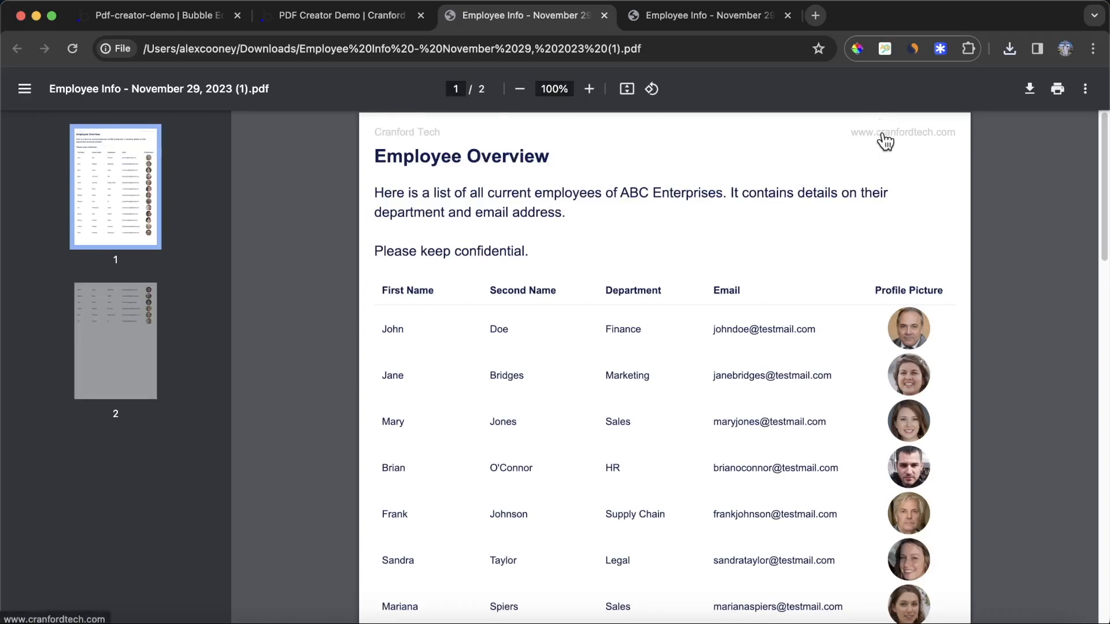
mouse_move(403, 194)
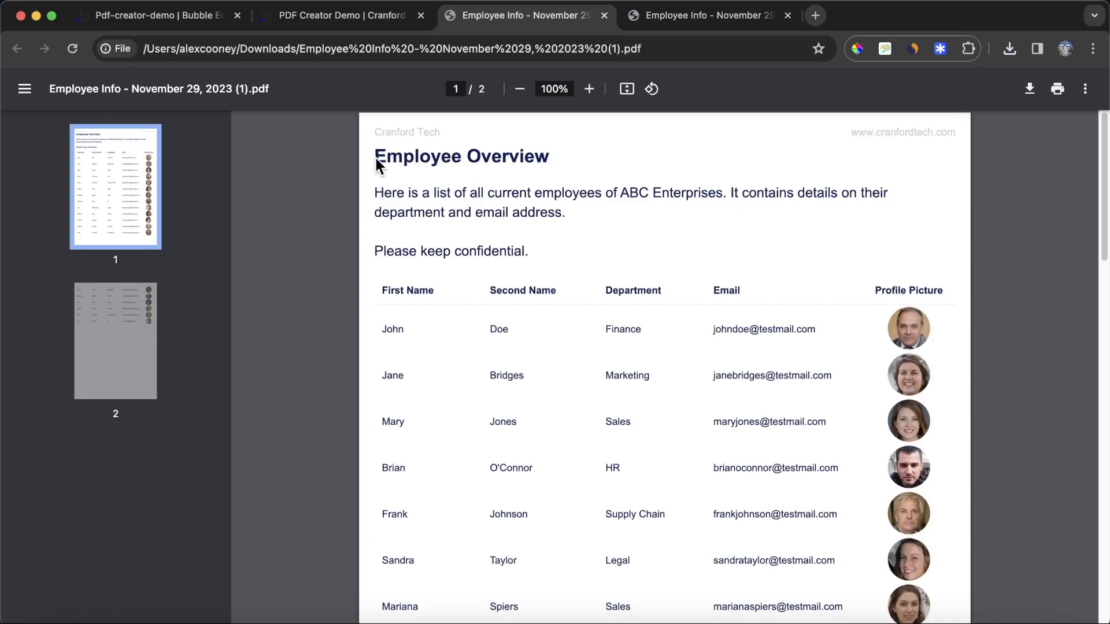
scroll(down, 3)
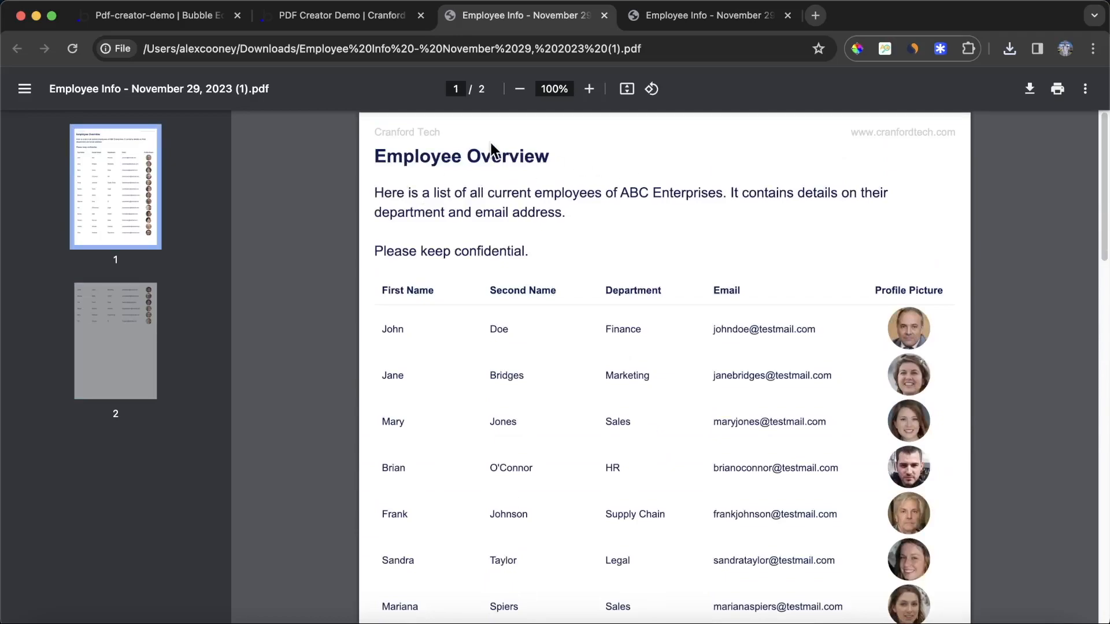
mouse_move(481, 166)
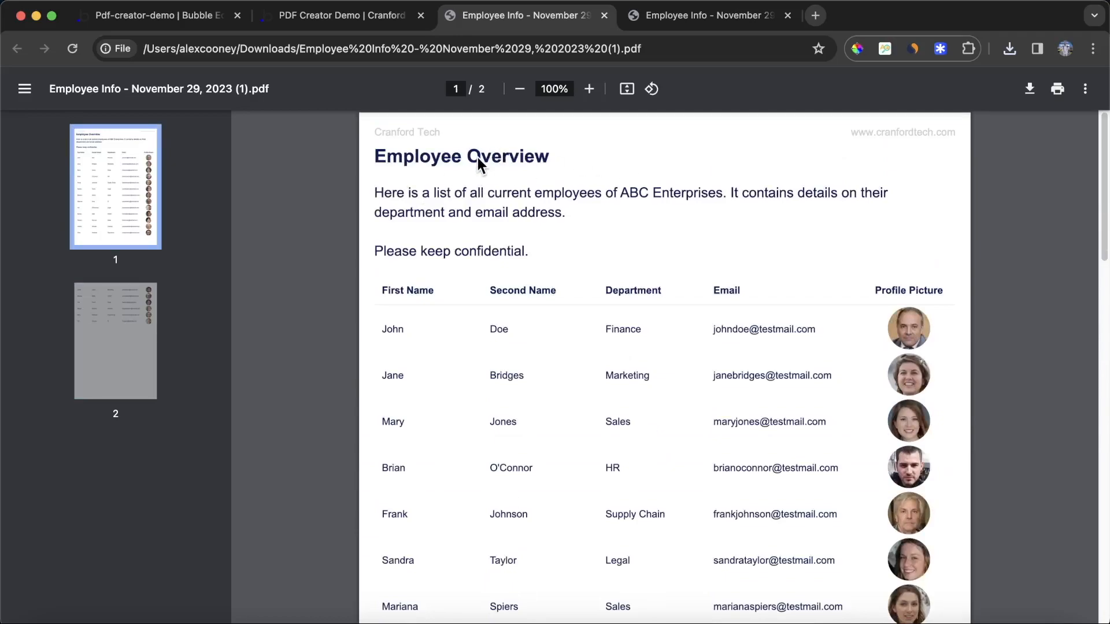
click(156, 15)
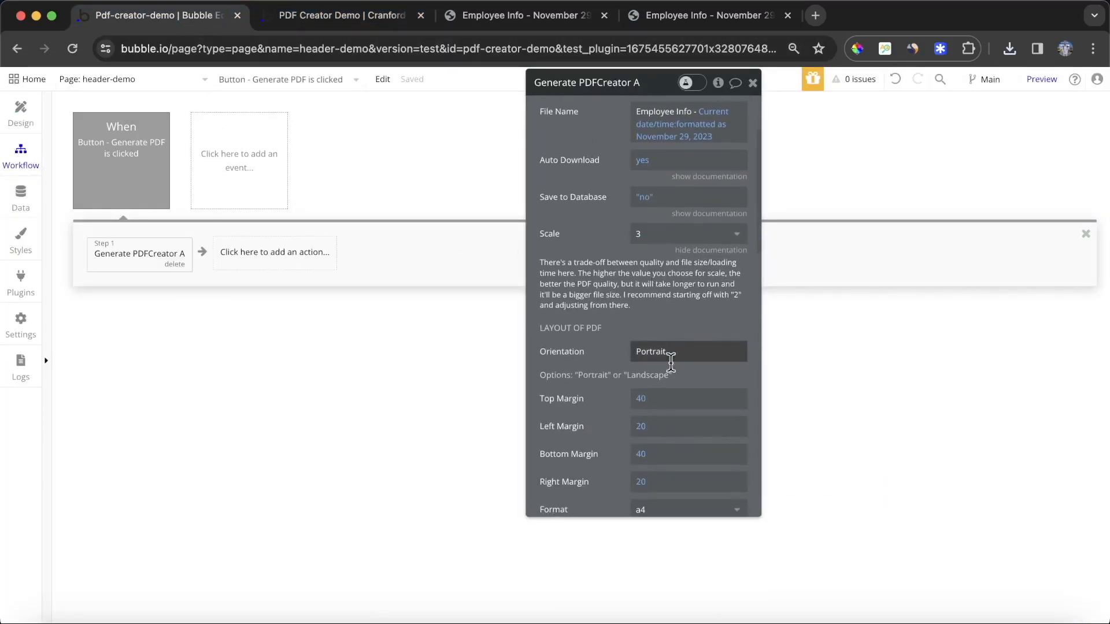
Set the PDF Top Margin to 80 and switch to the live app for testing.
text(80)
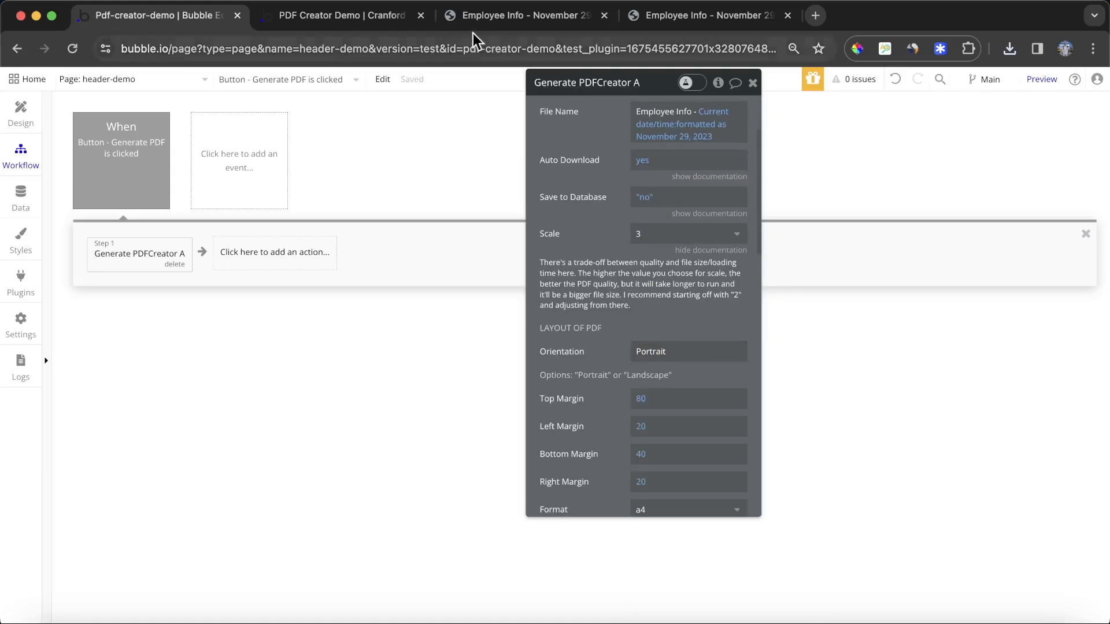
click(342, 15)
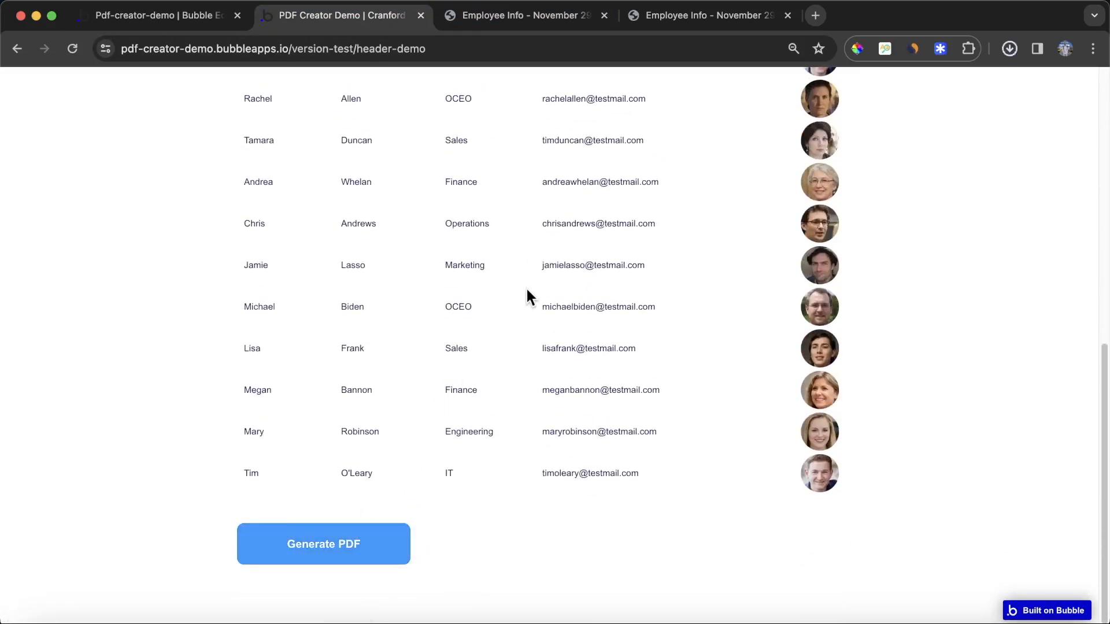
Regenerate the PDF and review both pages with the taller margin clearing the header, then return to Bubble.
click(322, 545)
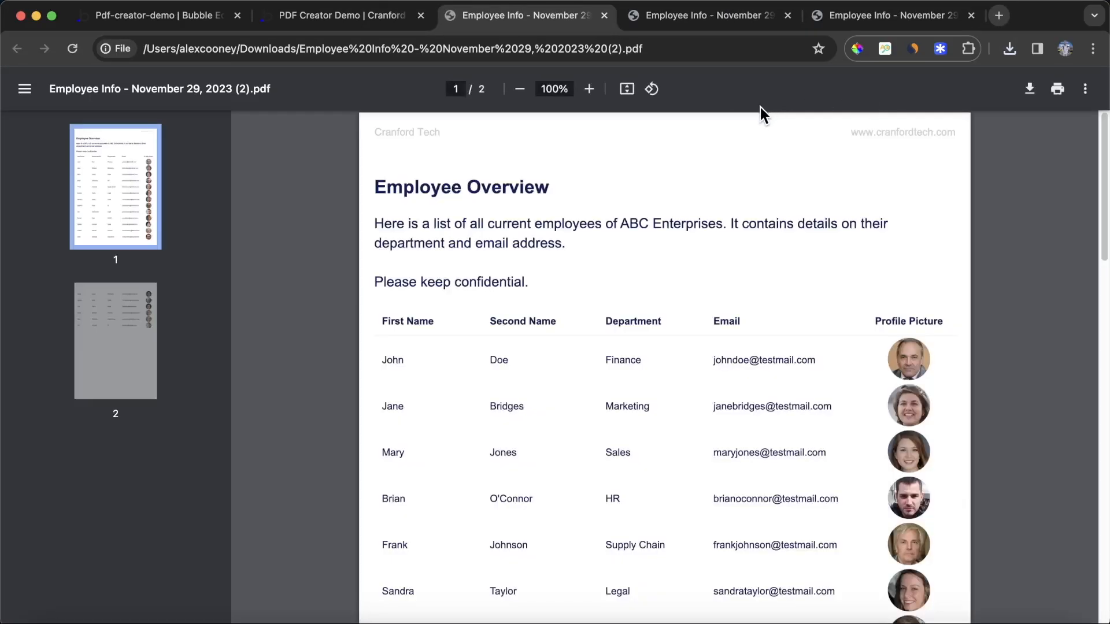
scroll(down, 3)
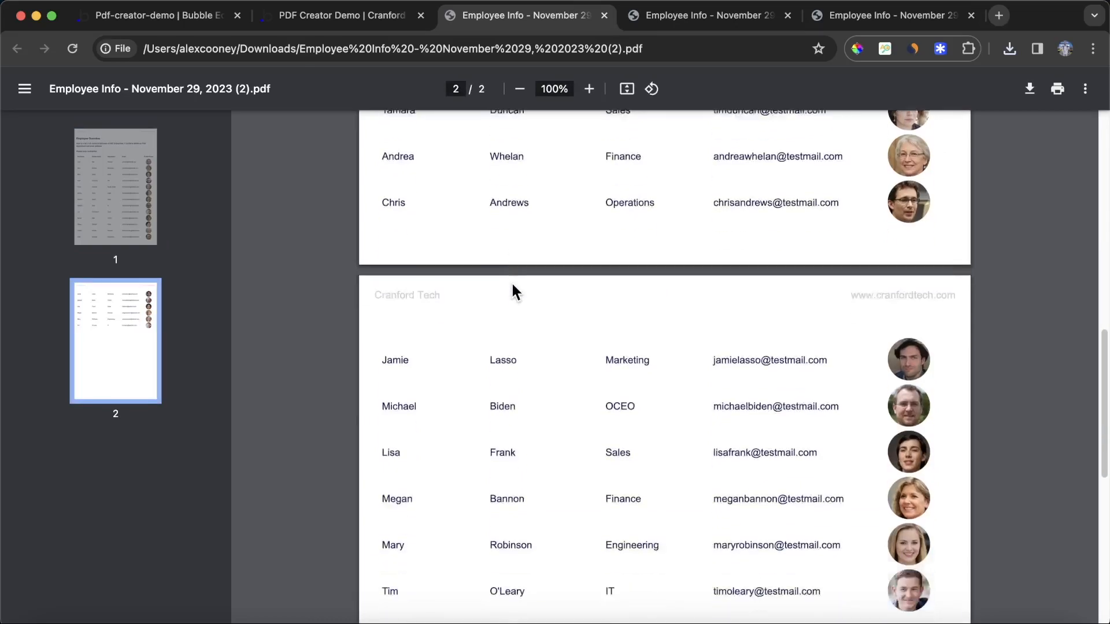
scroll(up, 3)
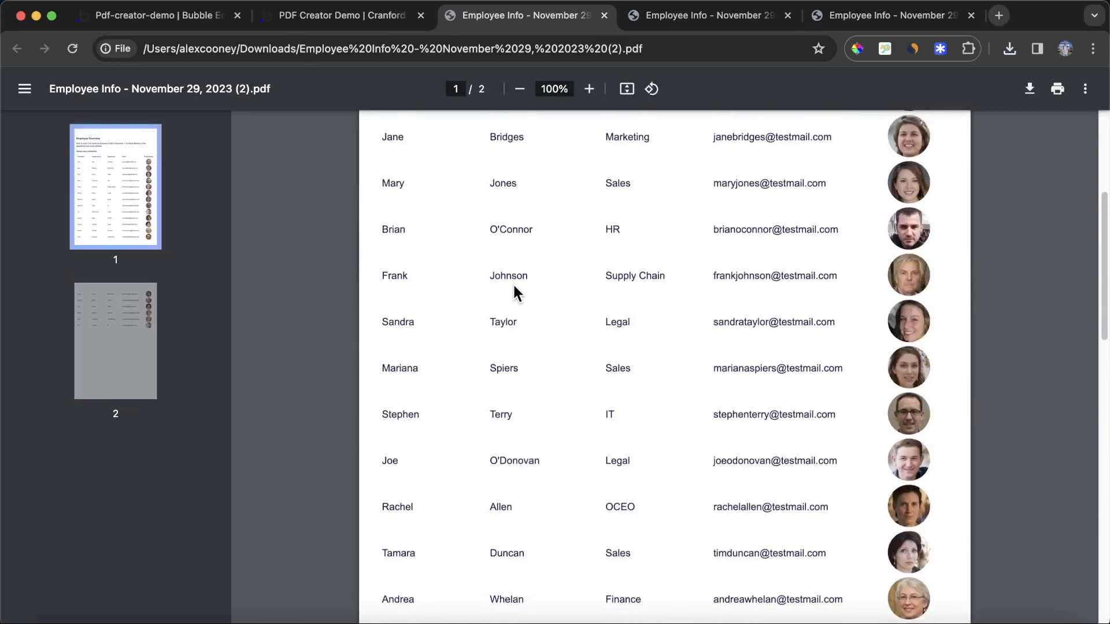
scroll(up, 3)
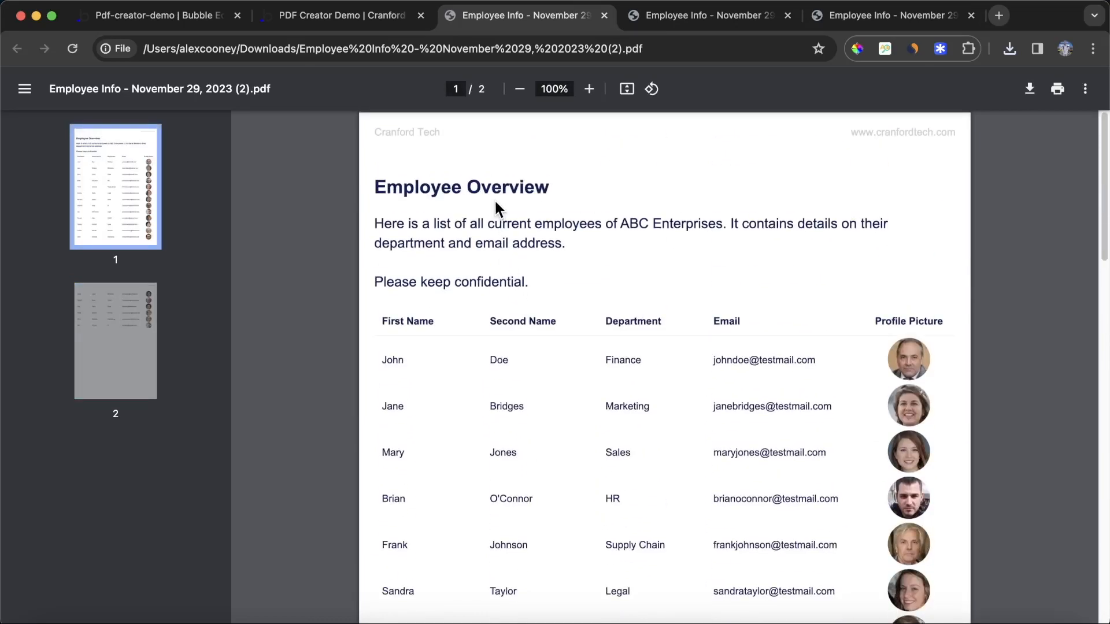
mouse_move(407, 165)
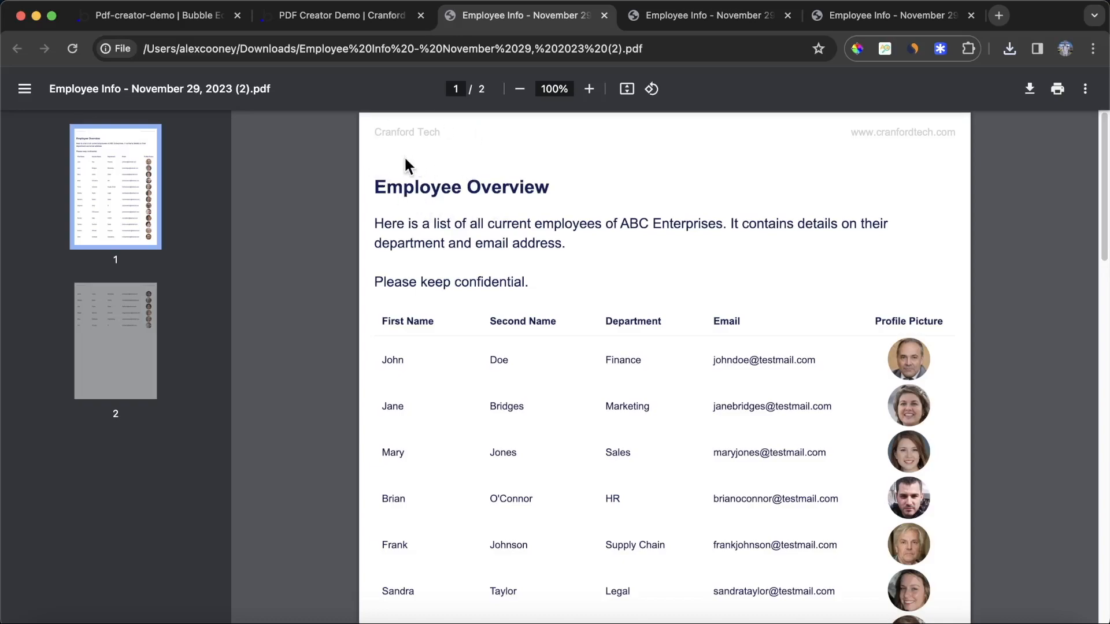
click(156, 15)
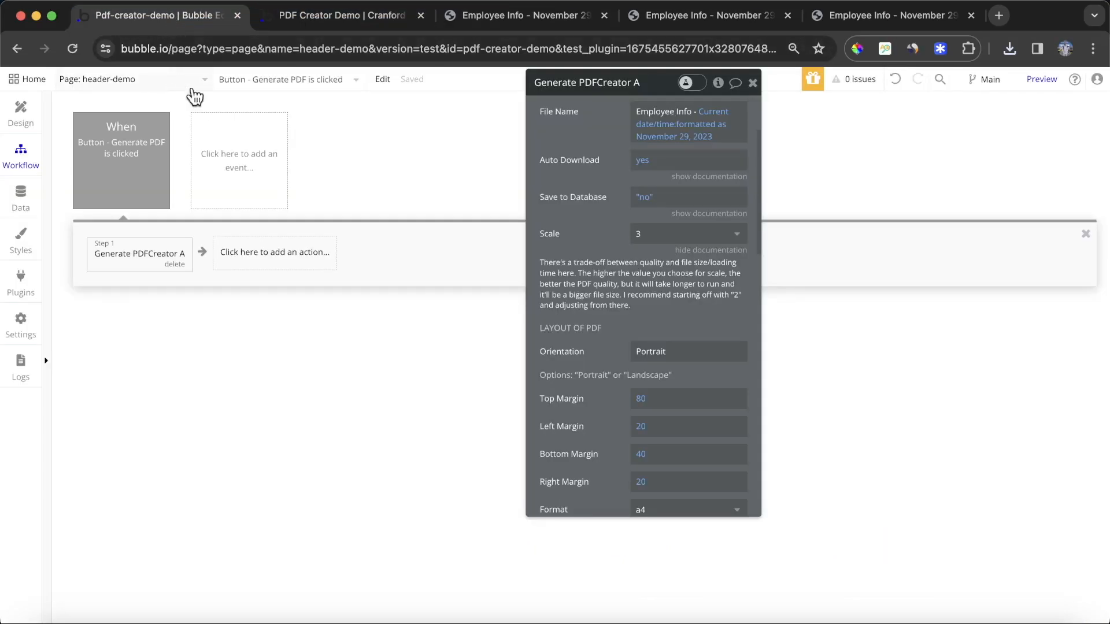
Upload 'Cranford Tech Logo - 240 x 80 px.png' as the Image for Header/Footer.
scroll(down, 3)
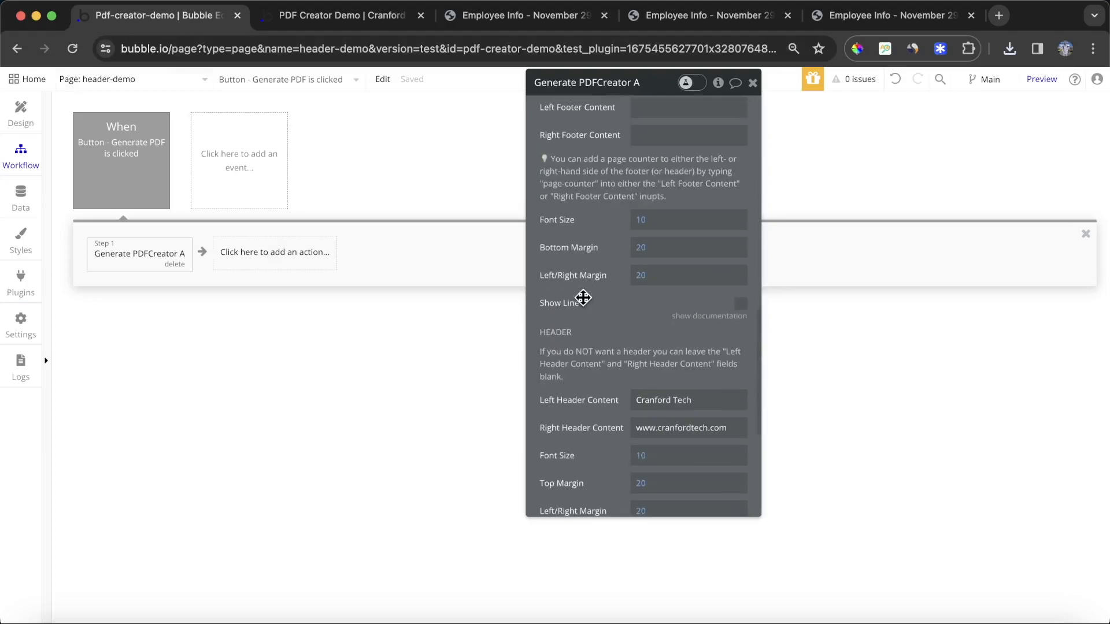
scroll(down, 3)
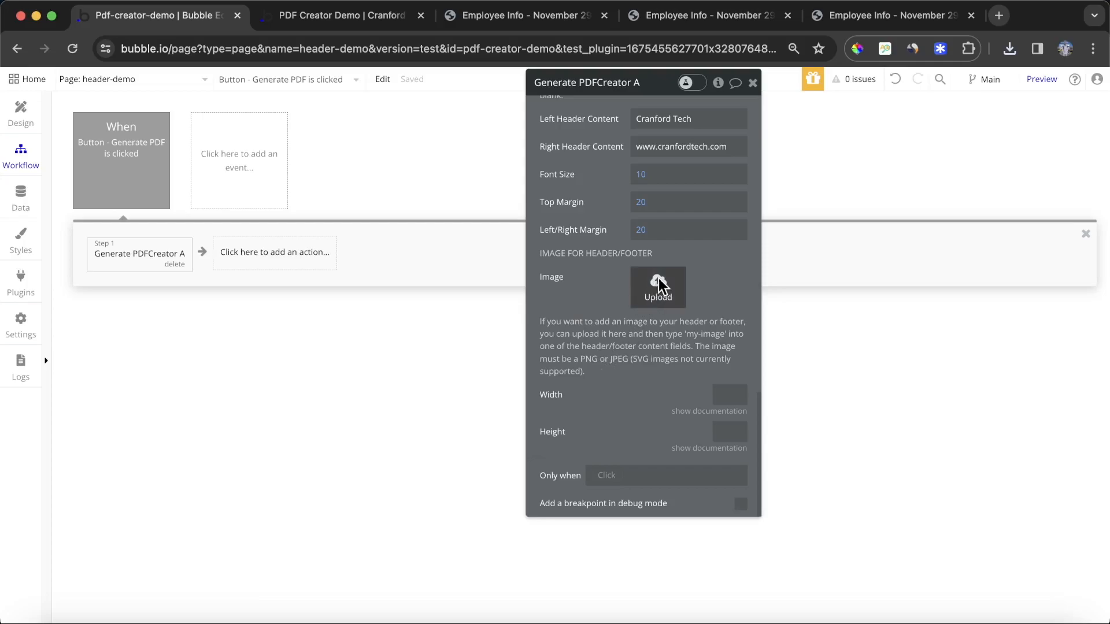
mouse_move(689, 333)
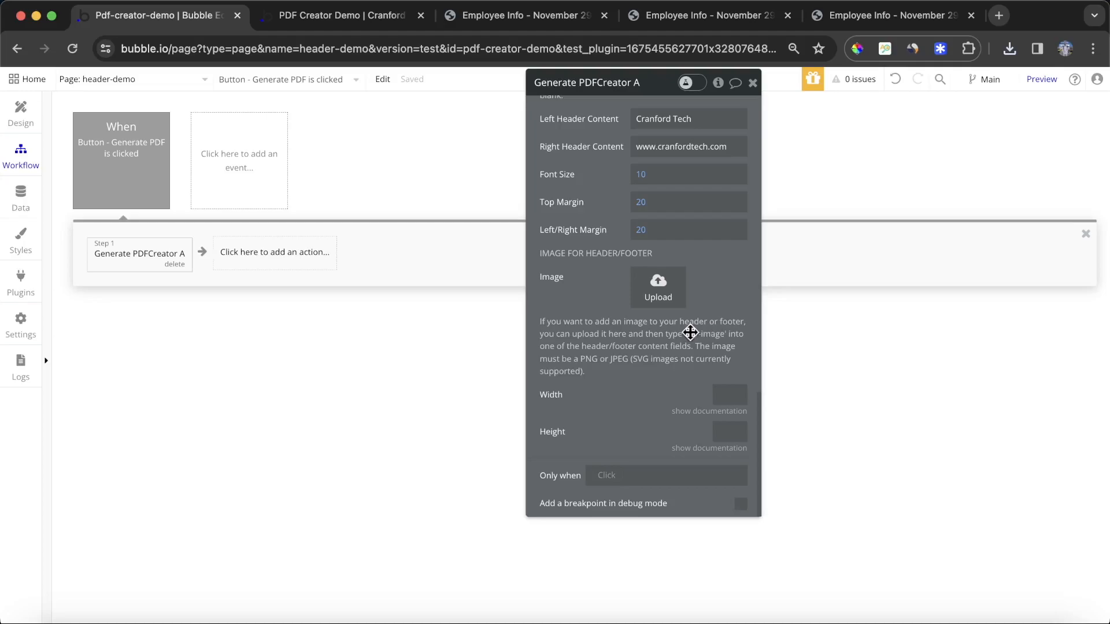
mouse_move(606, 347)
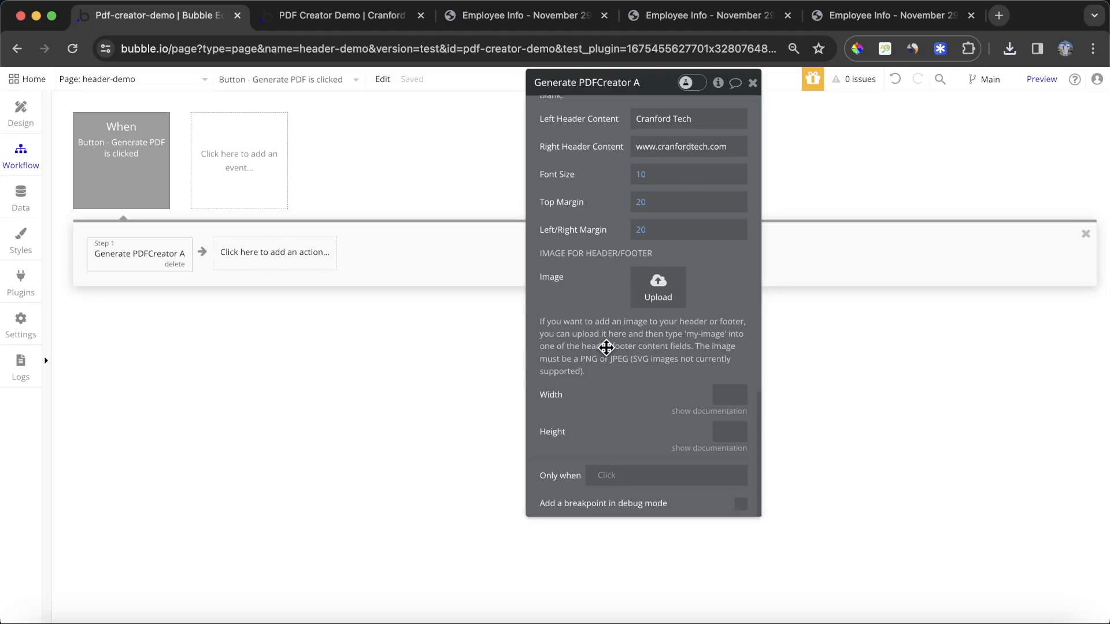
mouse_move(627, 374)
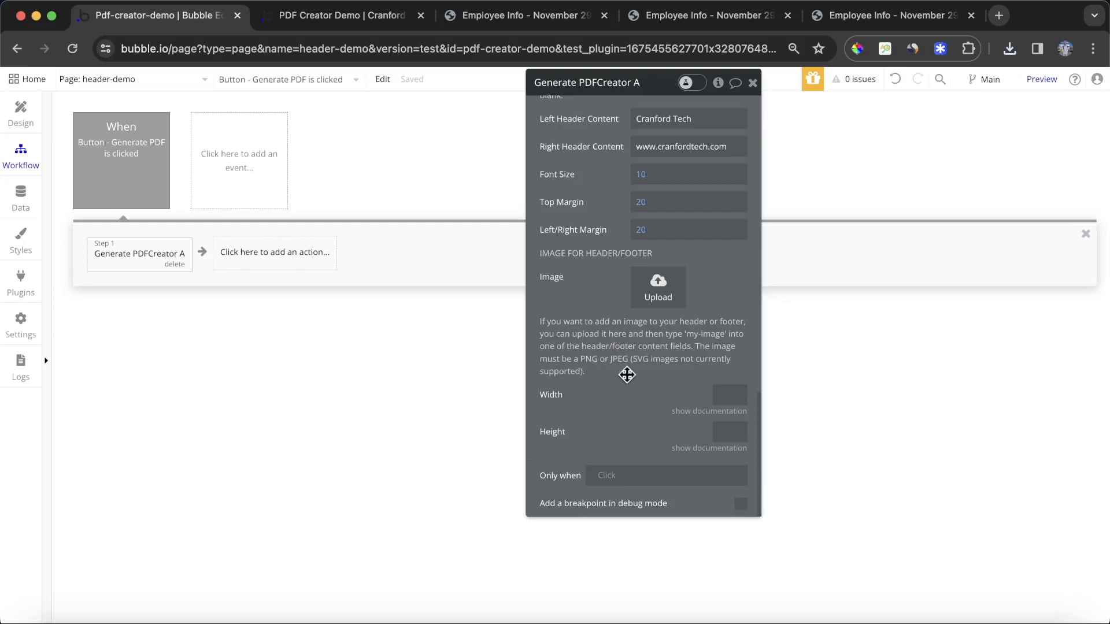
mouse_move(636, 366)
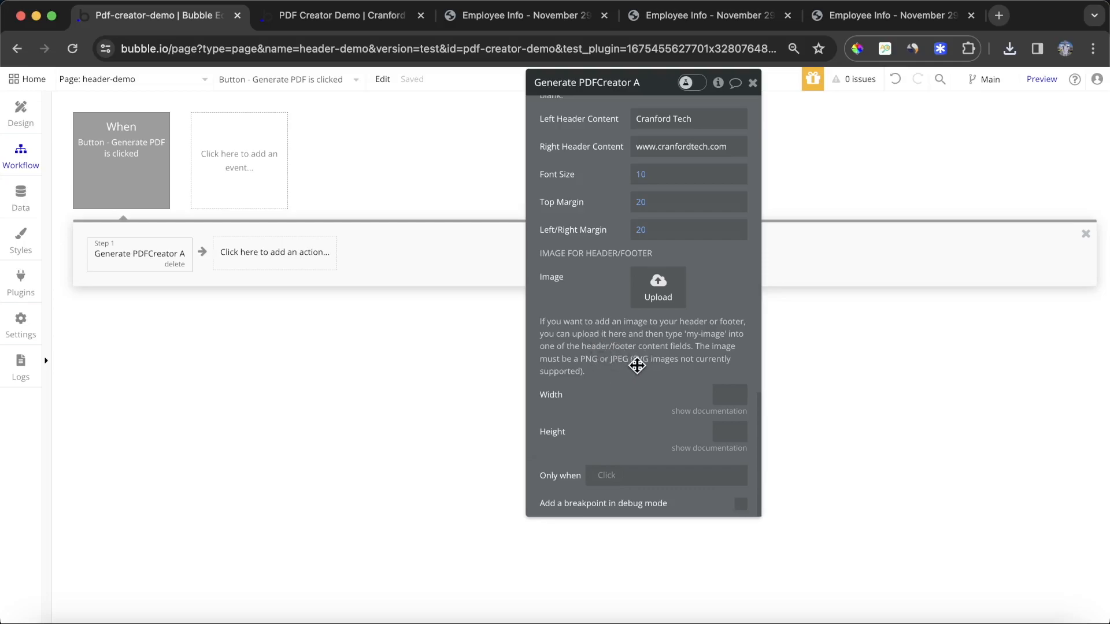
mouse_move(658, 288)
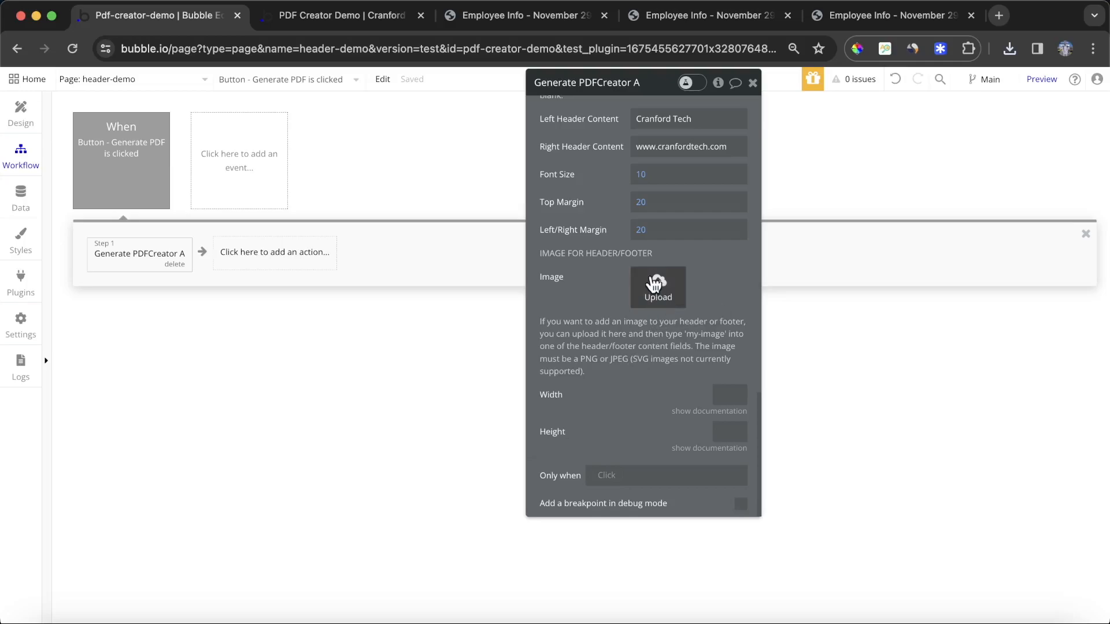
click(657, 288)
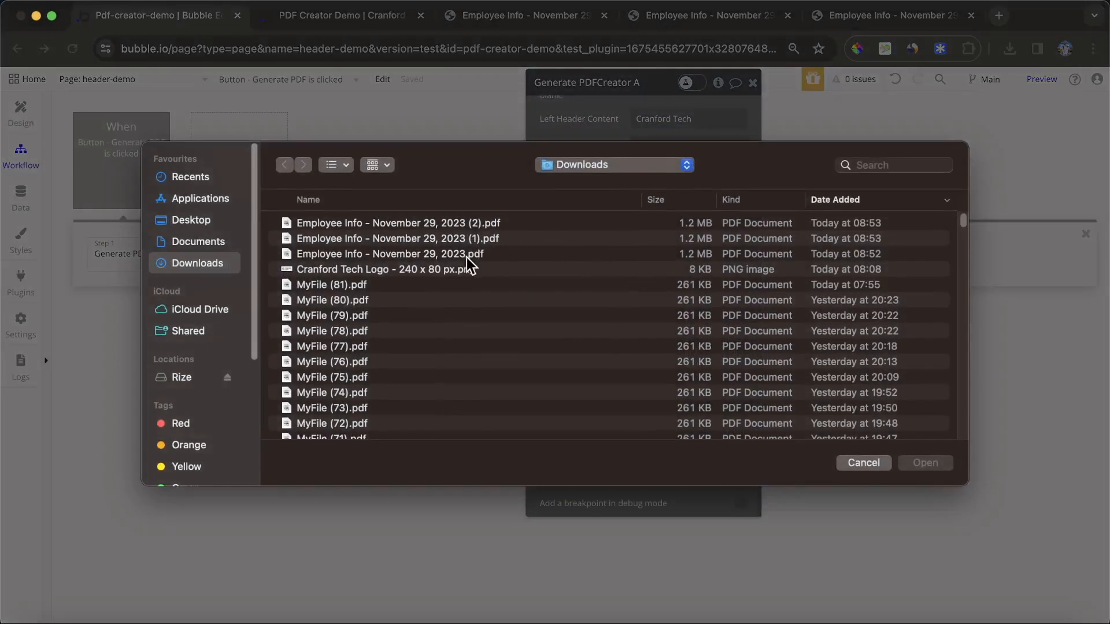
click(386, 270)
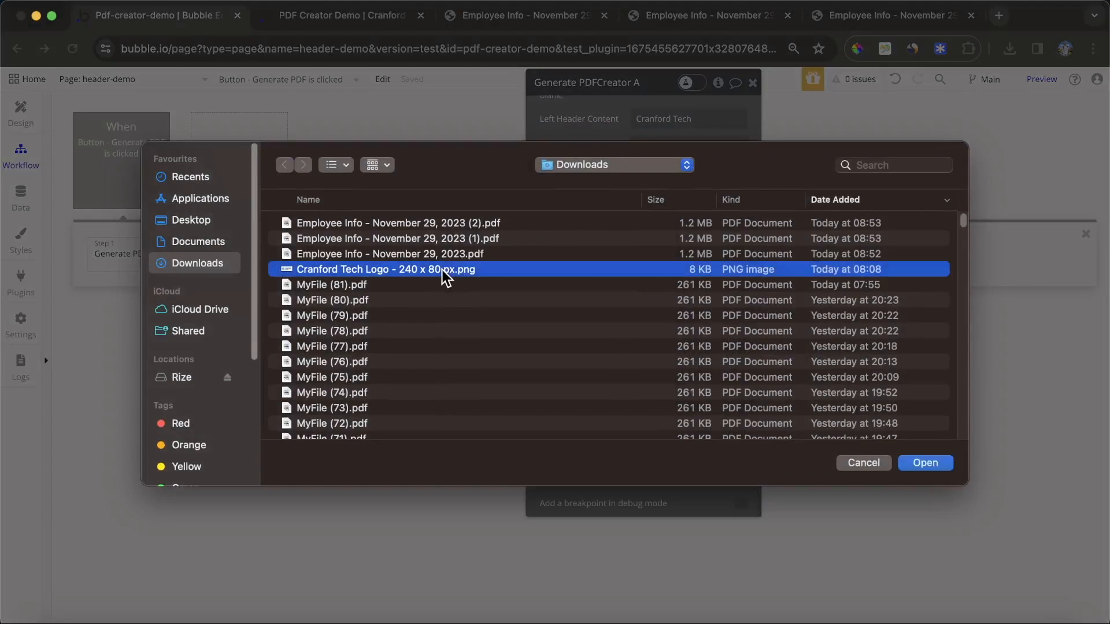
click(924, 463)
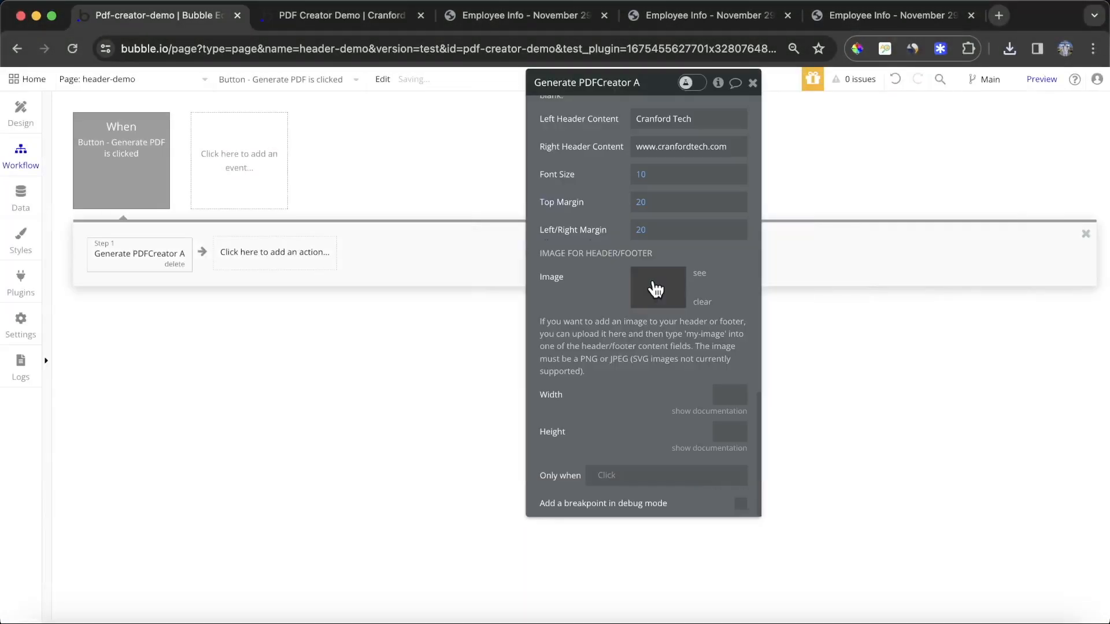
click(657, 288)
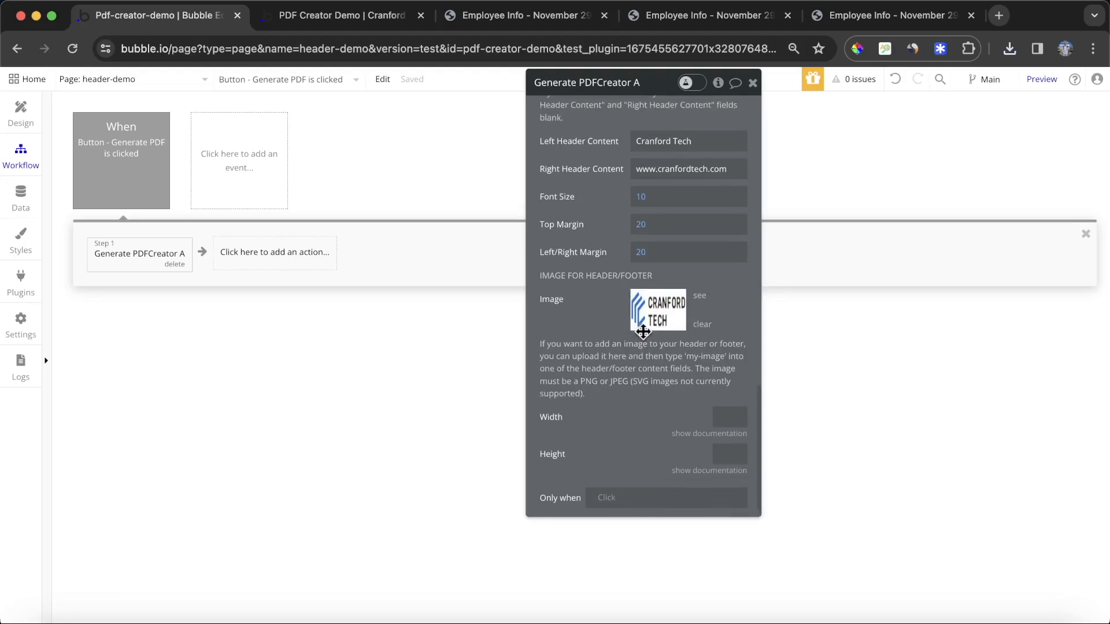
mouse_move(682, 326)
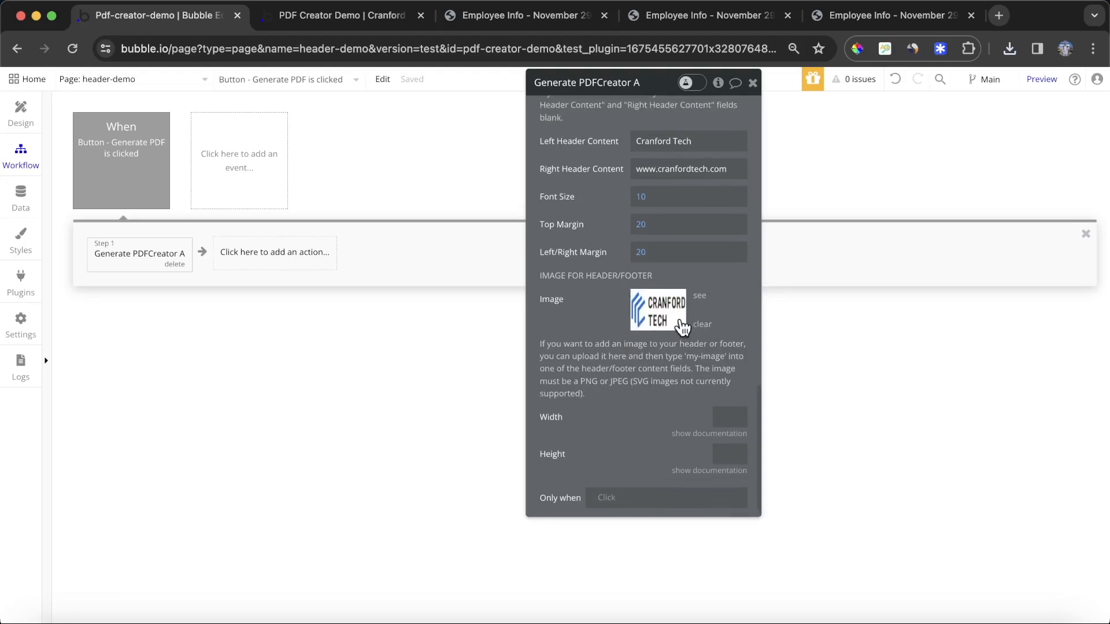
scroll(down, 3)
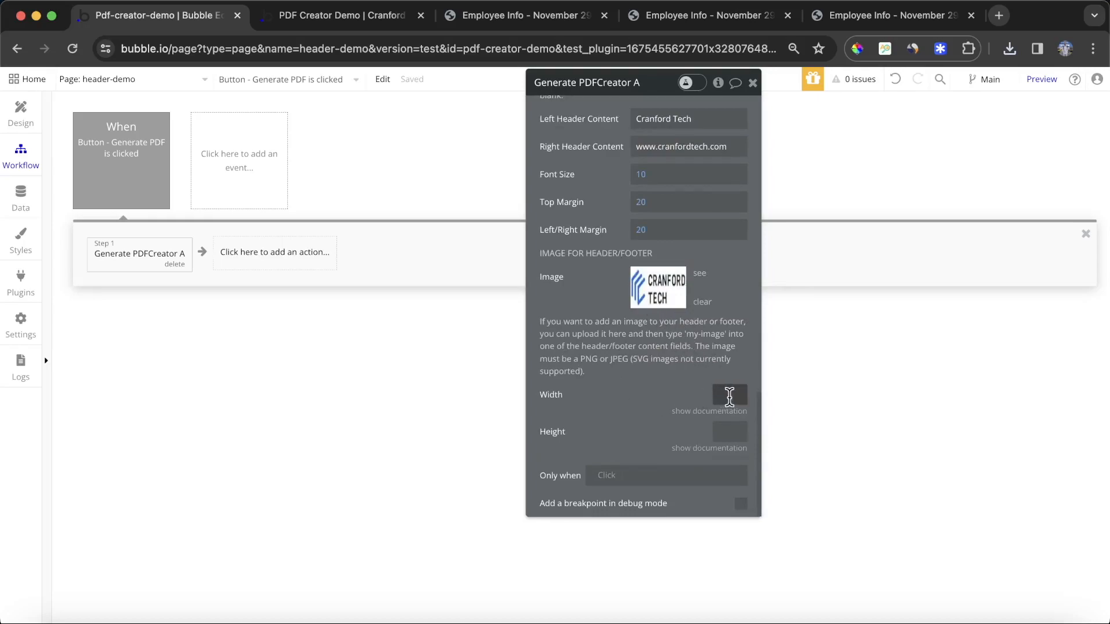
Size the header/footer logo at Width 120 and Height 40.
text(240)
click(730, 431)
text(80)
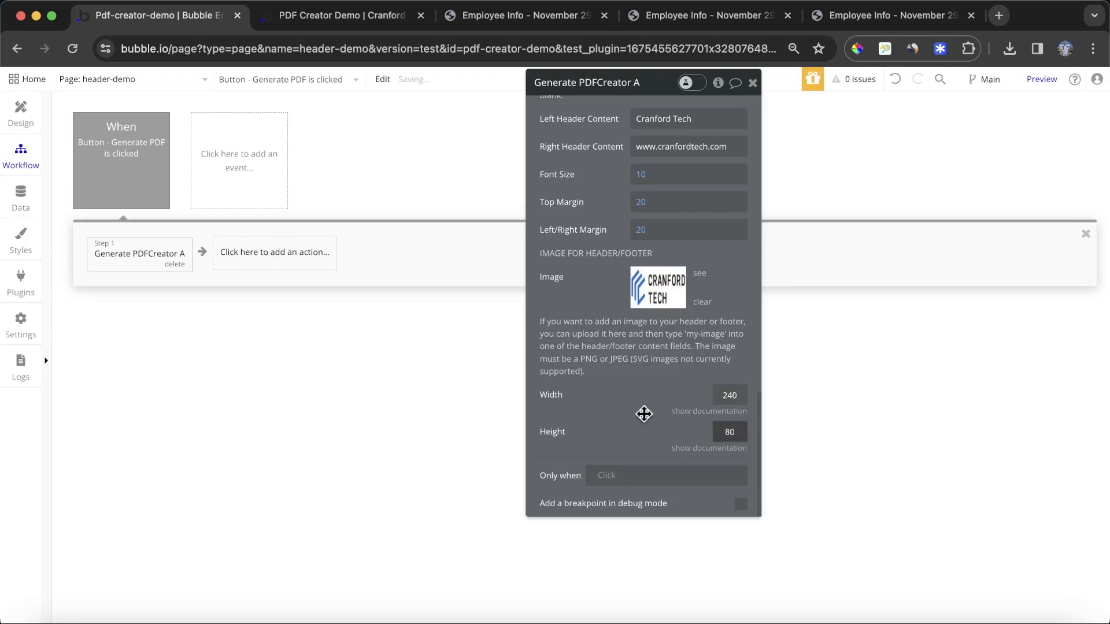
click(730, 394)
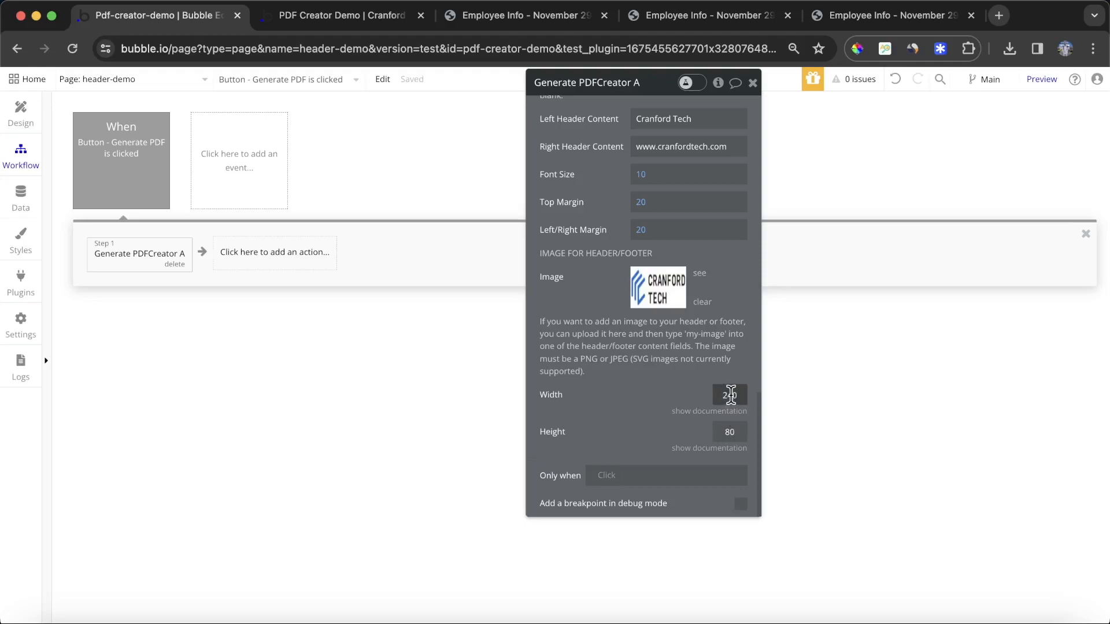
text(120)
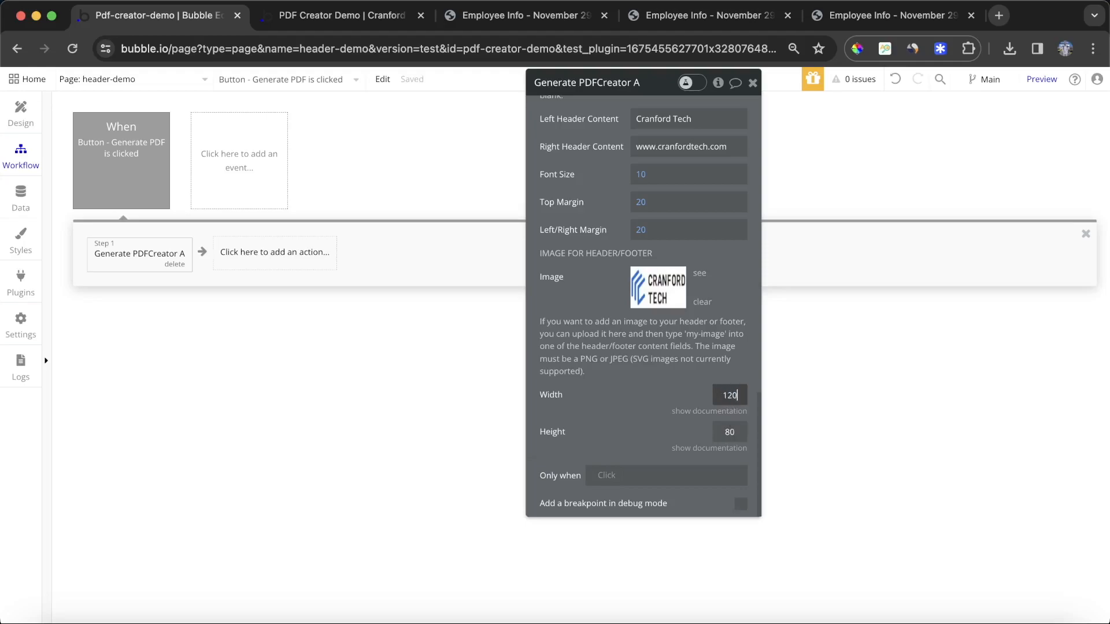
text(40)
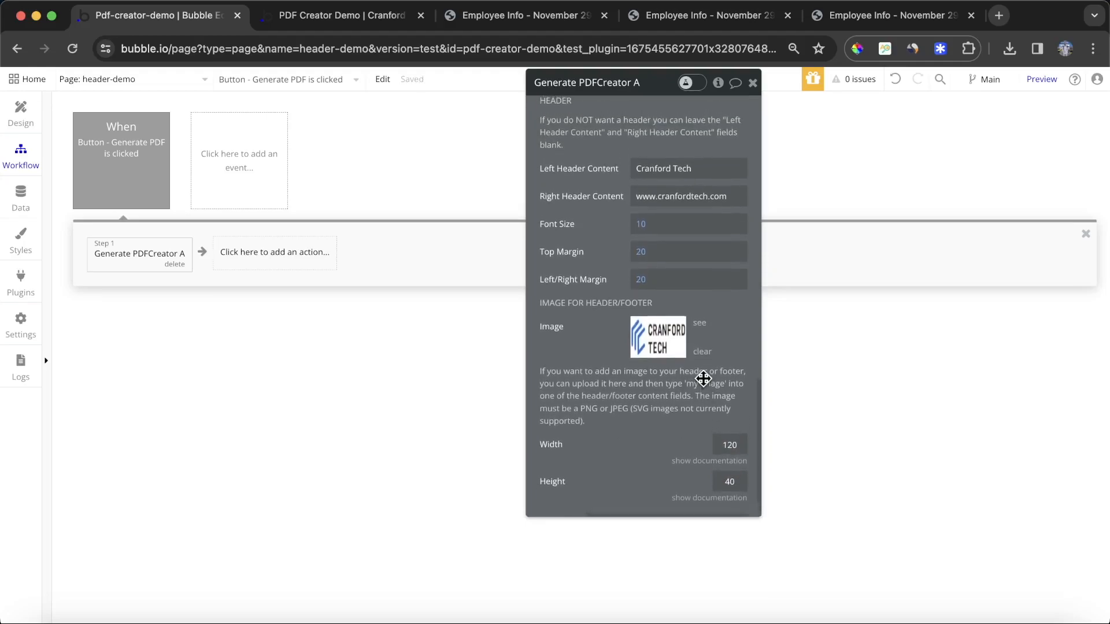
Replace the Left Header Content text with my-image.
click(680, 169)
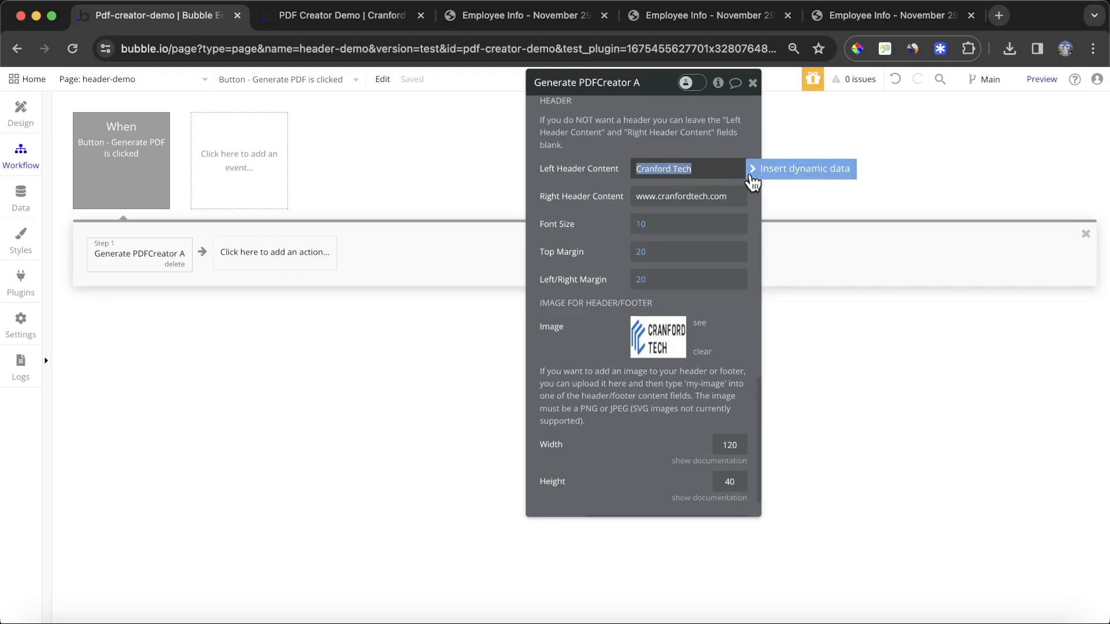
text(m)
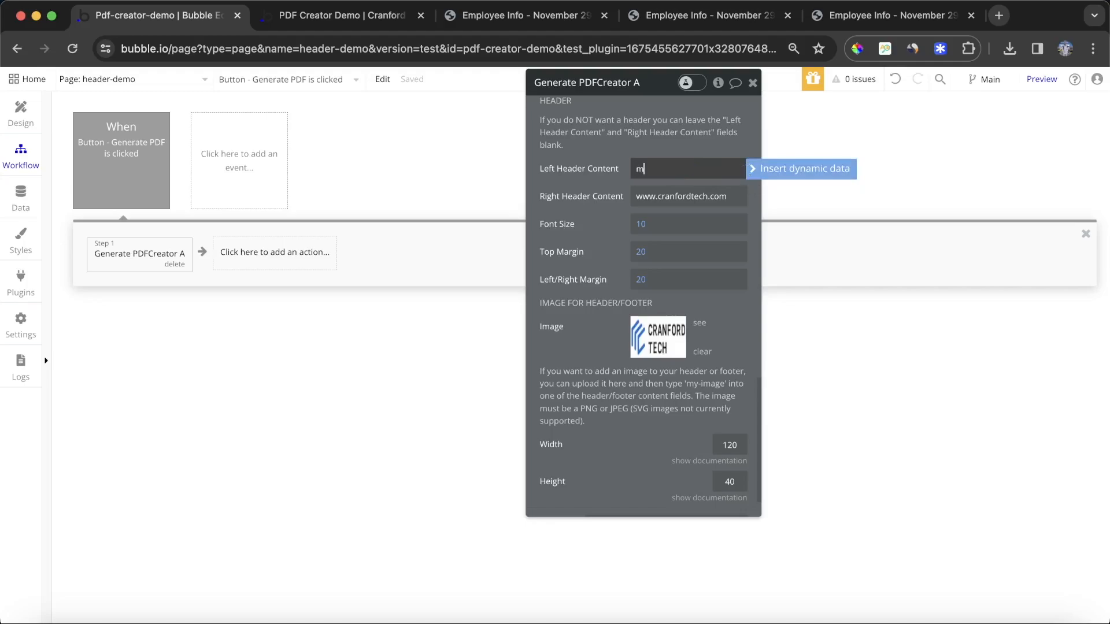
text(y-image)
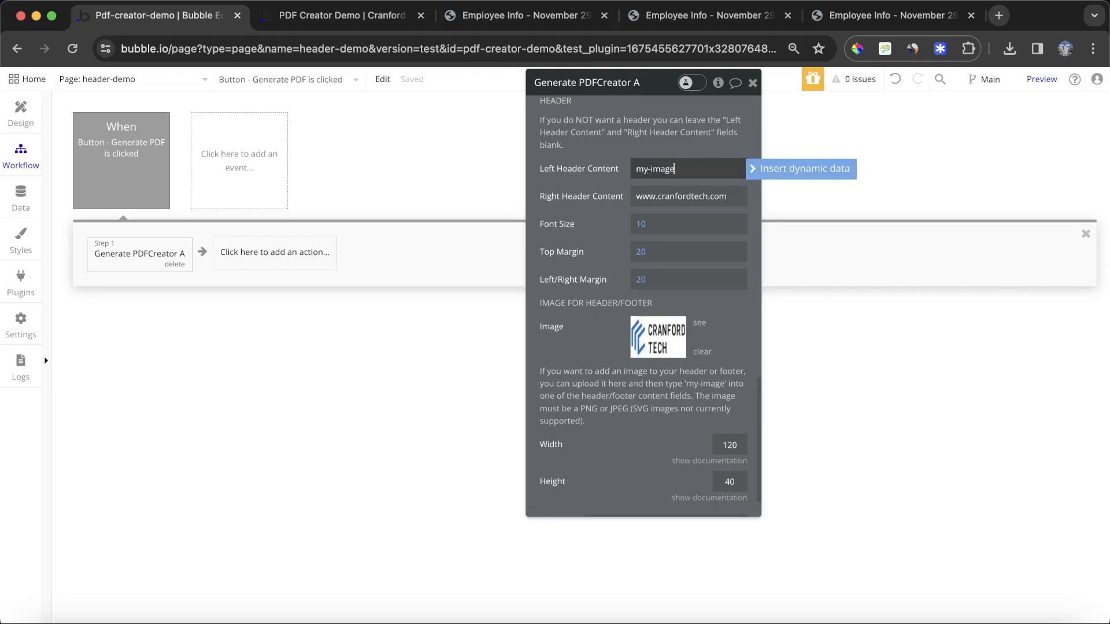
click(680, 197)
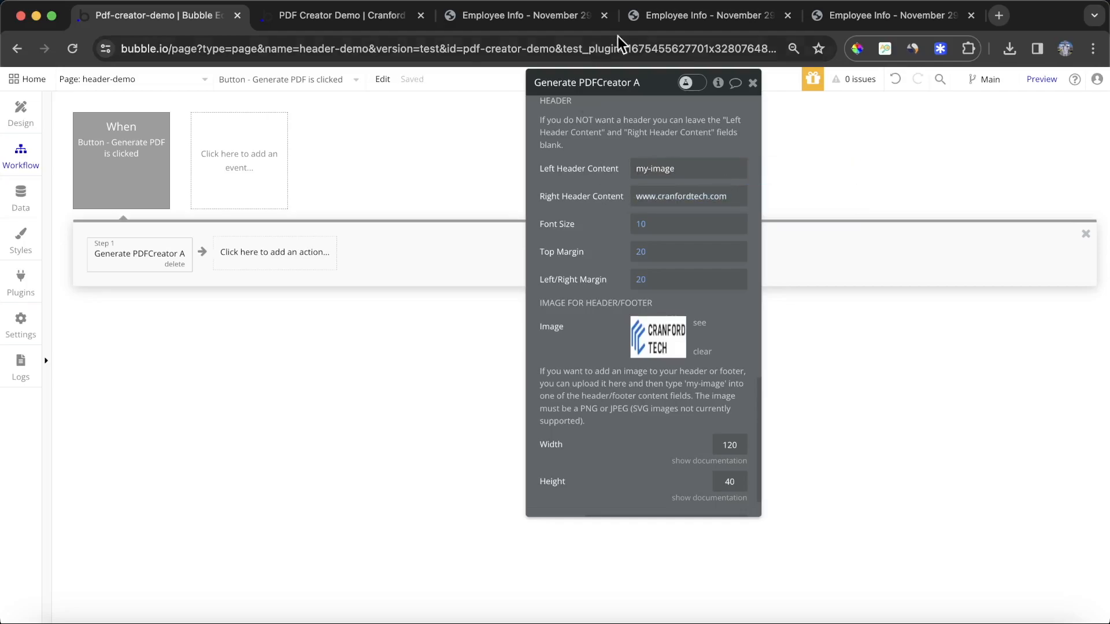
Regenerate and open the PDF, checking the logo and website header on both pages, then return to Bubble.
click(342, 15)
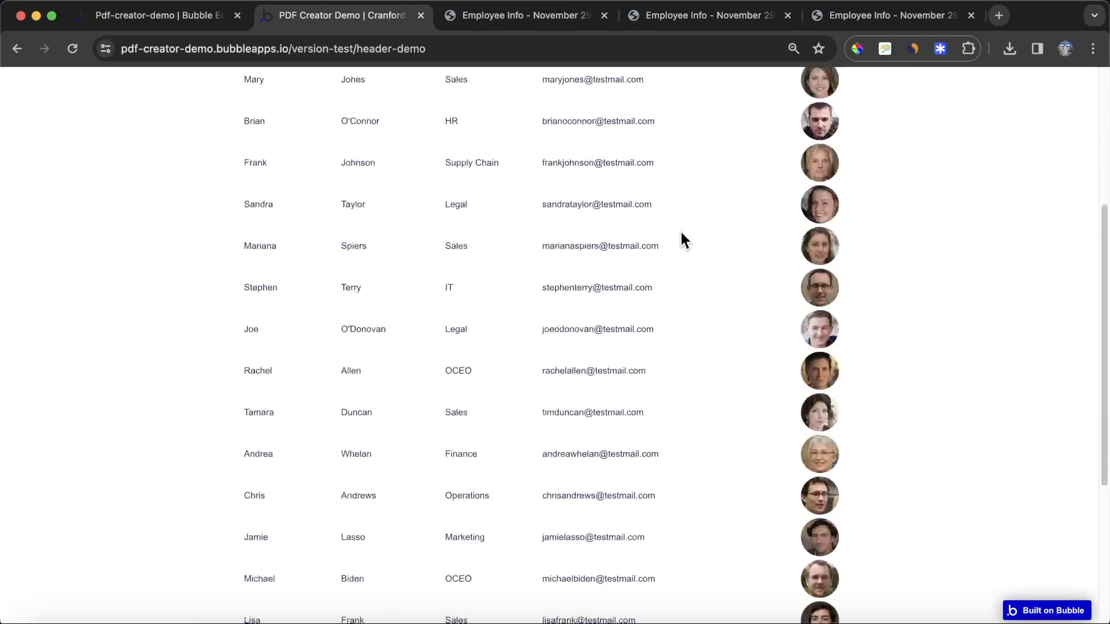
scroll(down, 3)
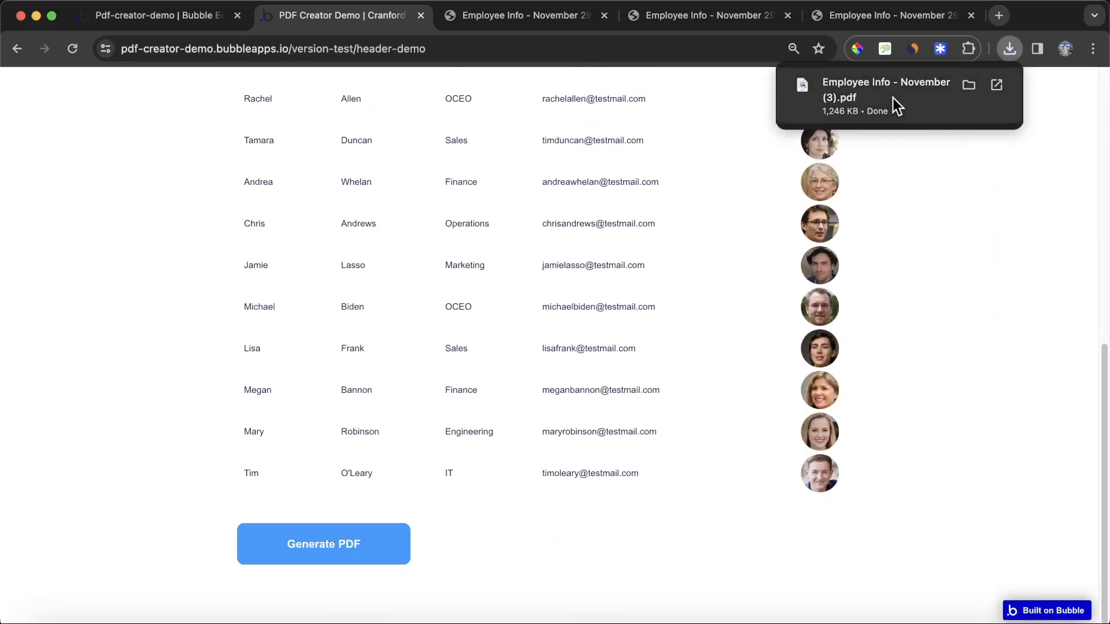
click(885, 89)
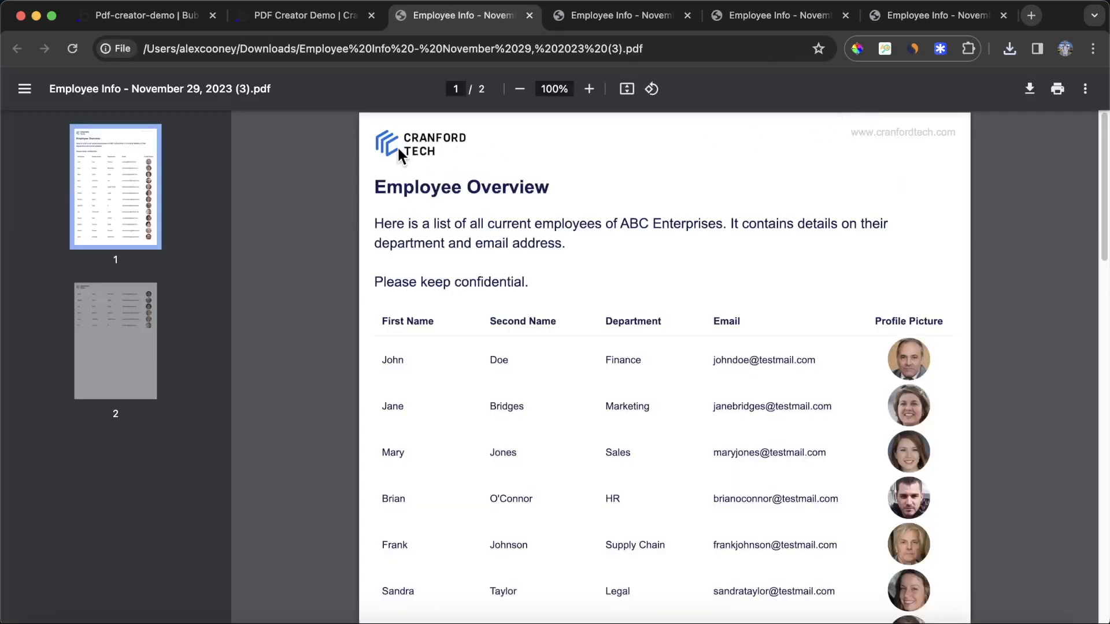
mouse_move(852, 180)
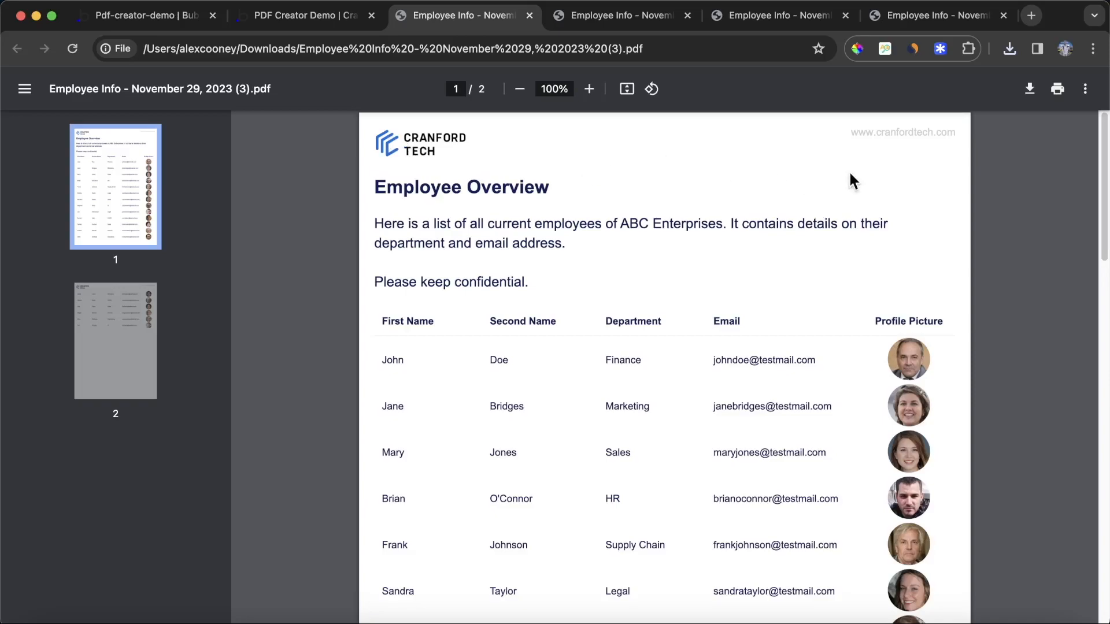
scroll(down, 3)
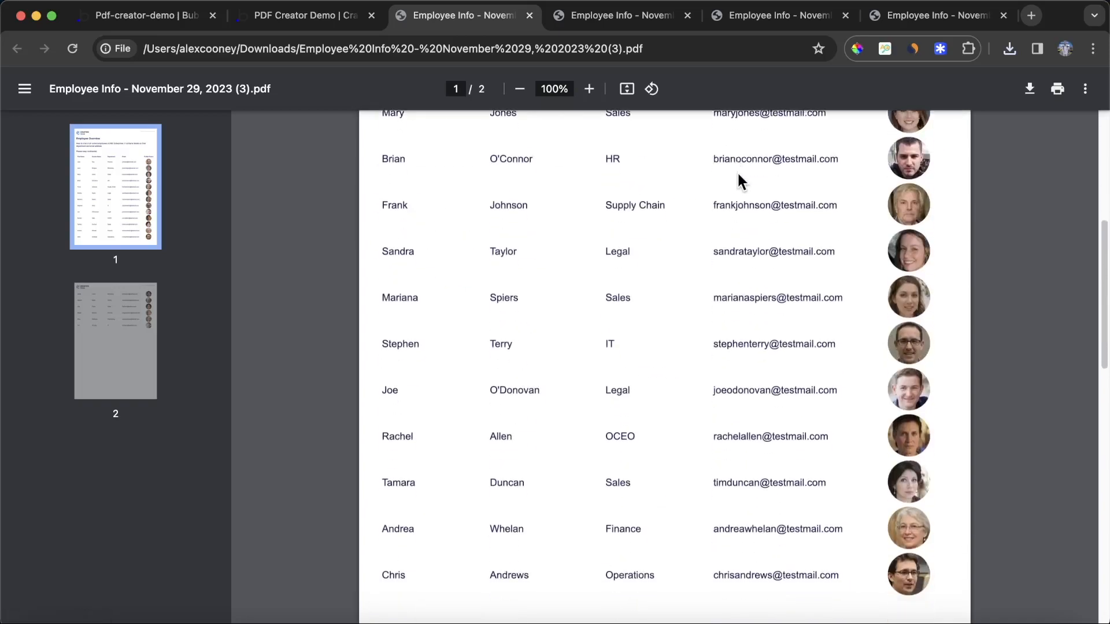
scroll(down, 3)
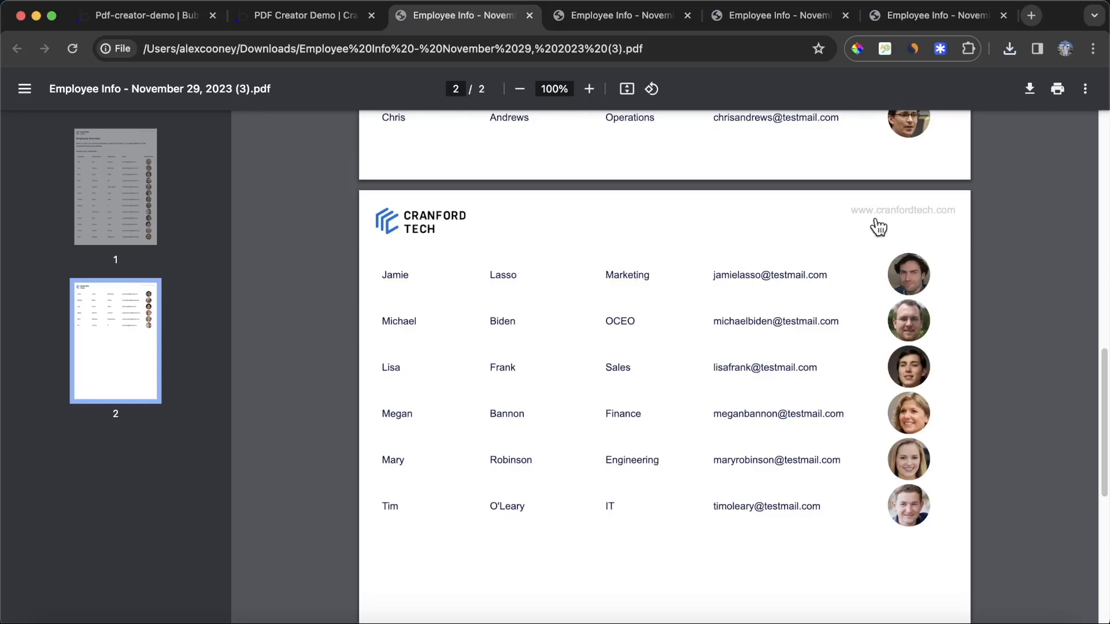
mouse_move(880, 223)
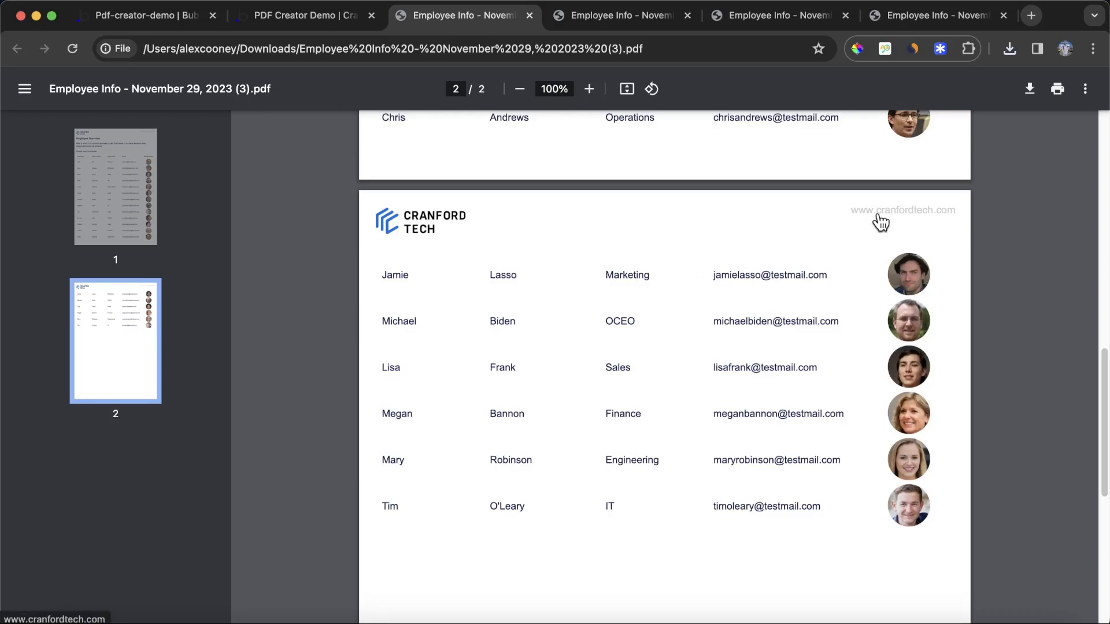
click(305, 15)
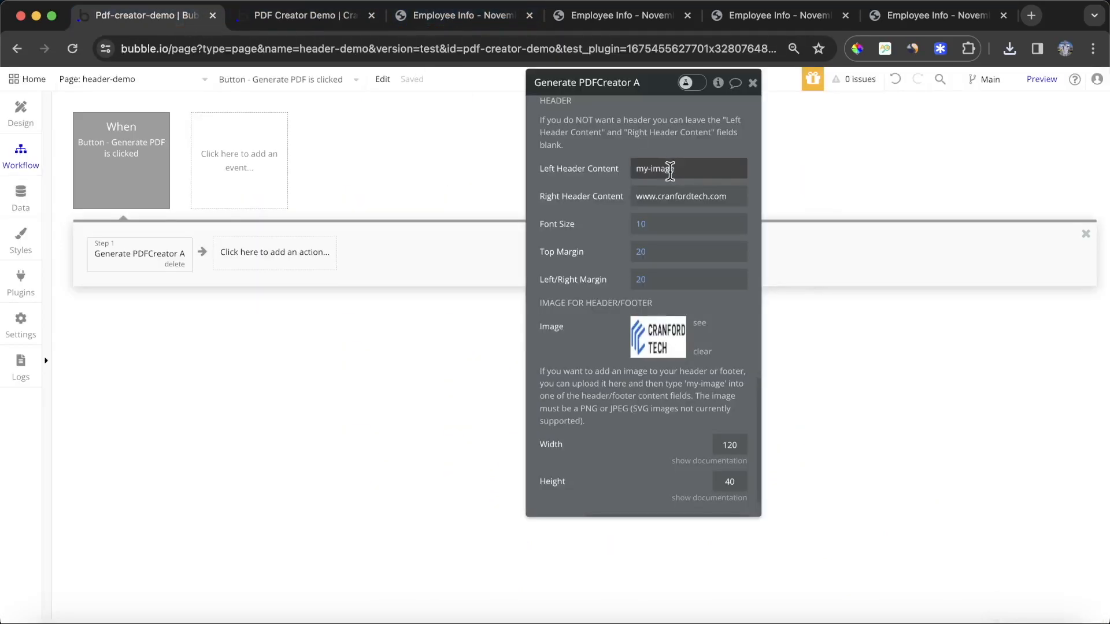
click(687, 196)
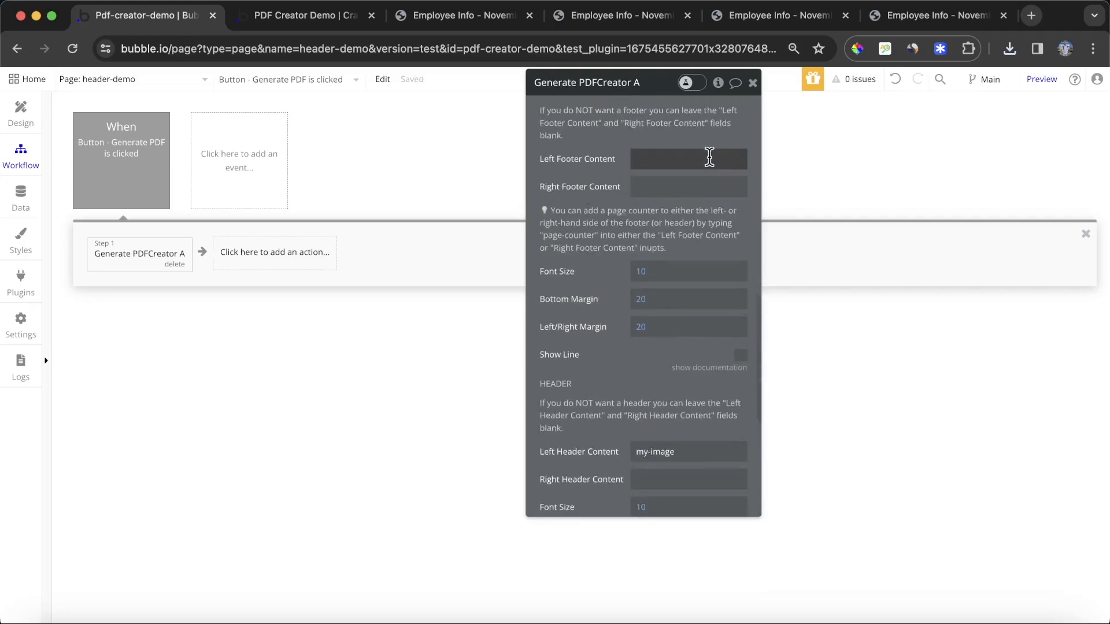
text(www.cranfordtech.com)
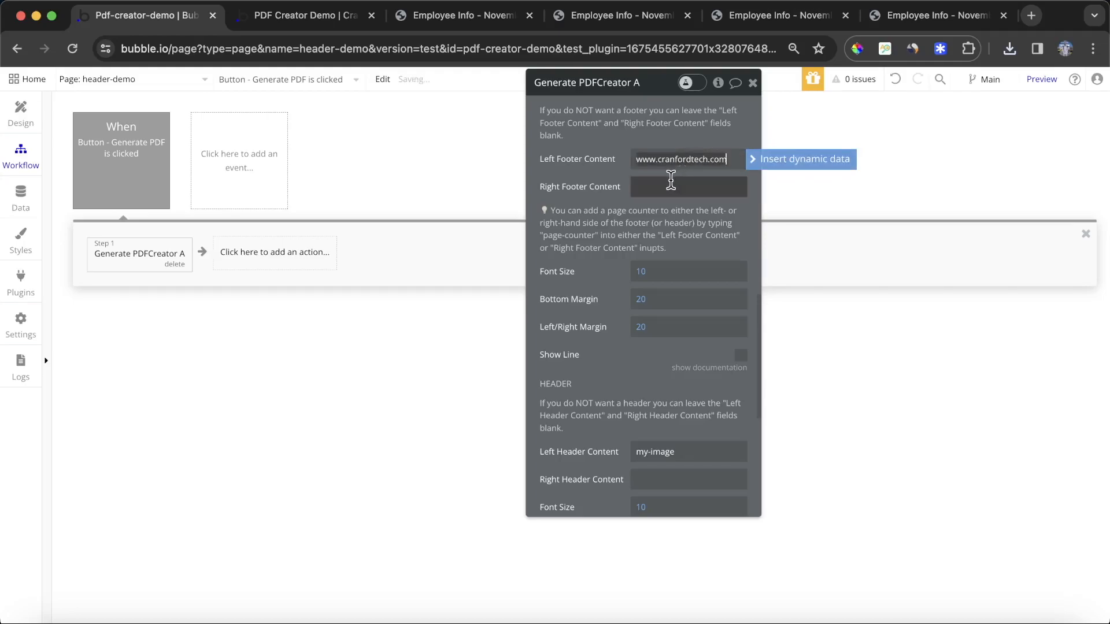
text(page-counter)
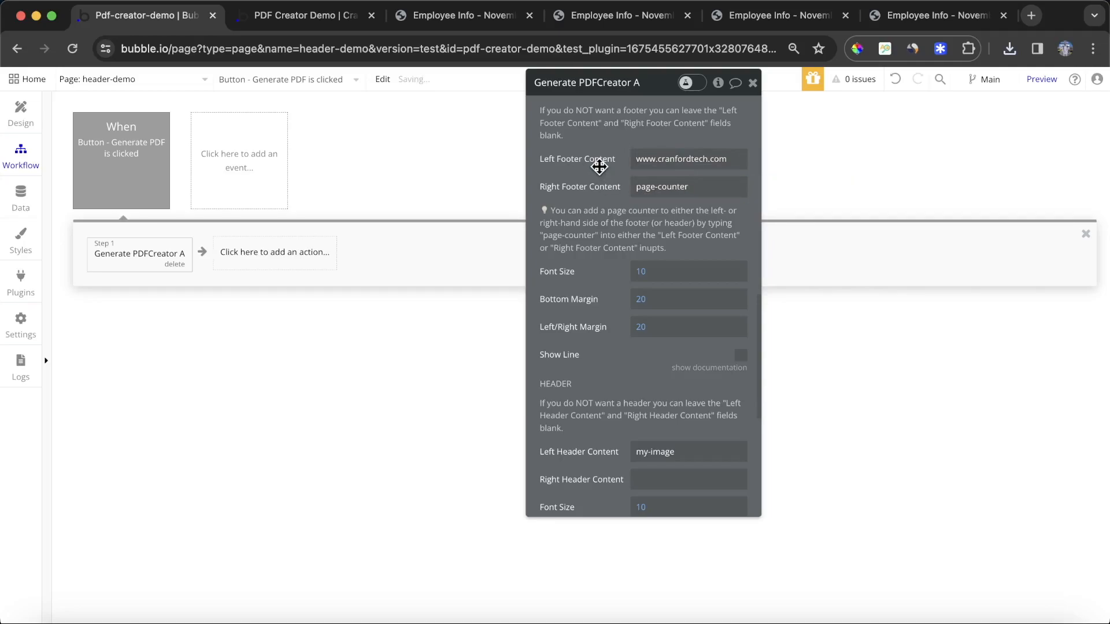
click(305, 15)
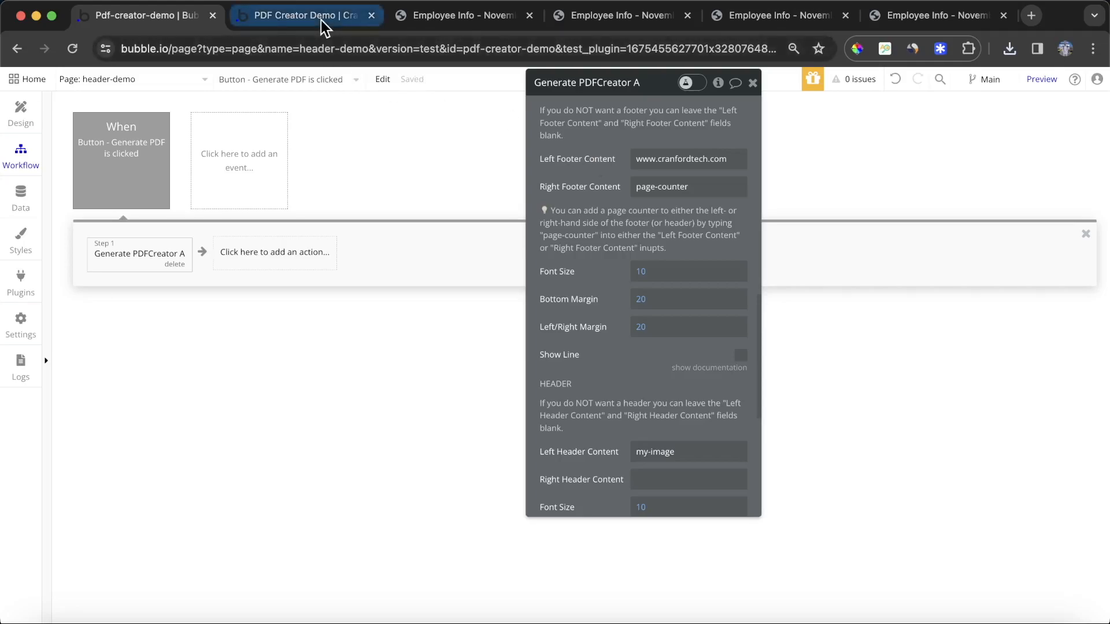
Regenerate and open the PDF, checking the website and page-number footer.
click(460, 15)
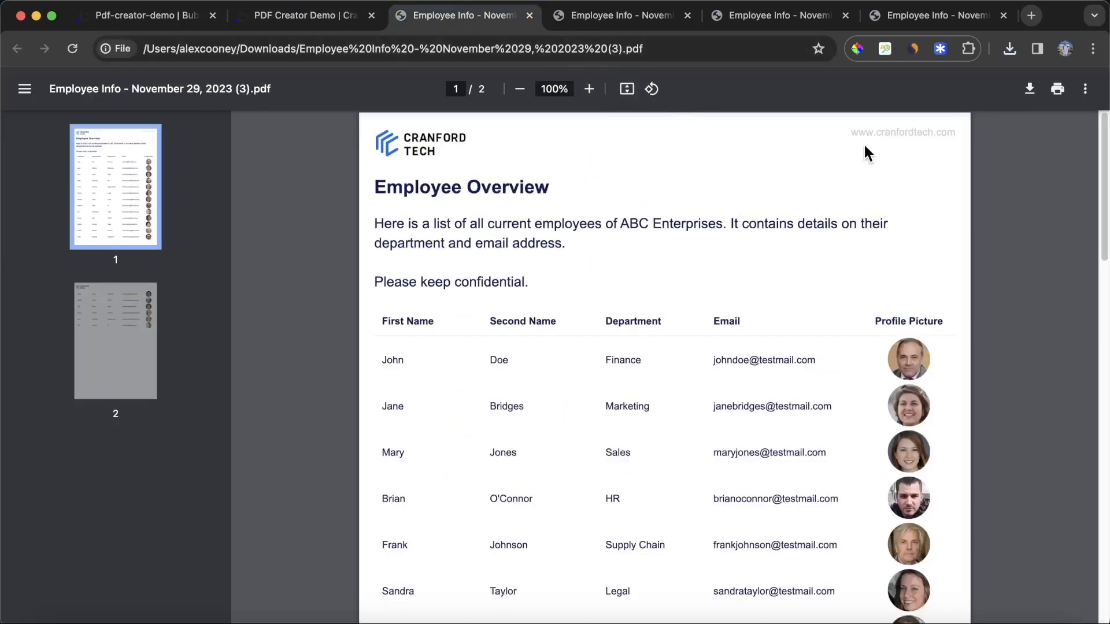
scroll(down, 3)
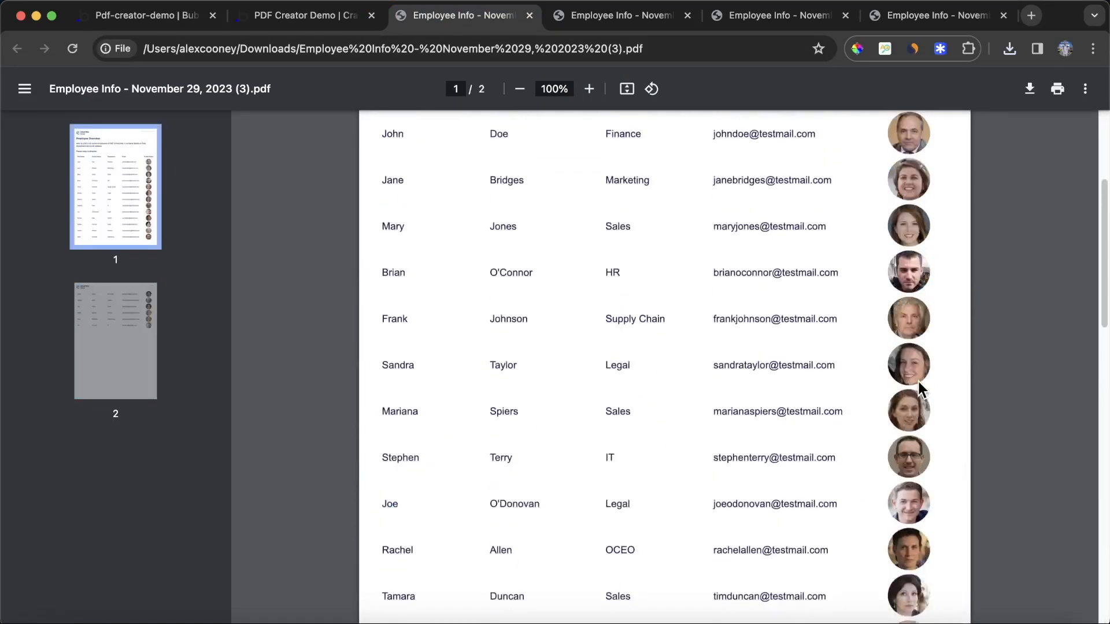
click(305, 15)
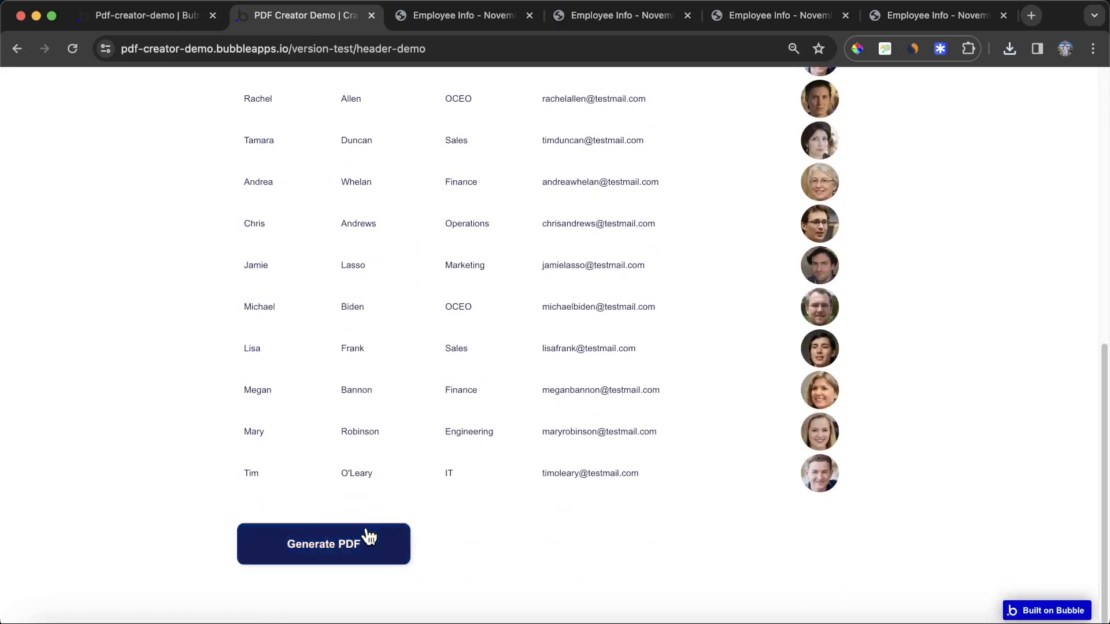
click(322, 543)
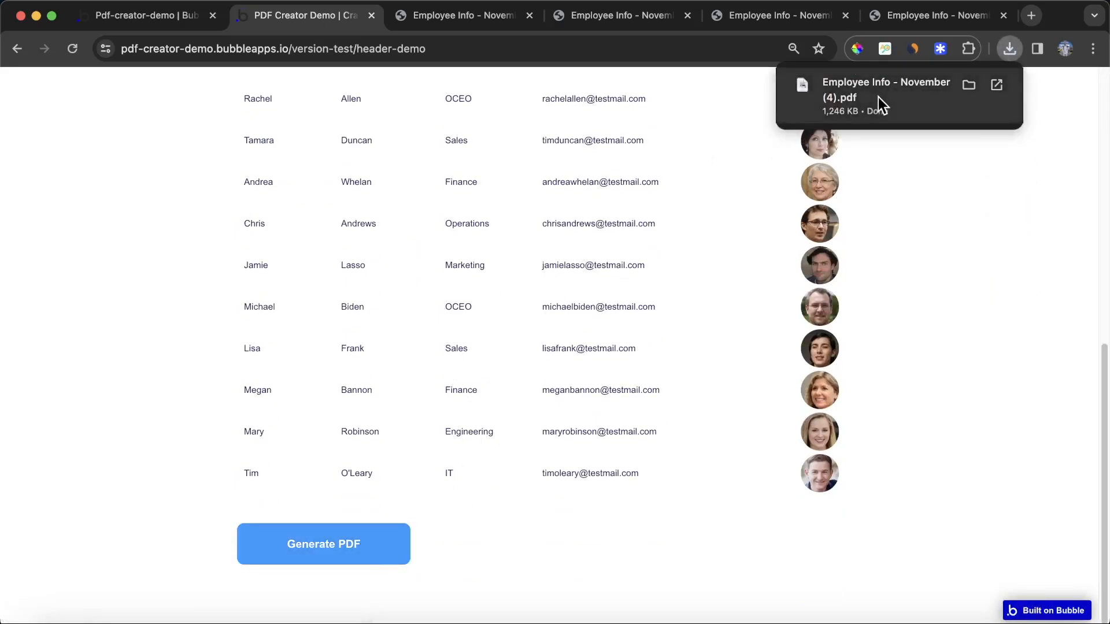
click(886, 89)
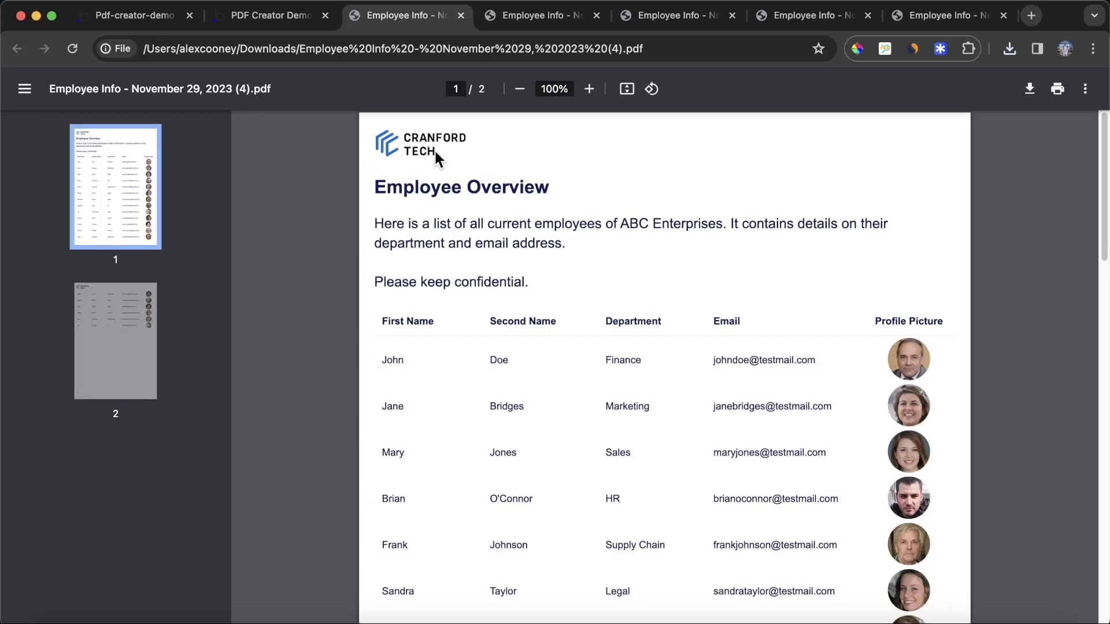
scroll(down, 3)
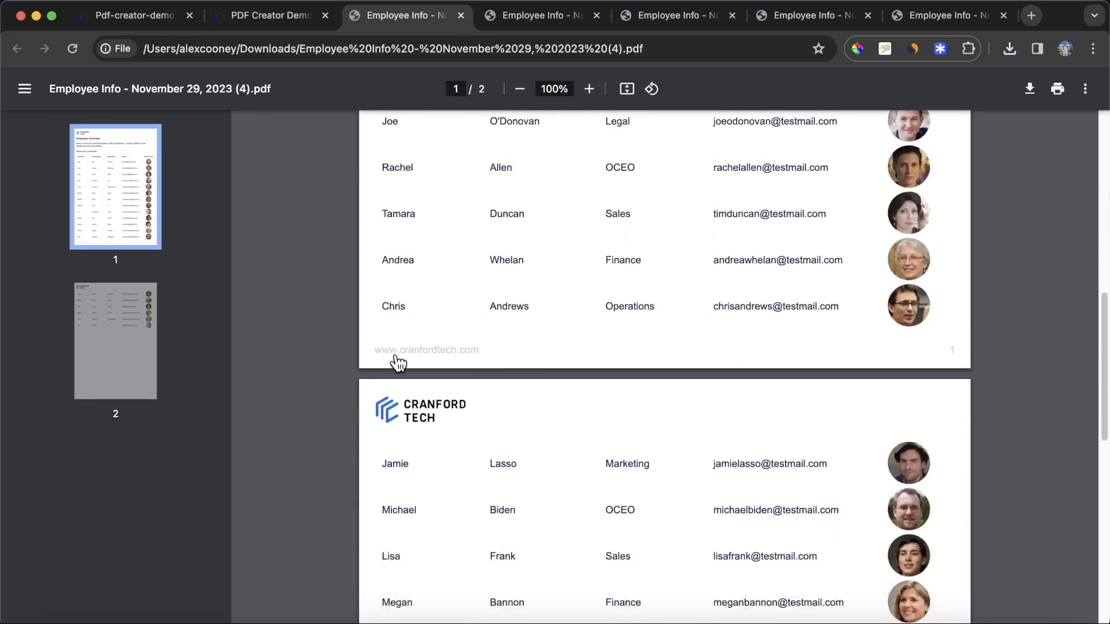
scroll(down, 3)
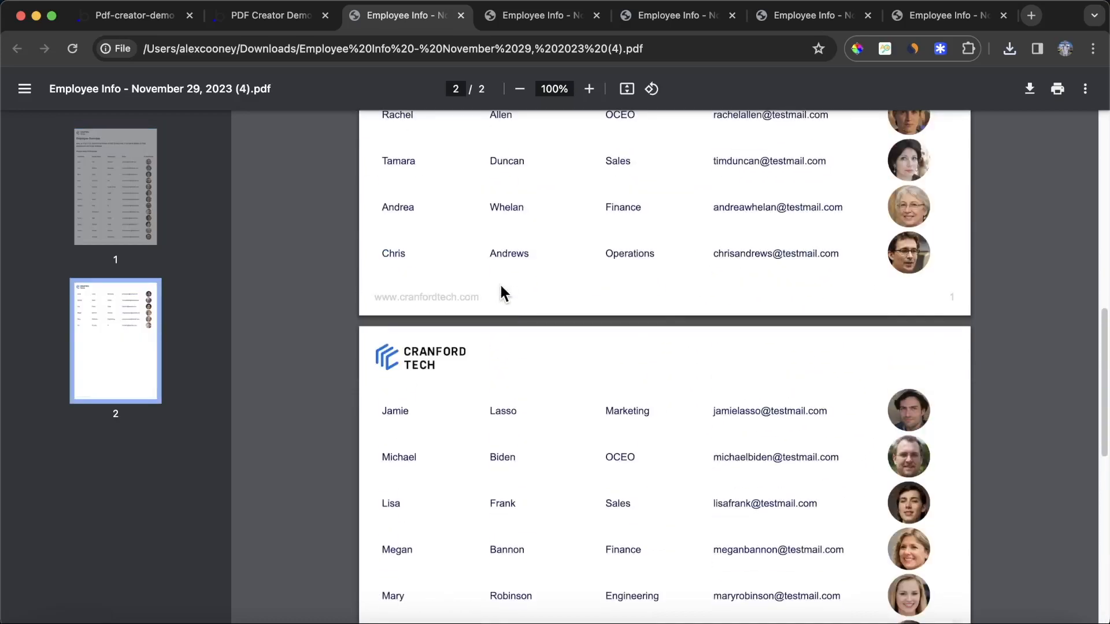
mouse_move(450, 303)
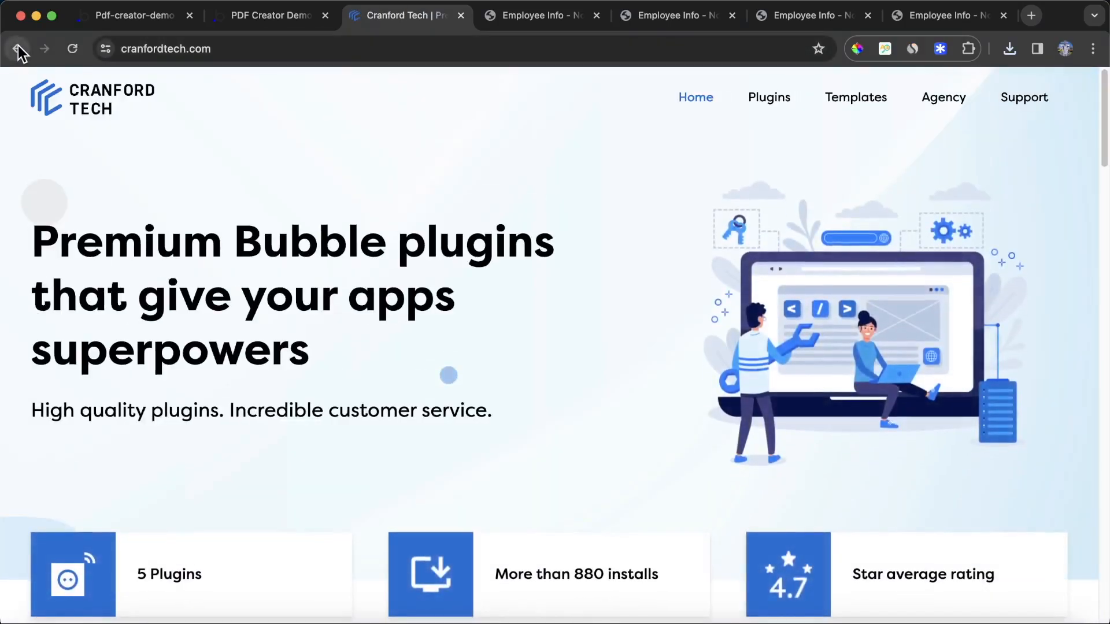
mouse_move(403, 15)
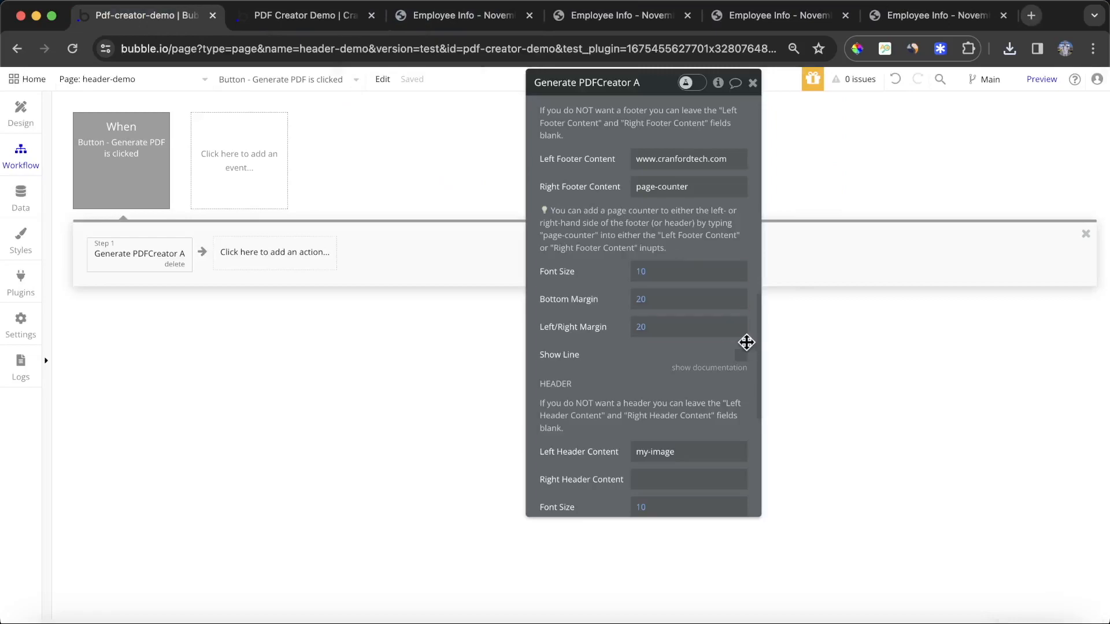
Enable Show Line for the footer and switch back to the live app.
click(740, 355)
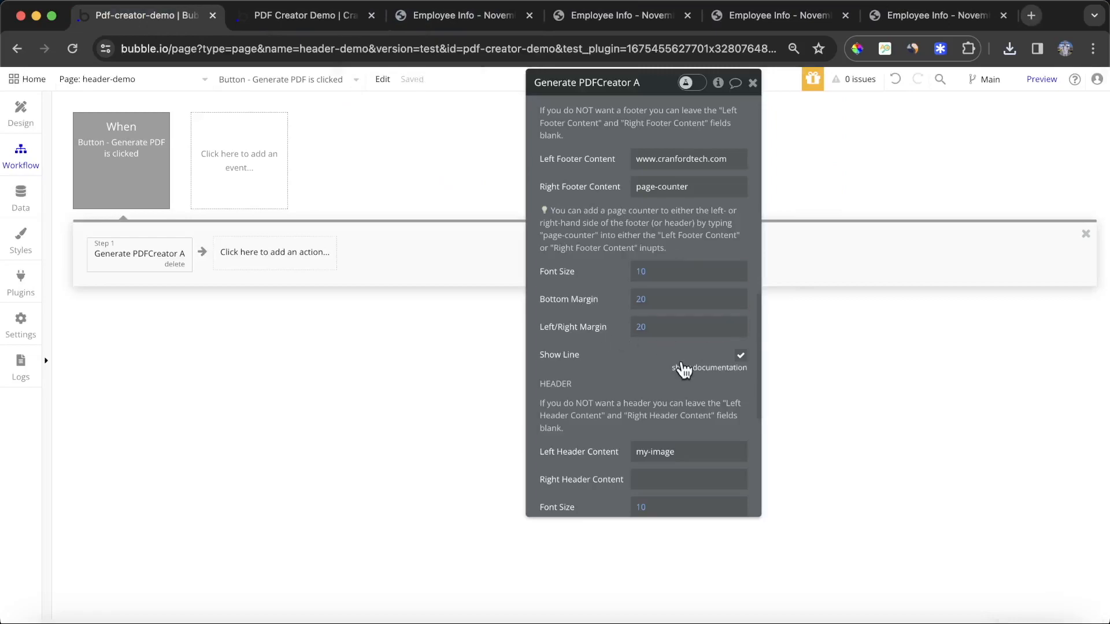
click(304, 15)
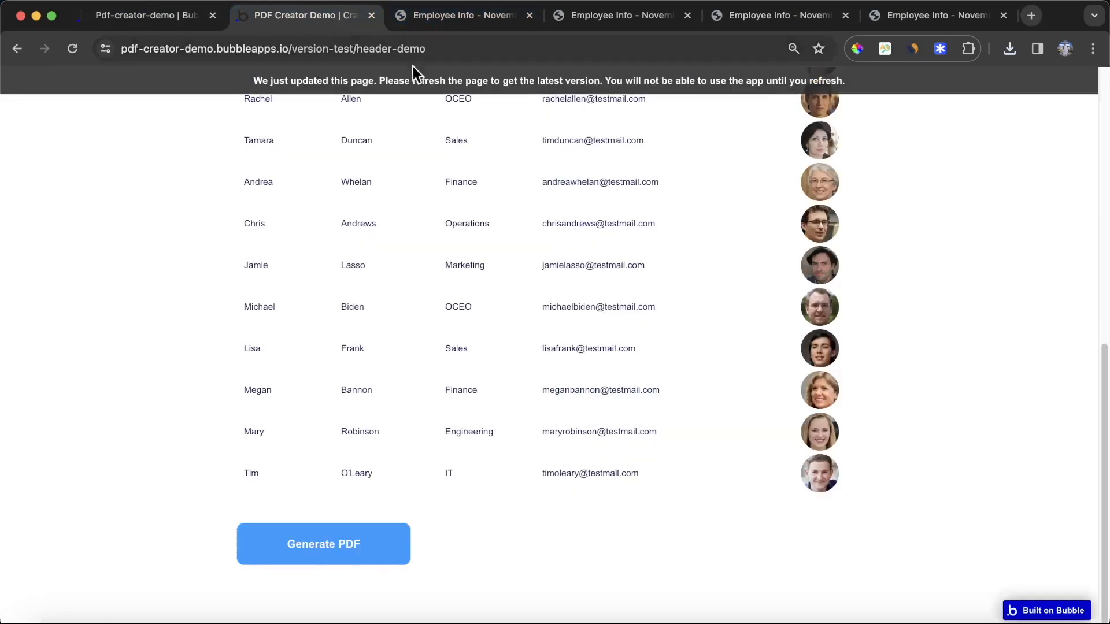
Reload, regenerate and open the PDF showing the footer line above the website and page number.
click(322, 543)
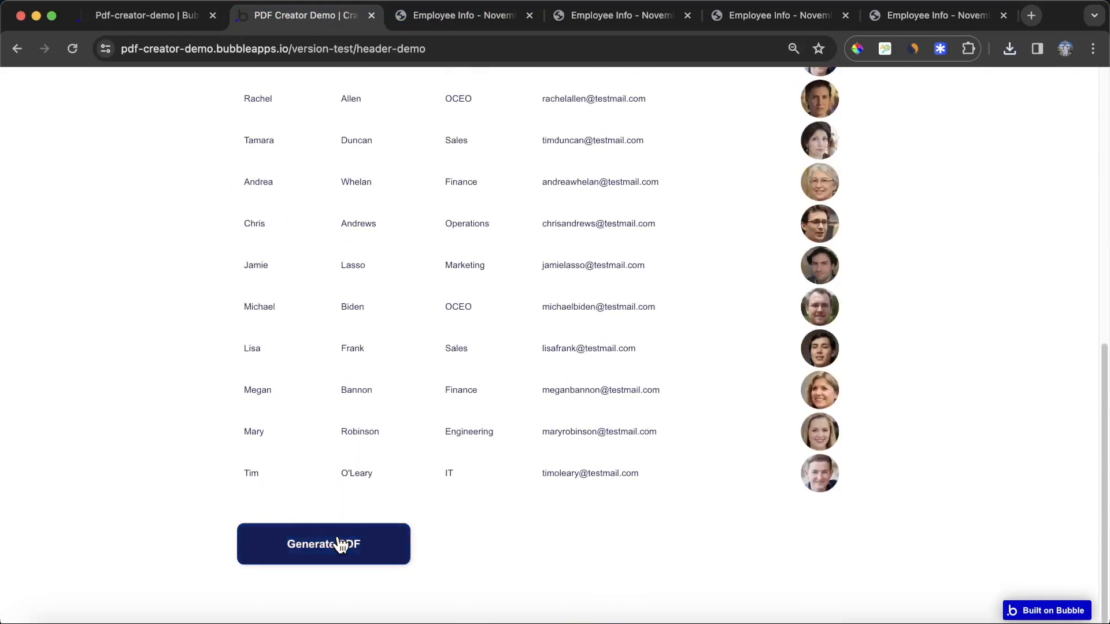
click(322, 544)
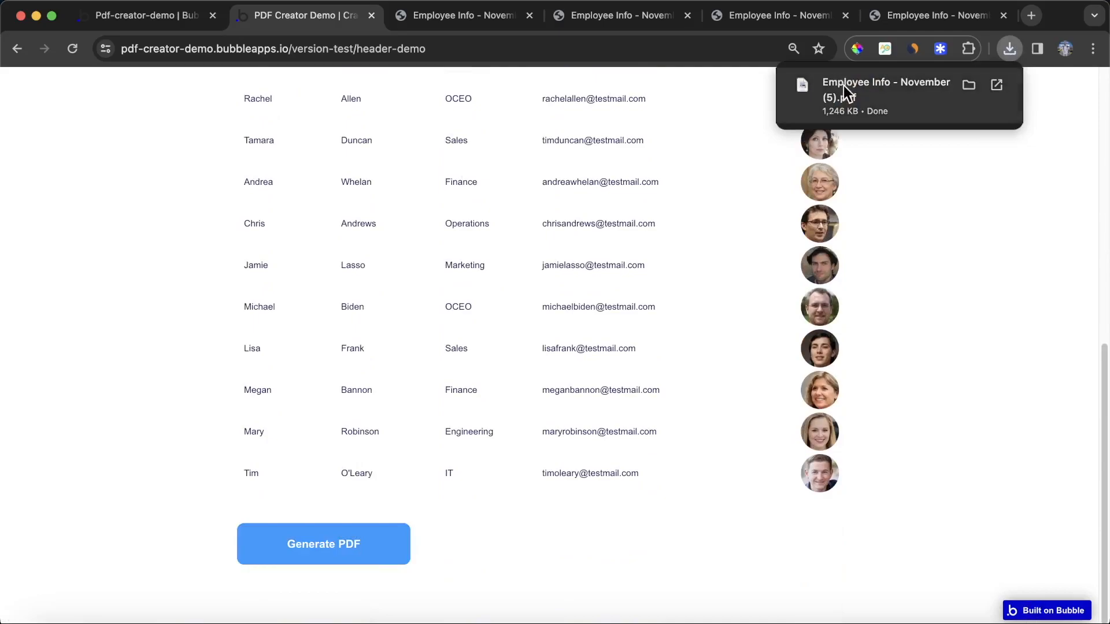
click(887, 89)
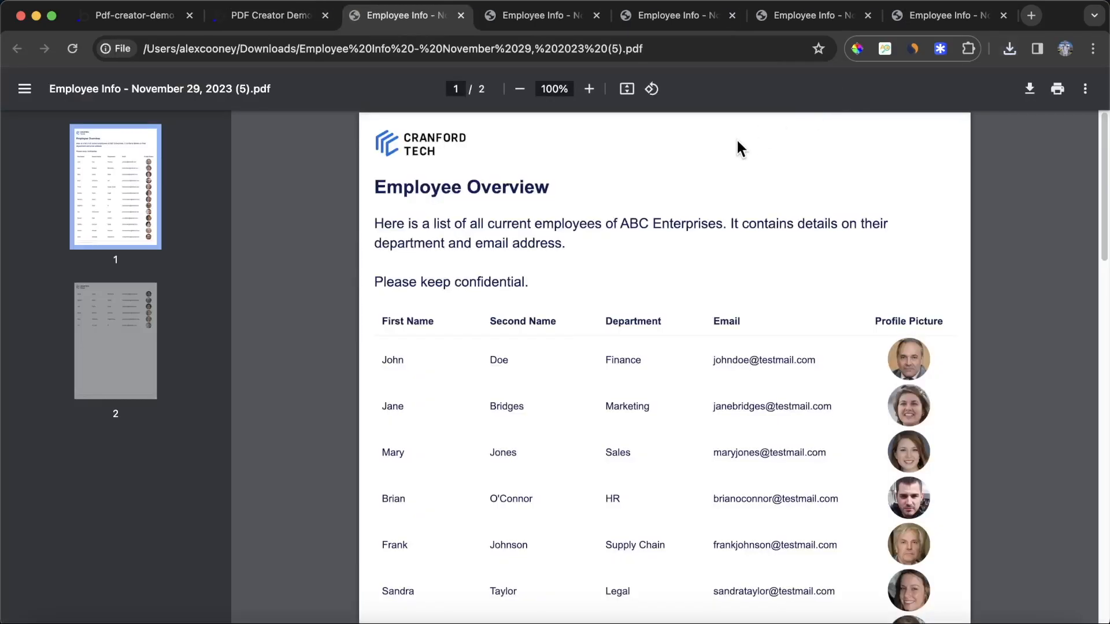
scroll(down, 3)
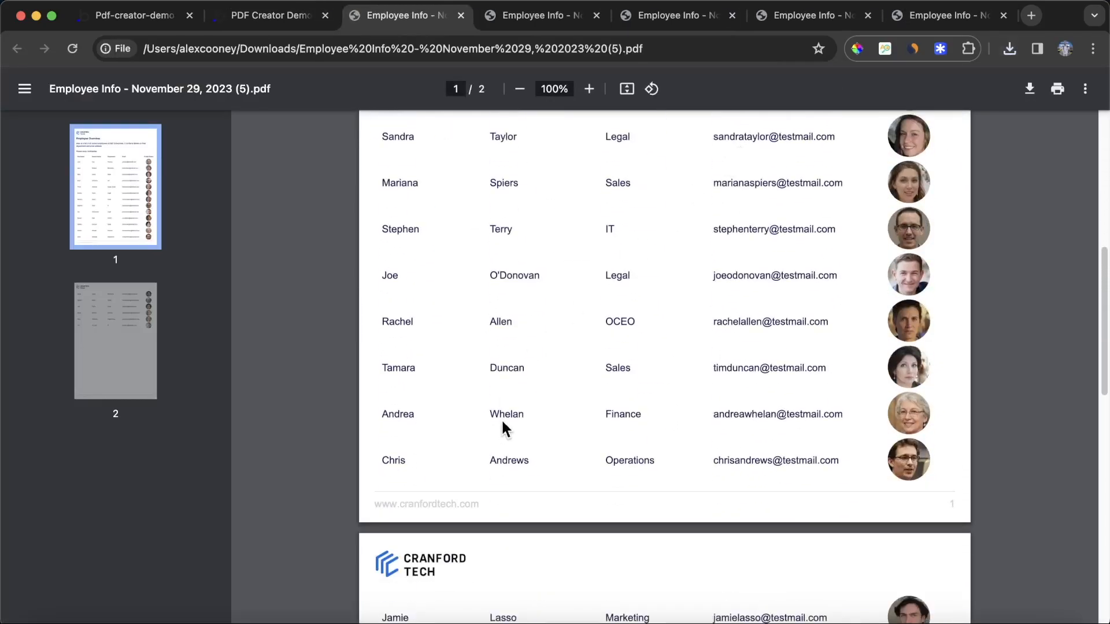
mouse_move(394, 512)
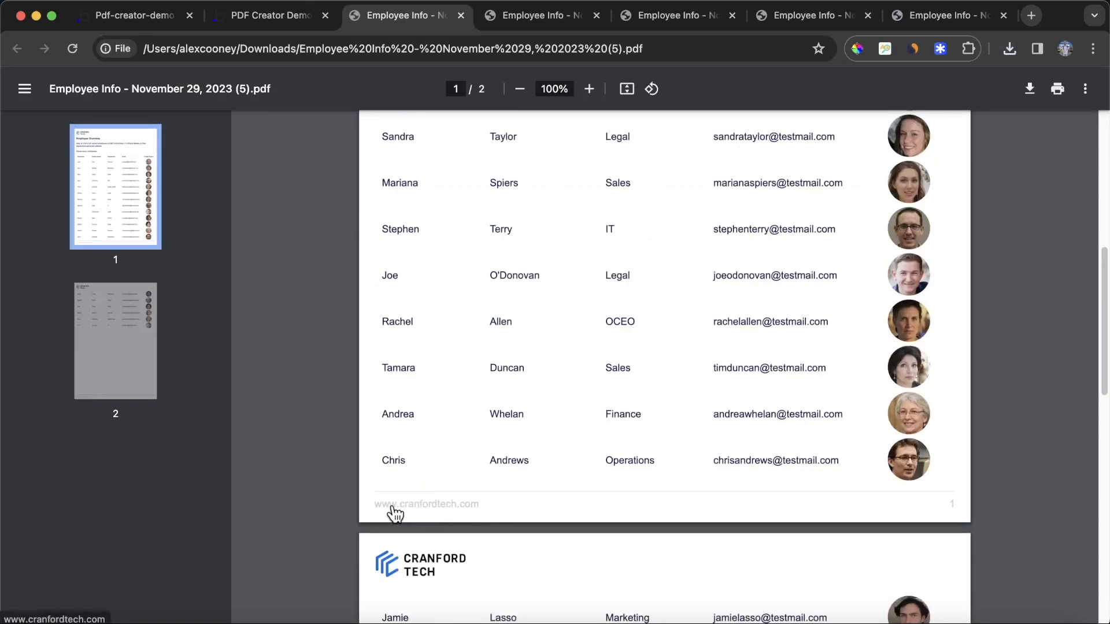
scroll(up, 3)
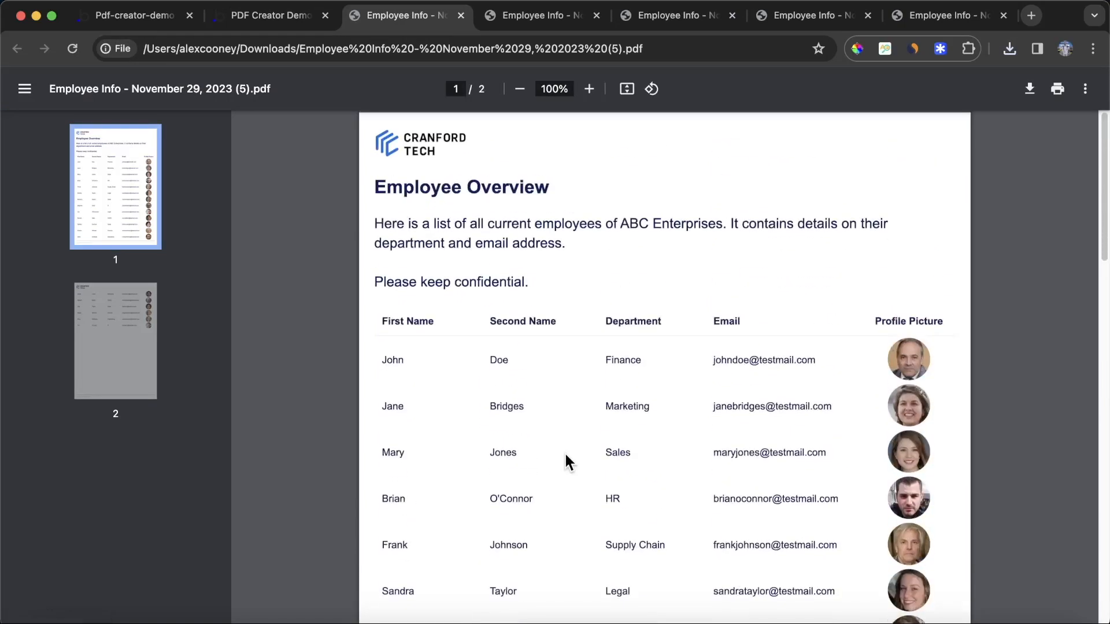